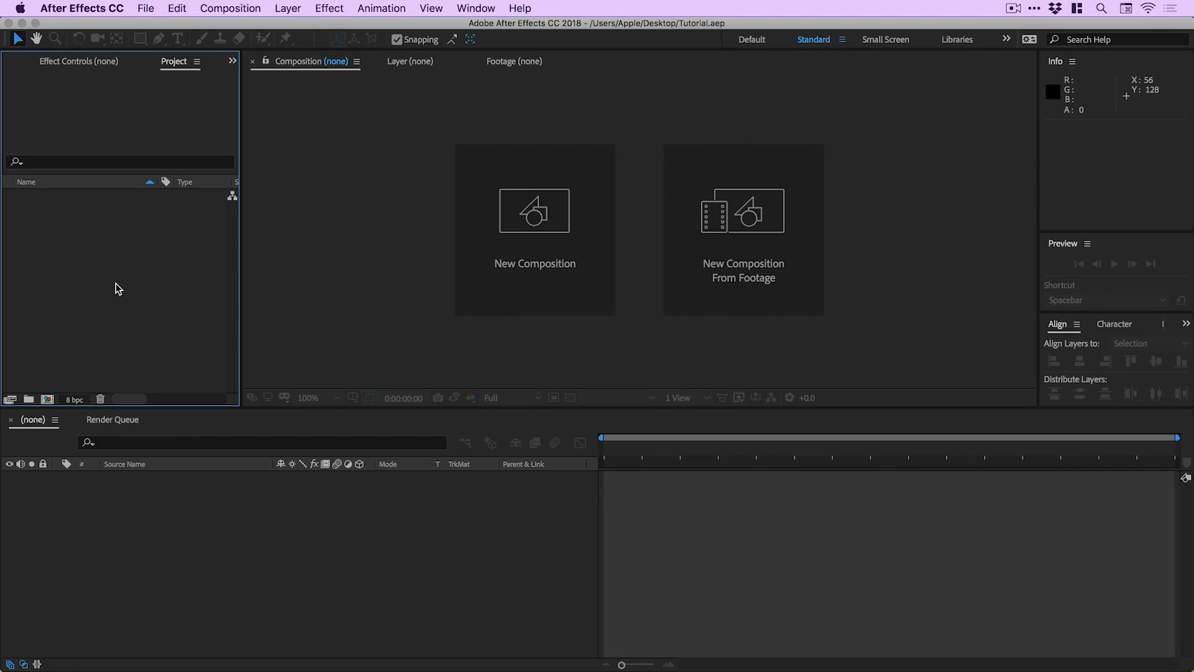
mouse_move(254, 7)
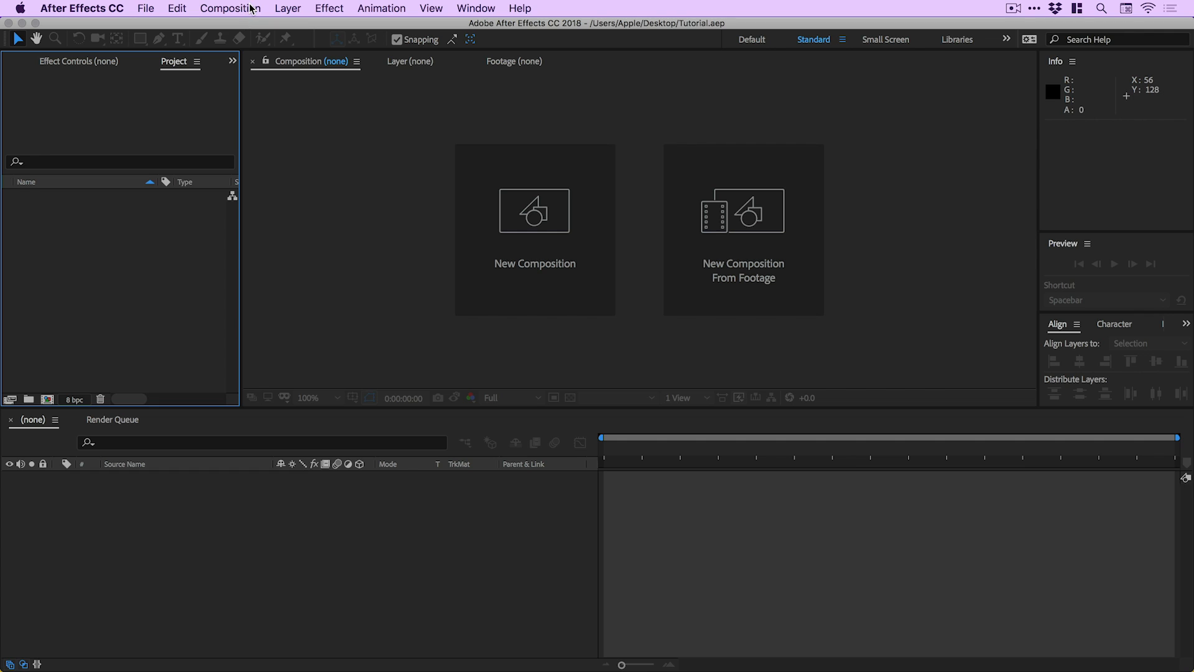
Start a new composition sized 800 px wide by 600 px high.
click(229, 7)
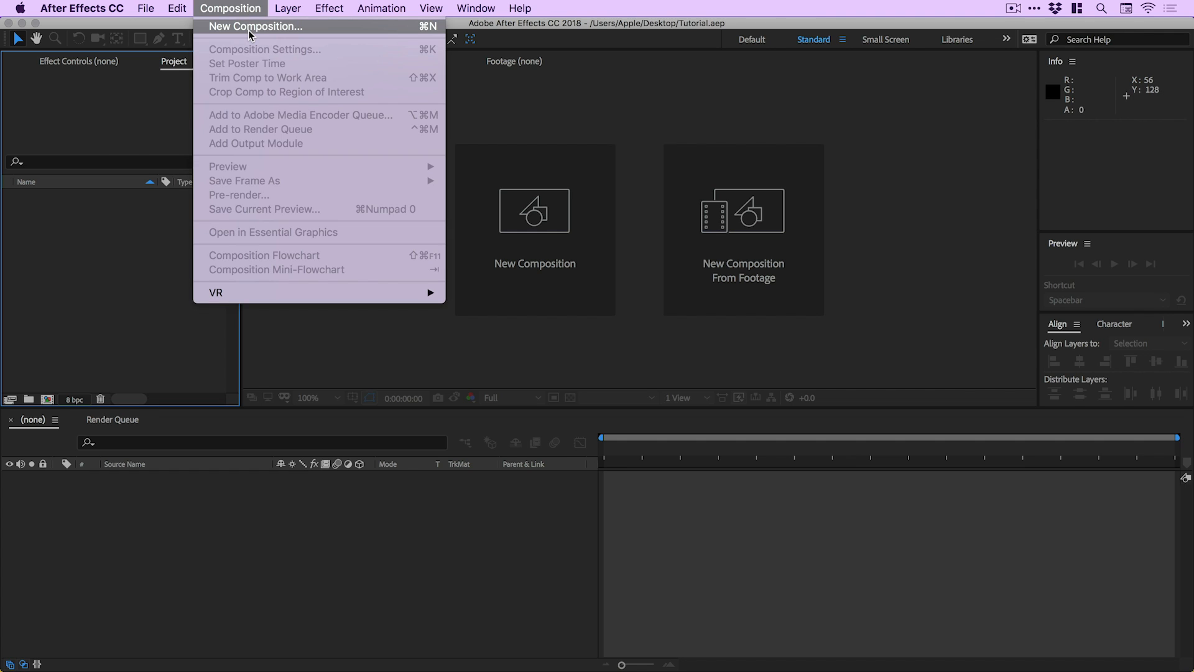
click(264, 25)
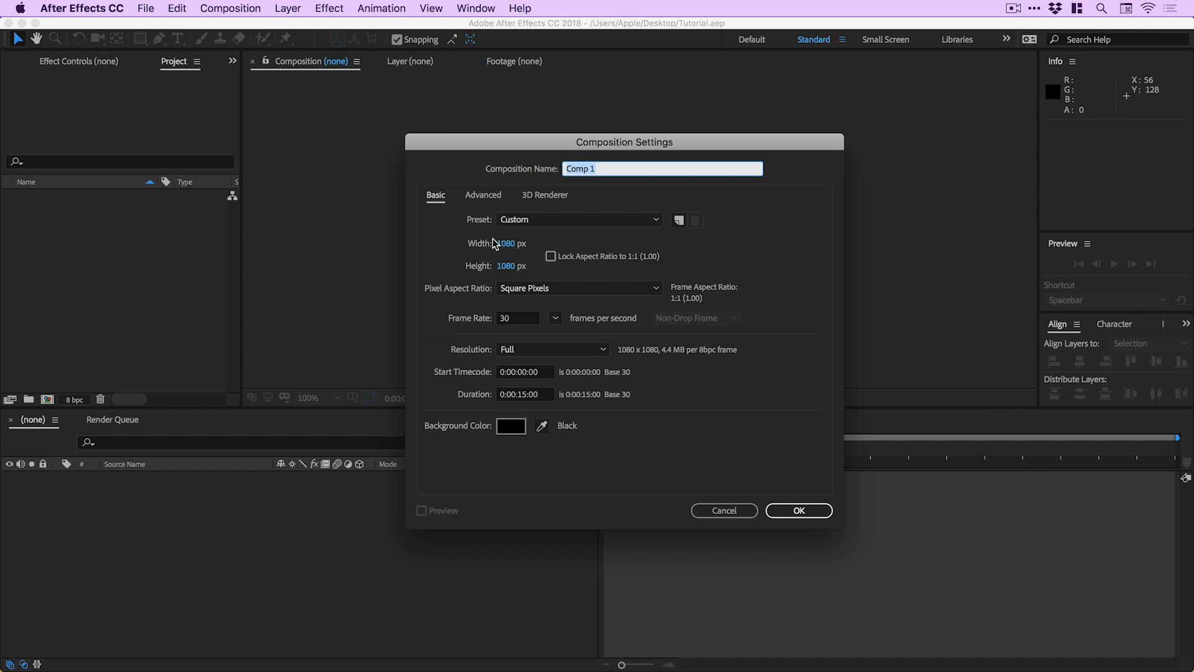
text(800)
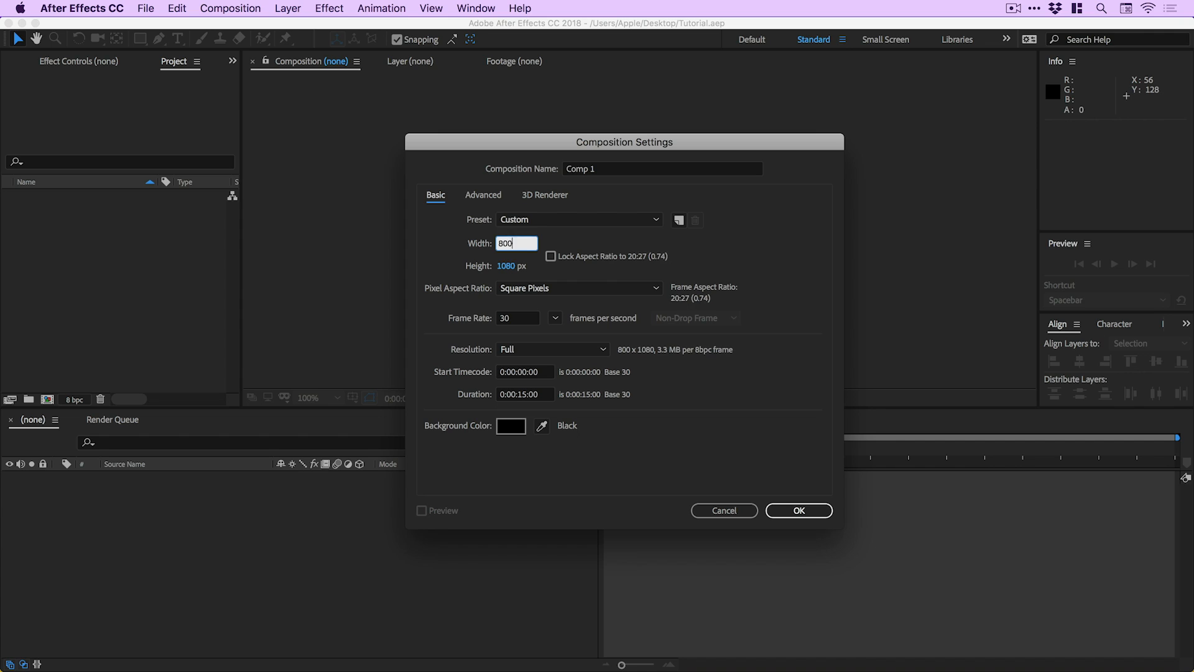
text(600)
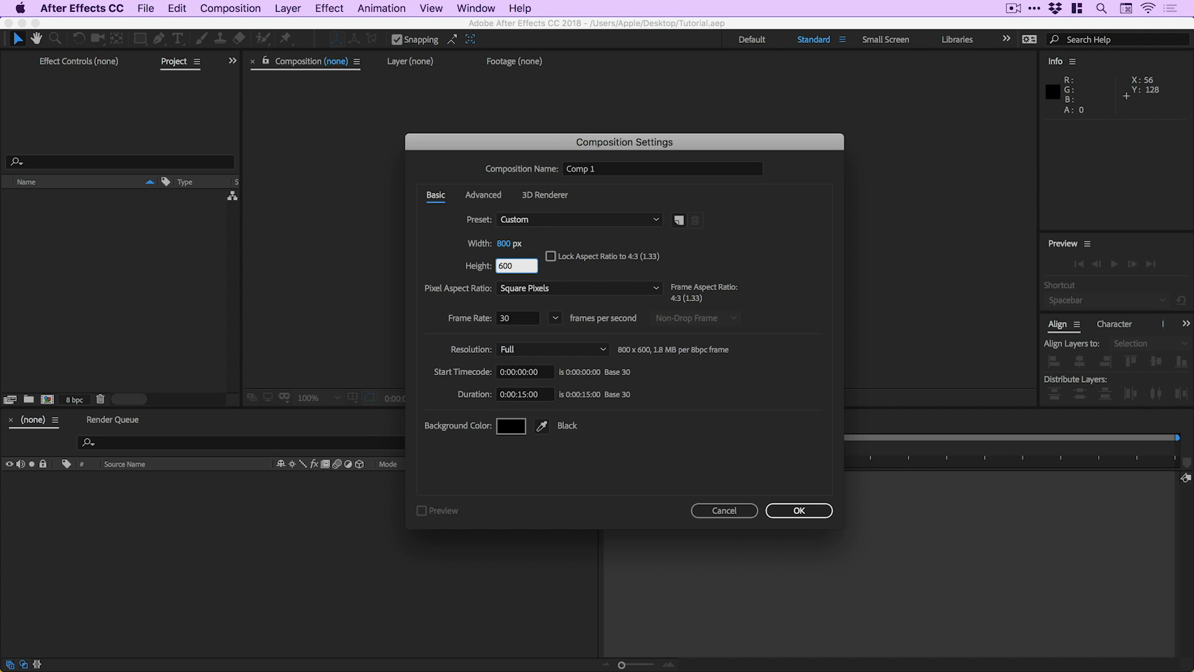
click(550, 256)
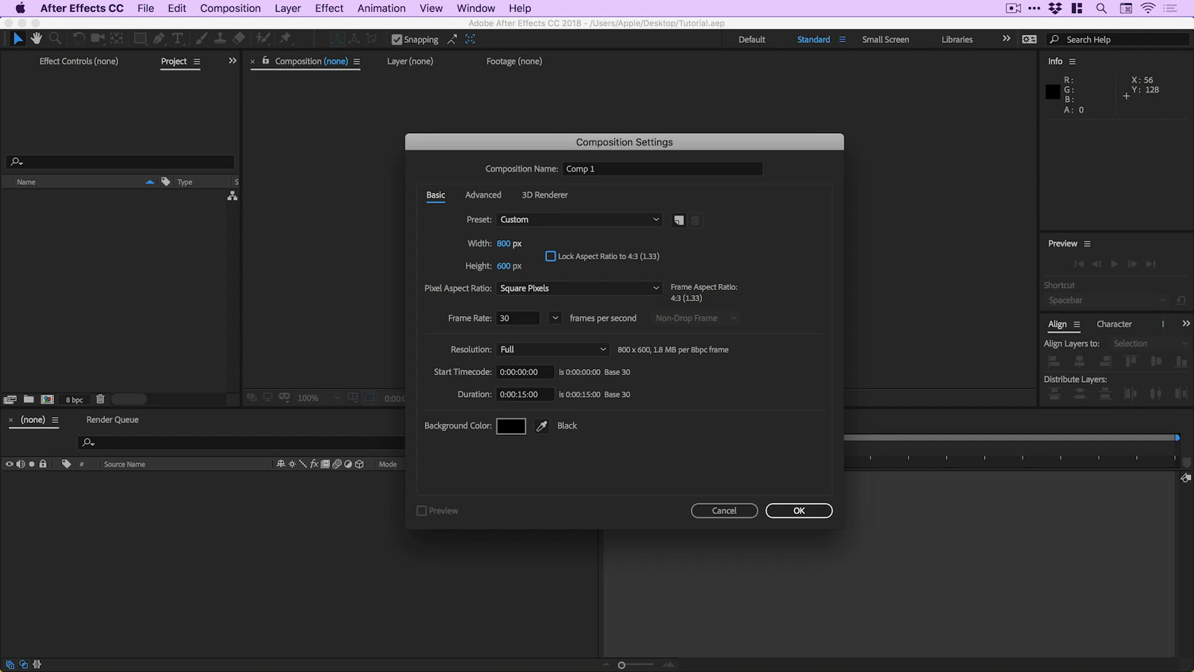
mouse_move(525, 321)
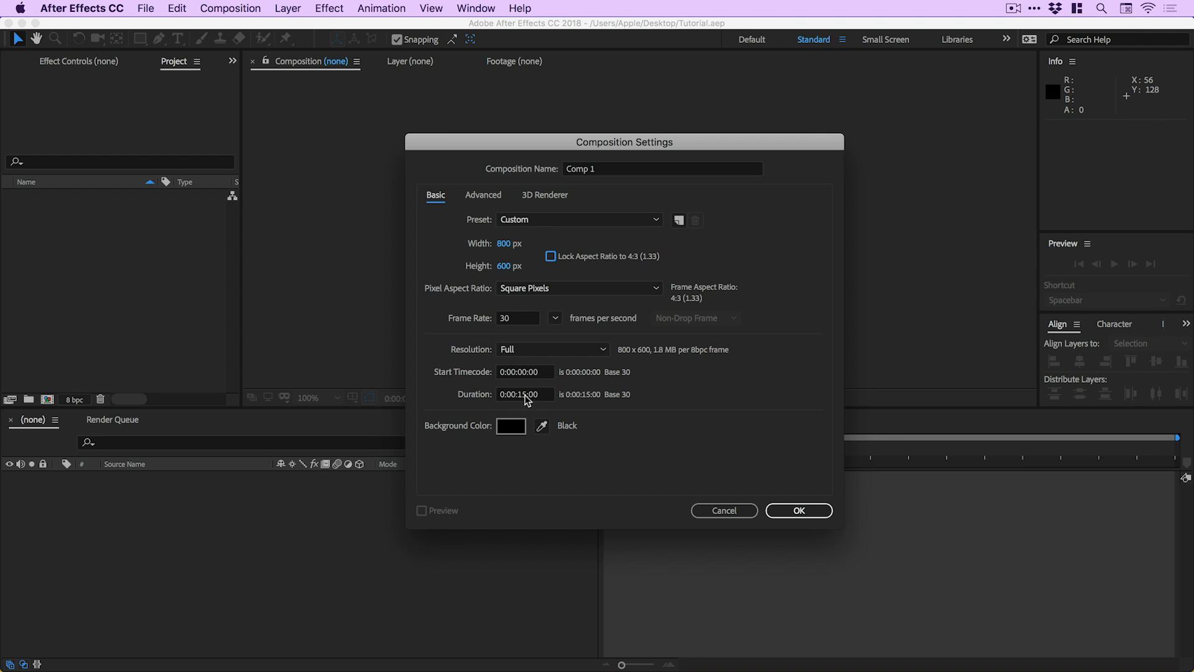
Set duration 0:00:10:00, a white background, name it Animation and confirm.
click(525, 394)
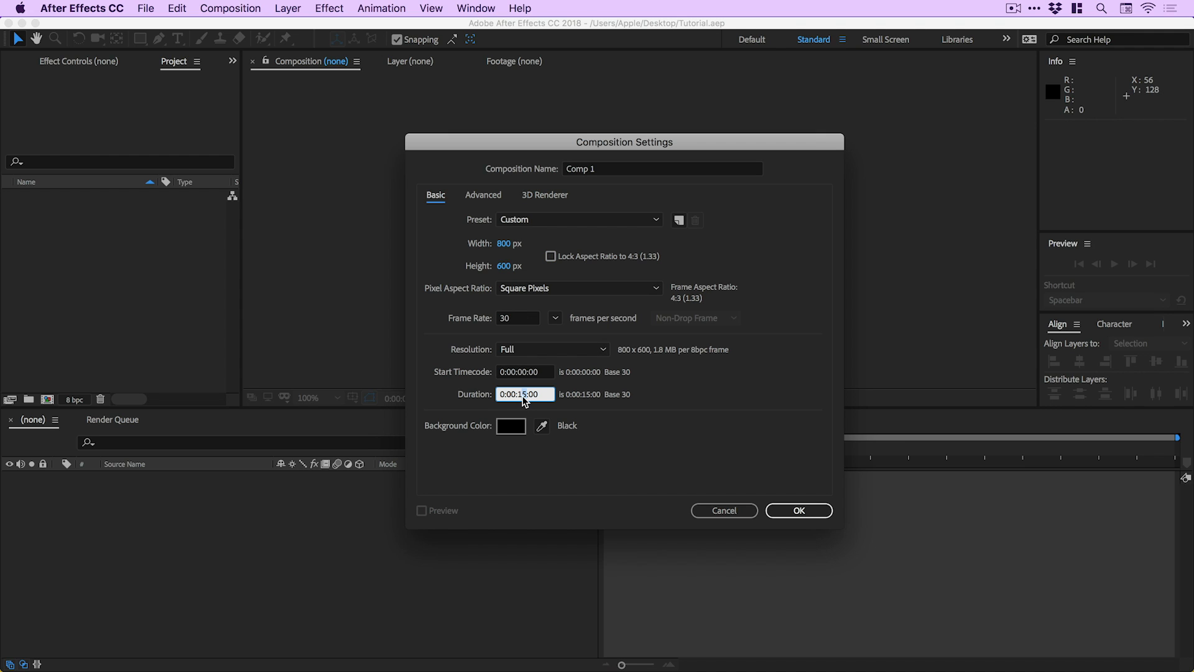
text(0:00:10:00)
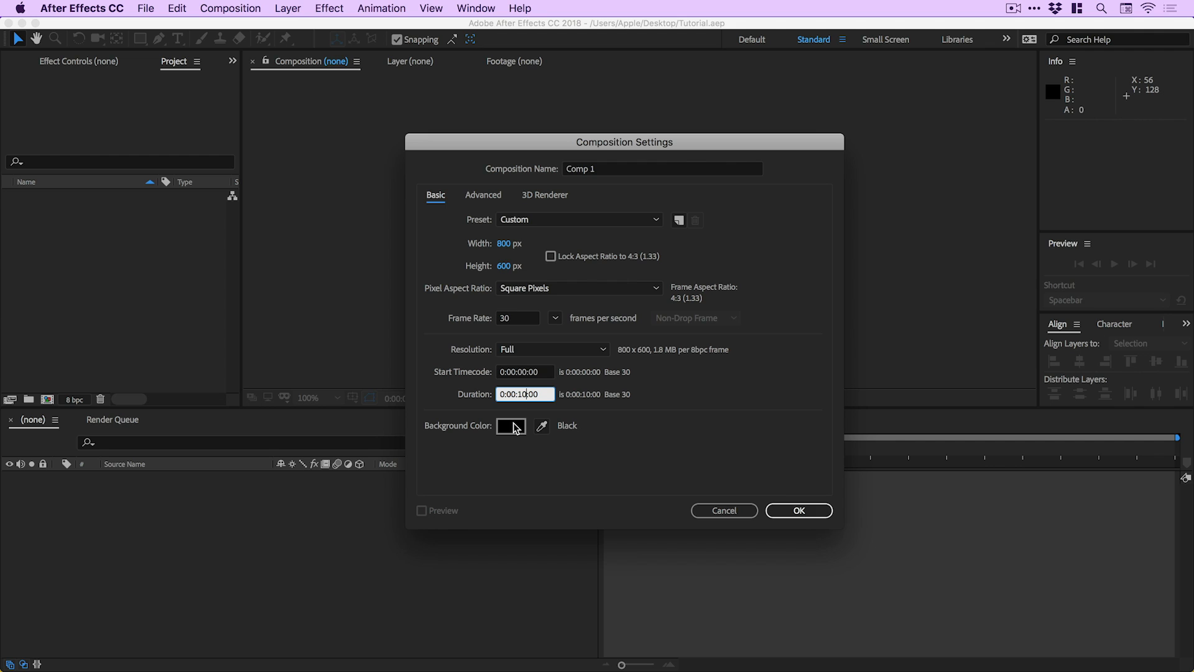
click(510, 425)
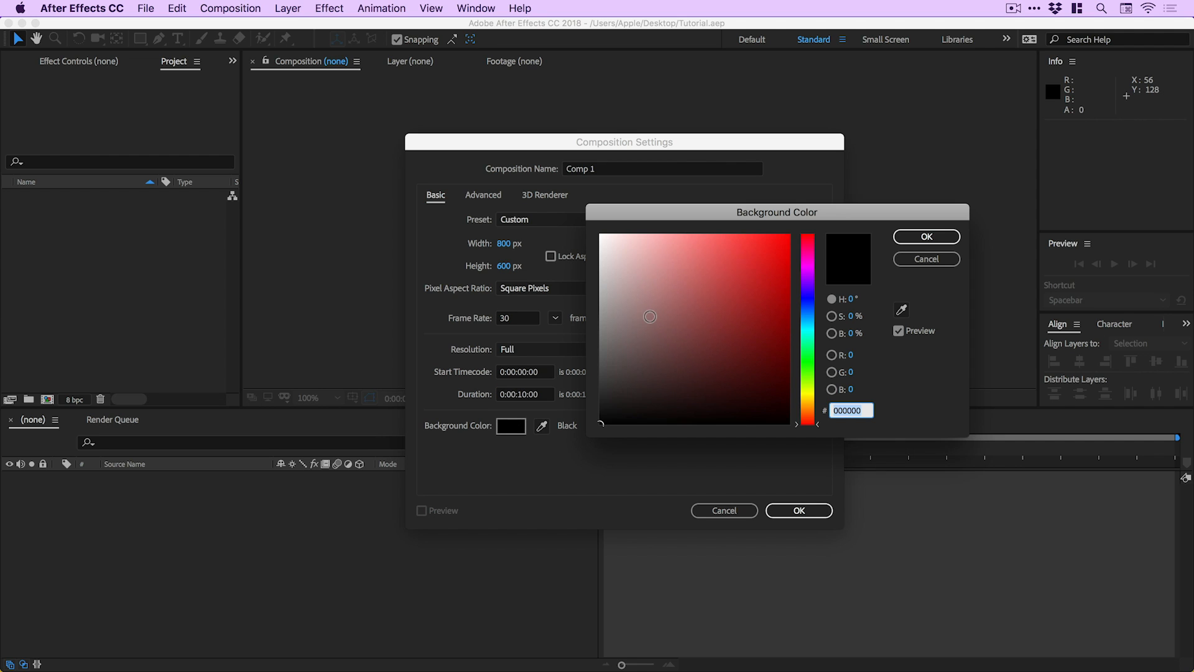
click(601, 236)
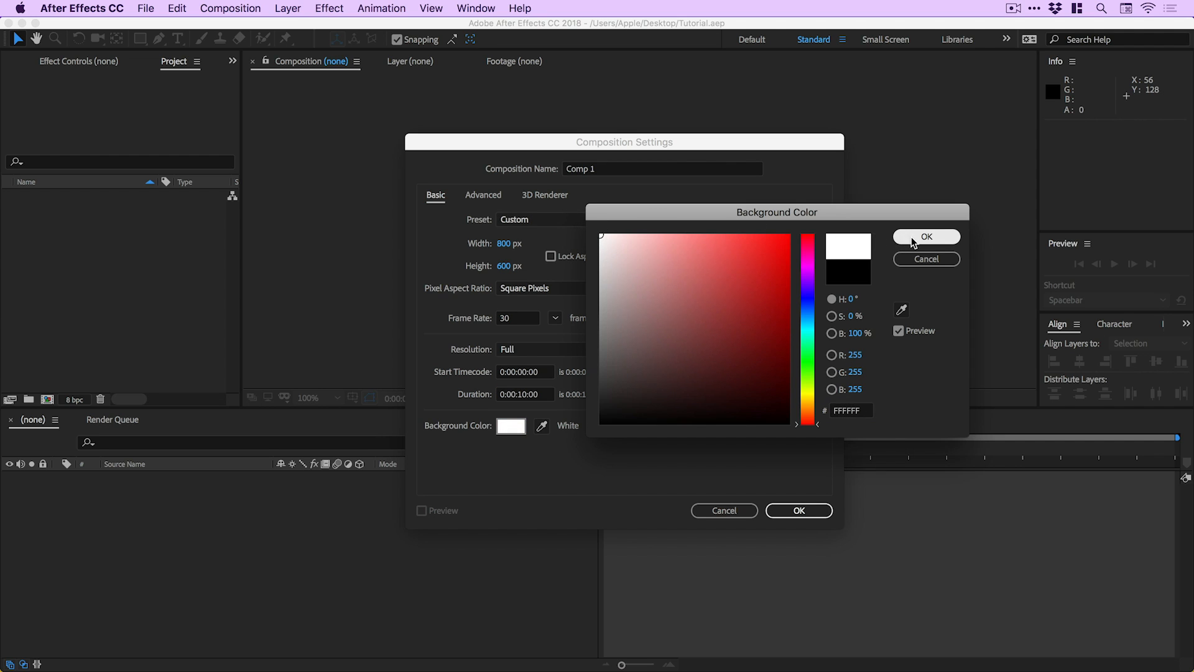
click(927, 236)
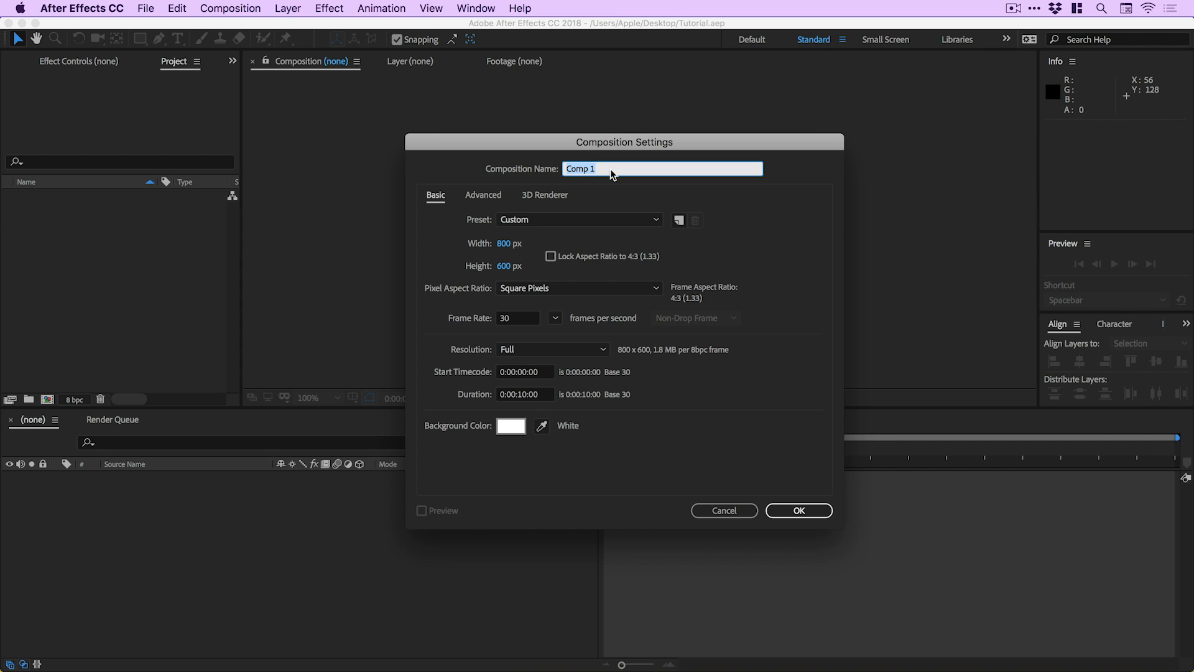
text(Anima)
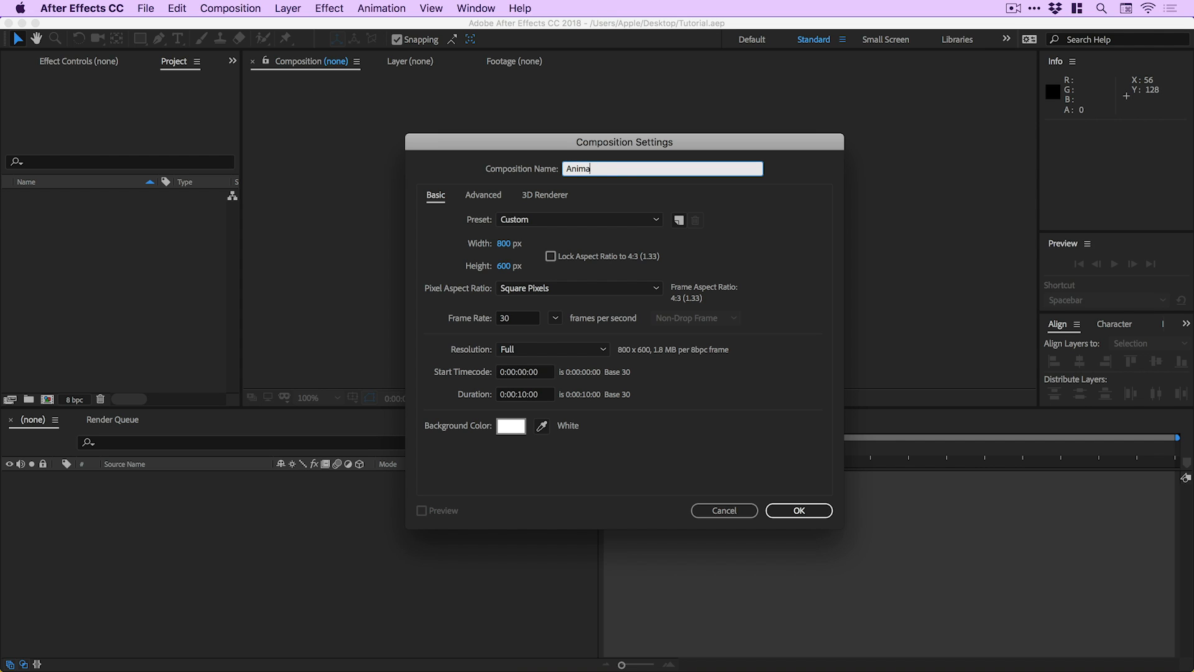
click(799, 511)
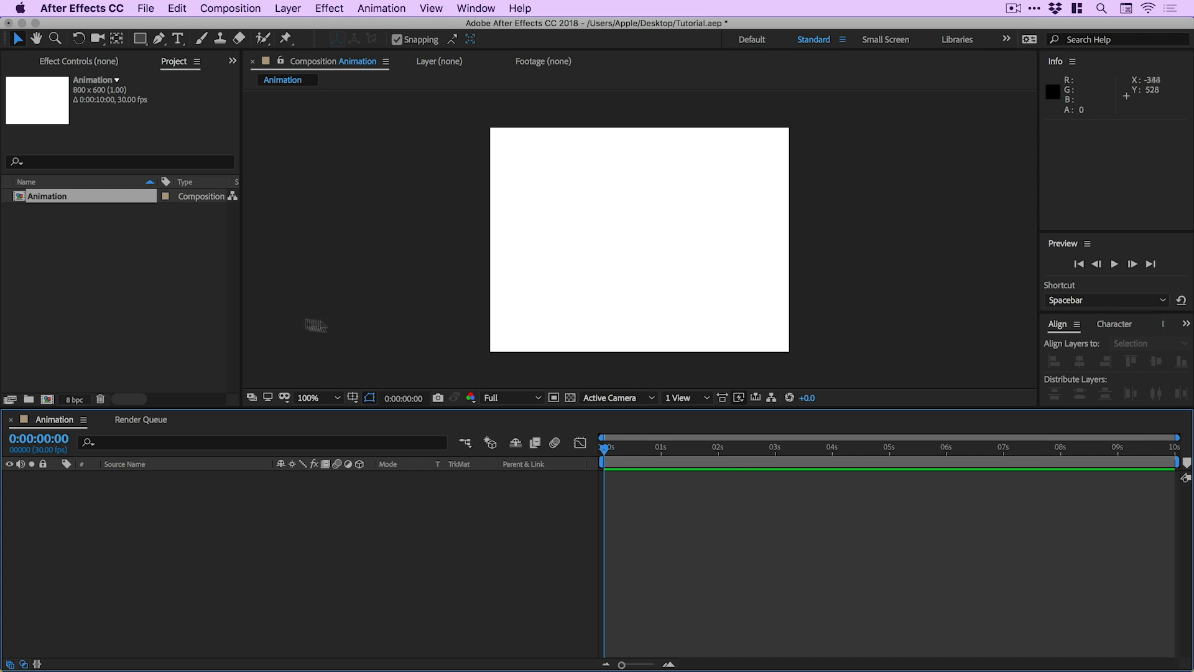
mouse_move(114, 298)
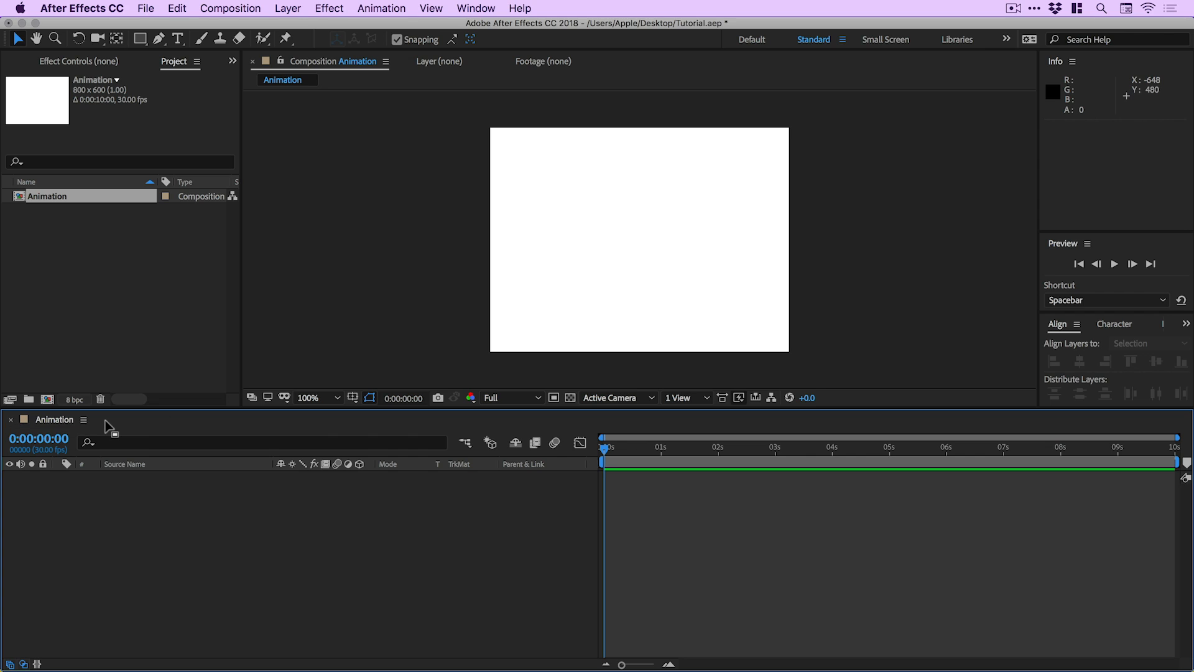
mouse_move(104, 293)
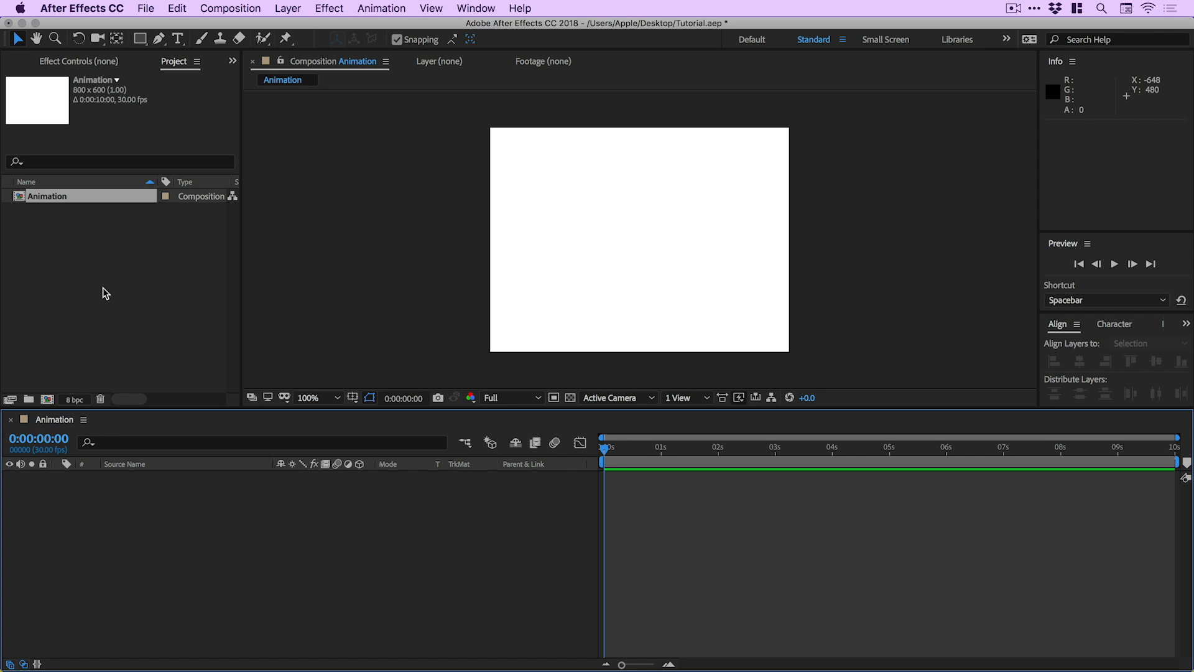
mouse_move(113, 306)
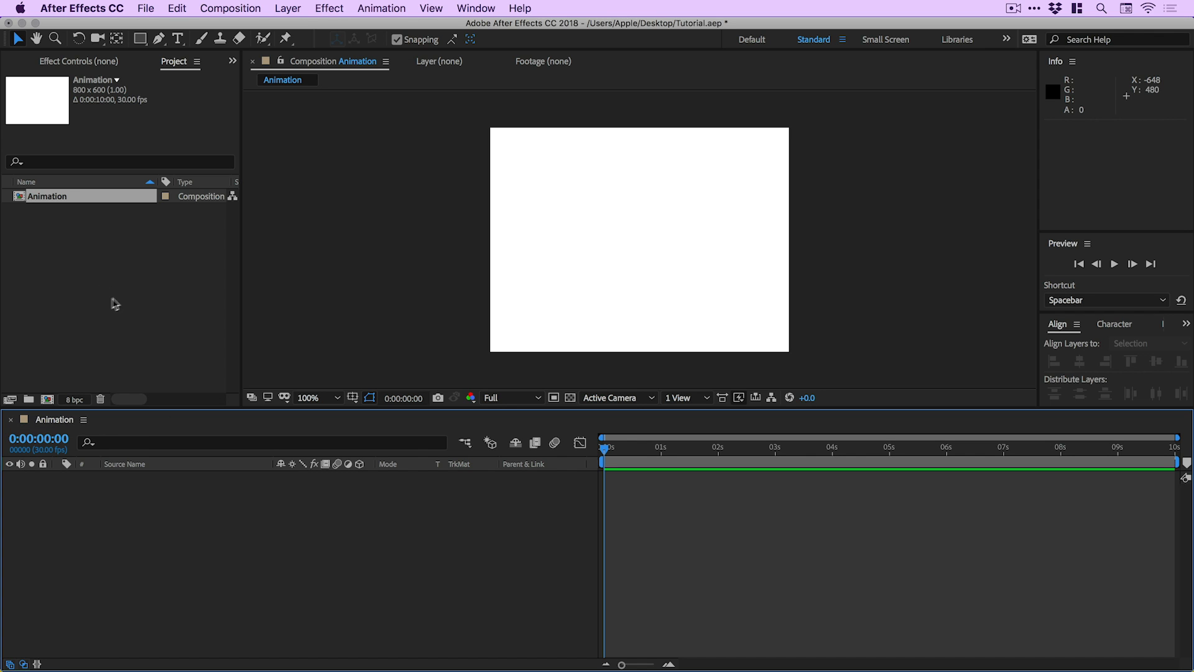
Import the Icon.png image from the Tutorial folder into the project.
click(143, 8)
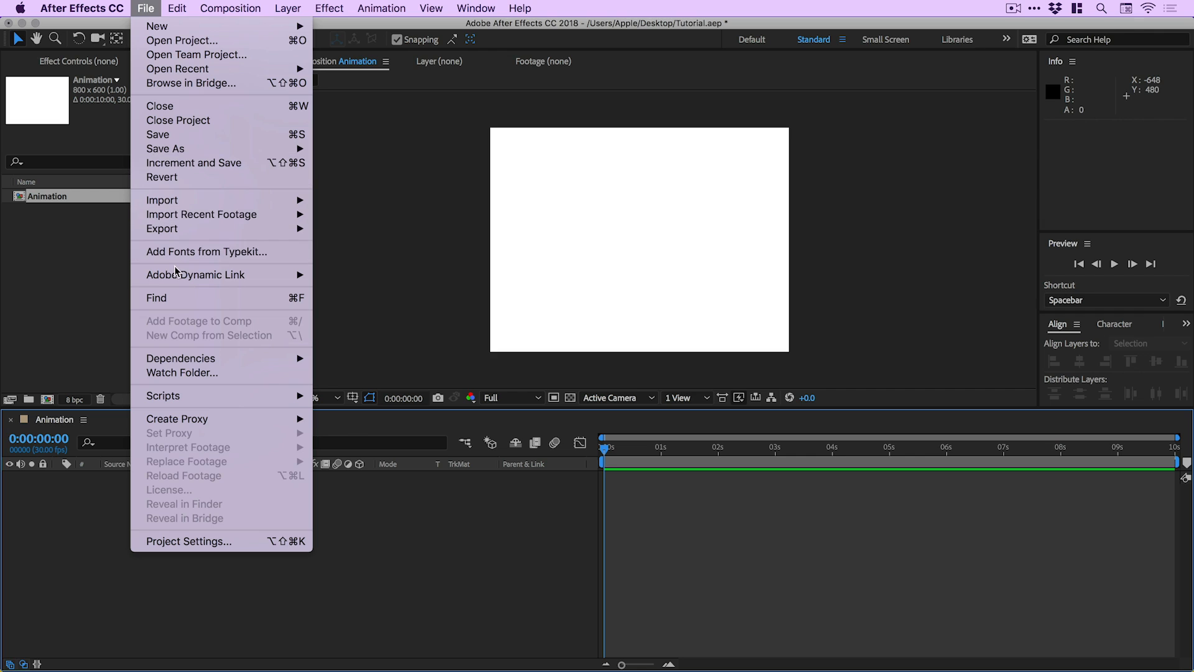
mouse_move(161, 199)
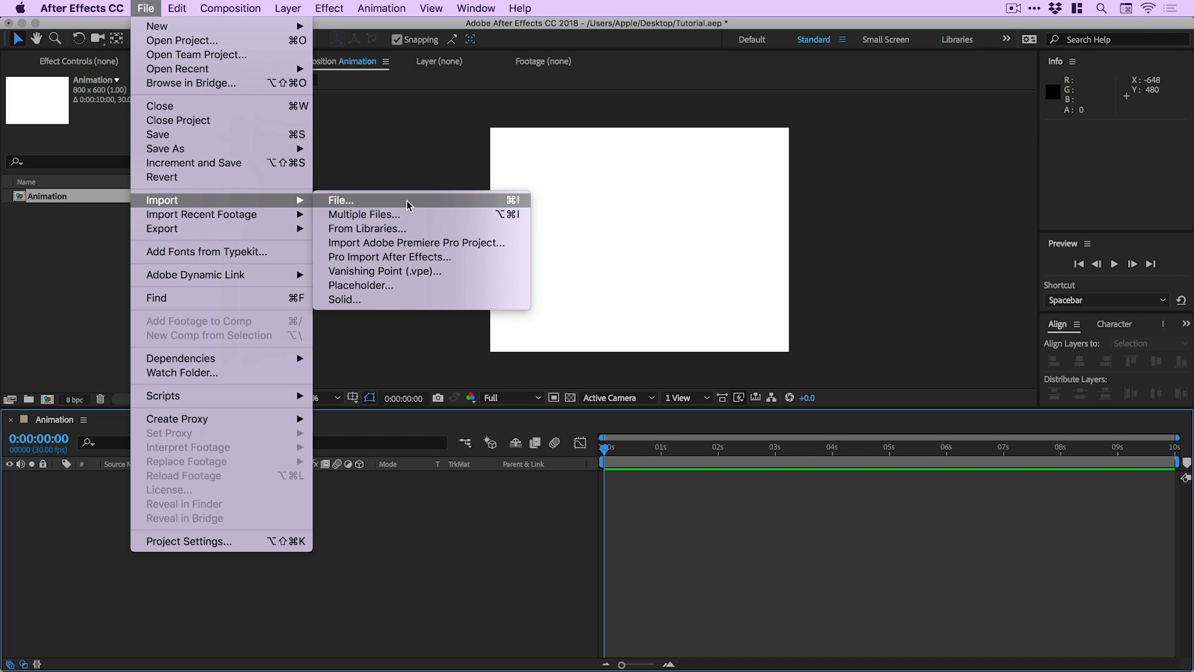
click(341, 199)
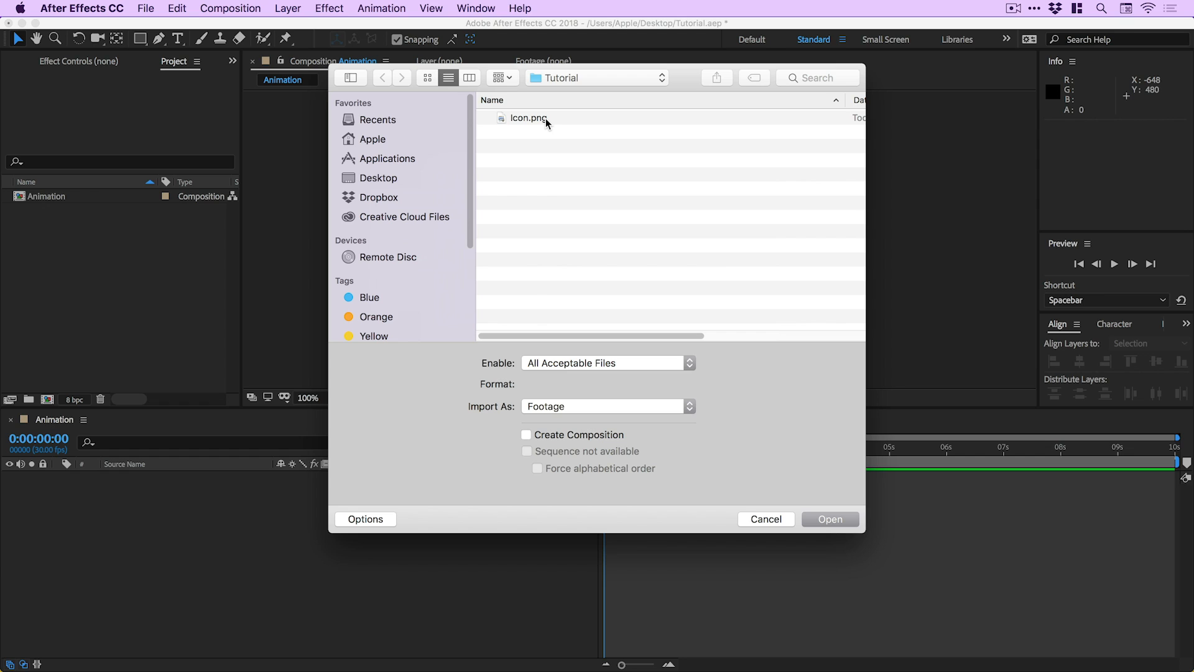
click(526, 117)
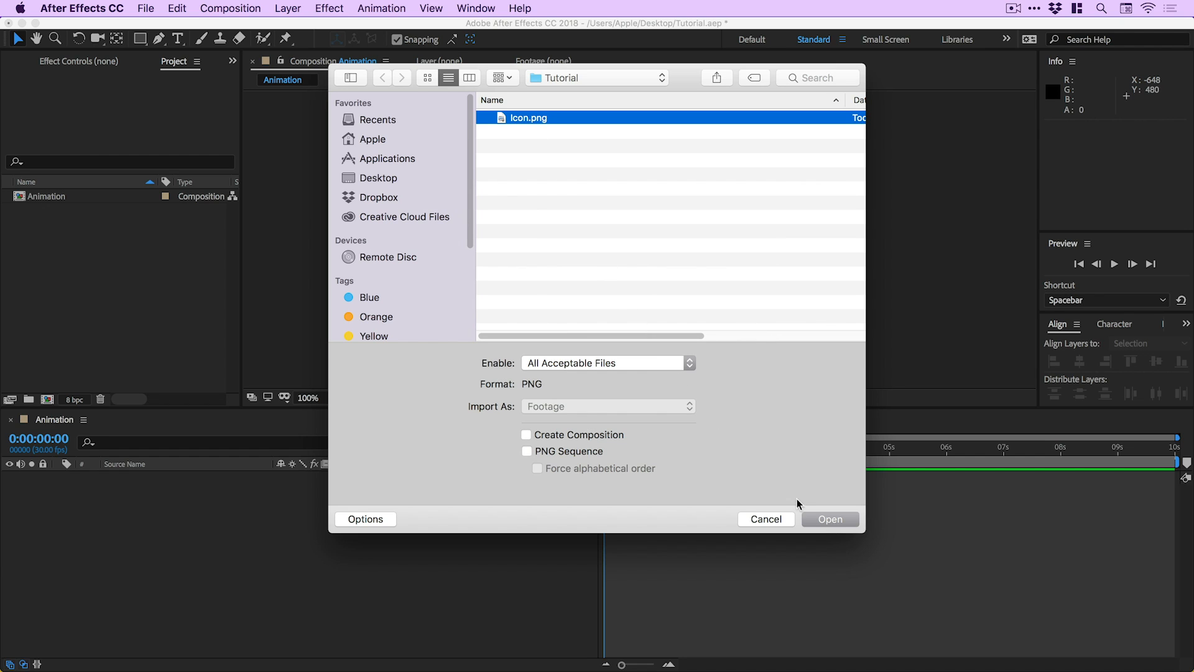
click(831, 519)
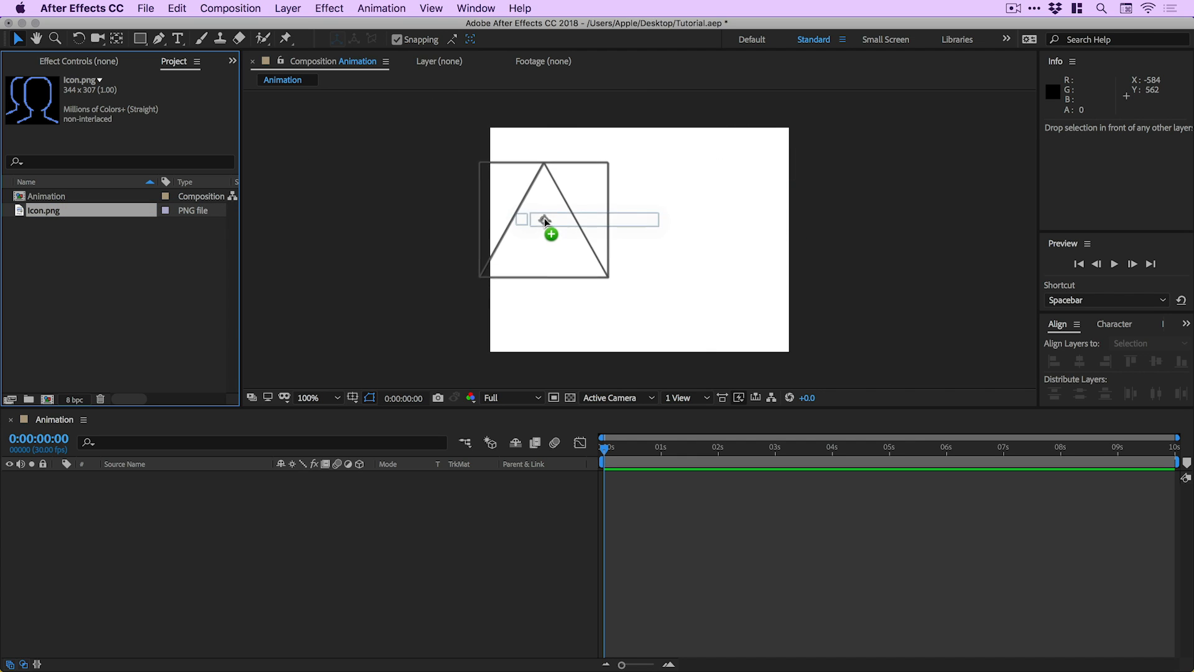
Drag Icon.png into the Animation timeline so it becomes centred layer 1.
drag(544, 220, 654, 251)
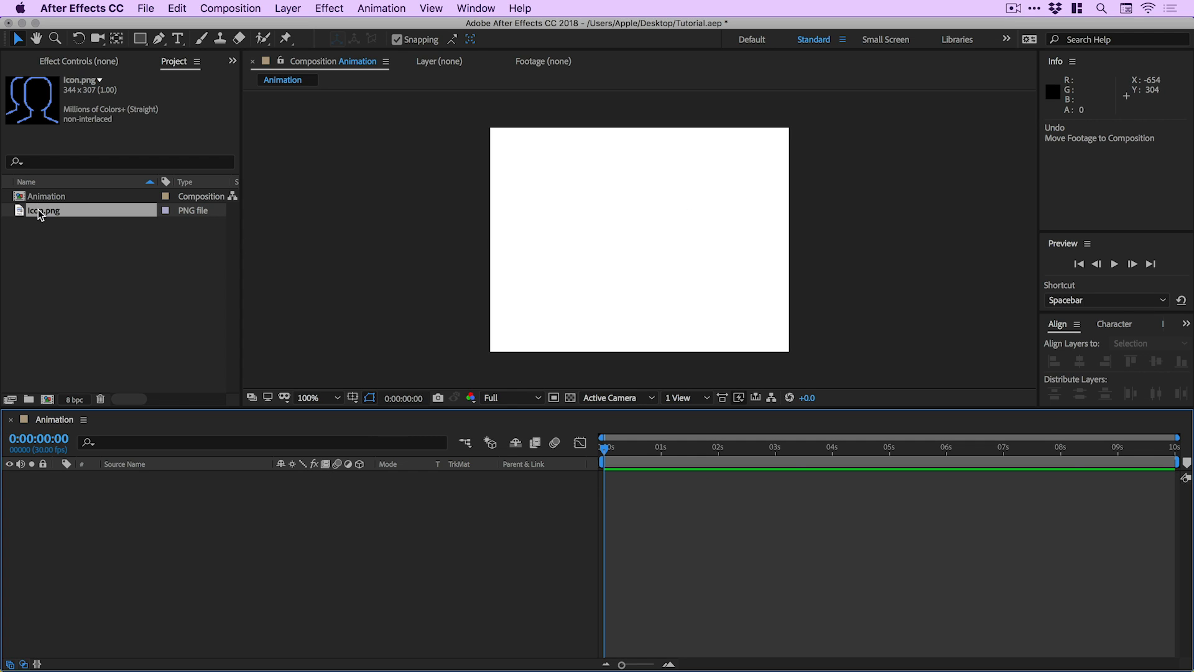
drag(44, 210, 107, 503)
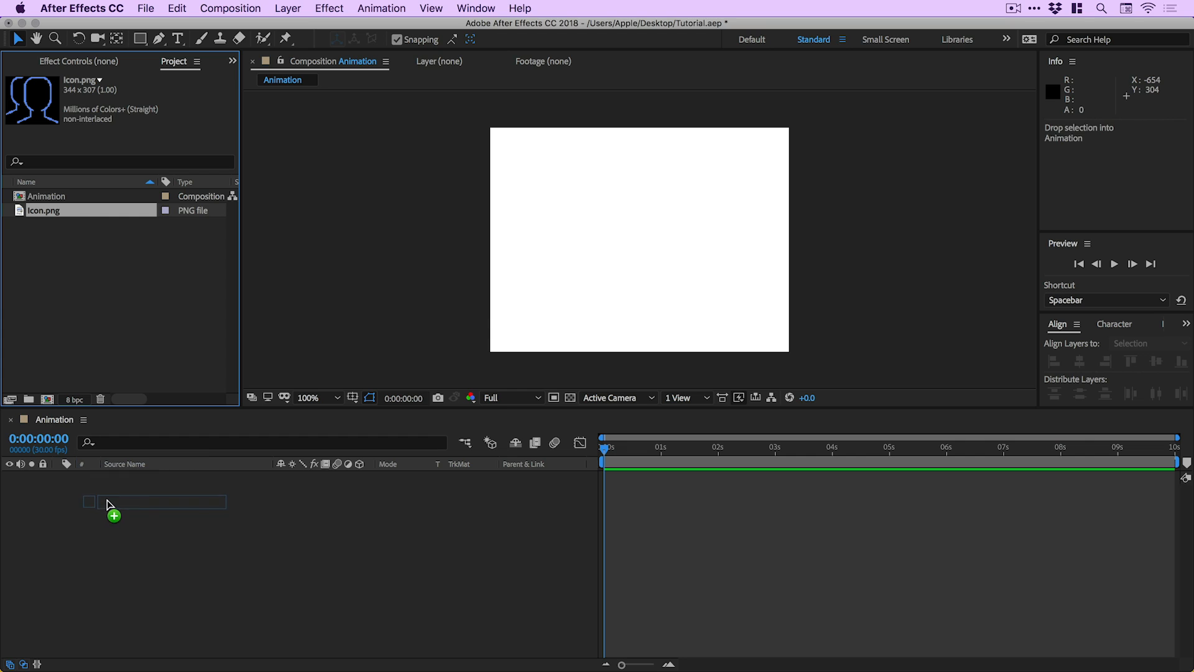
drag(43, 210, 152, 501)
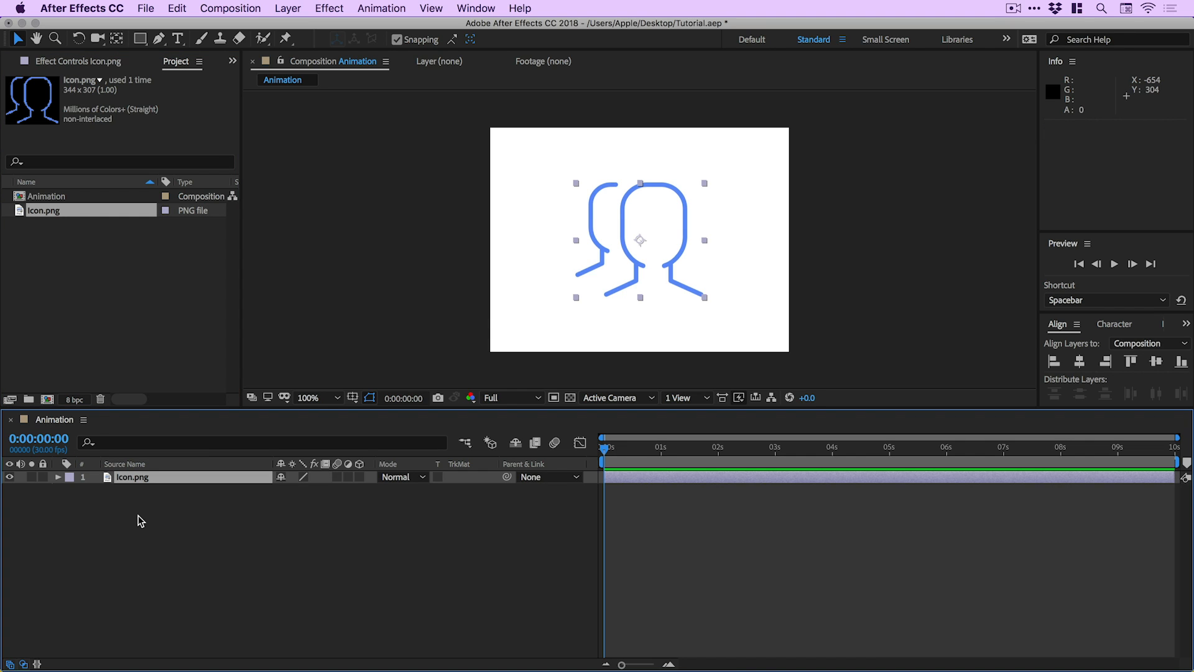
mouse_move(1045, 337)
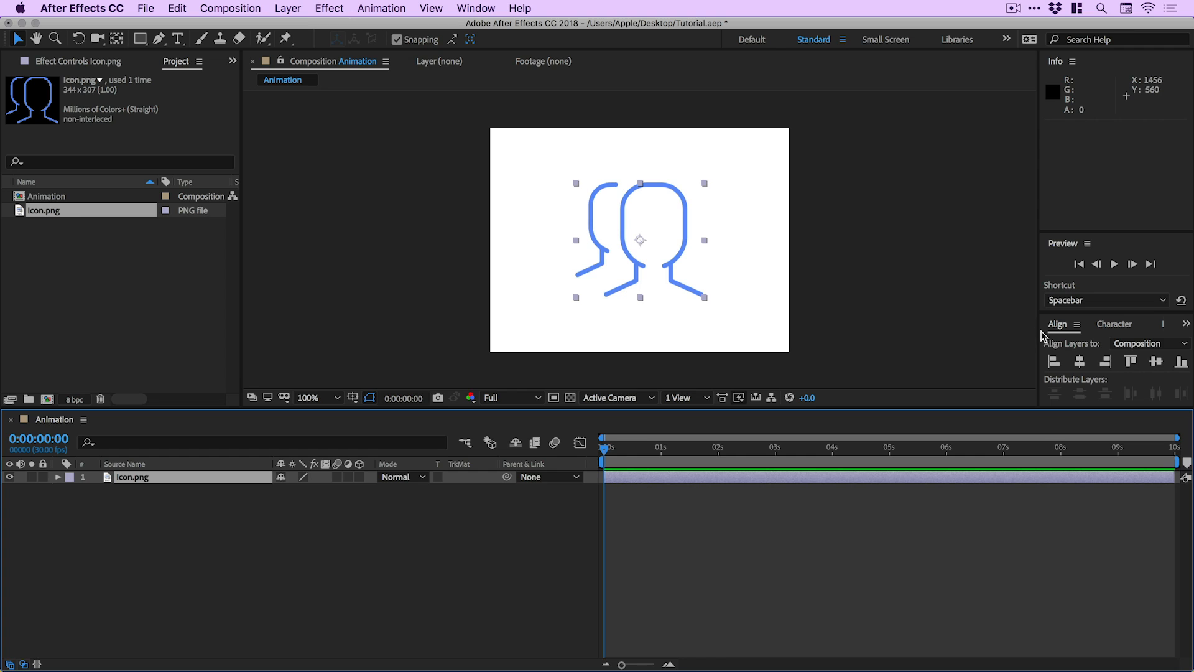
mouse_move(1080, 362)
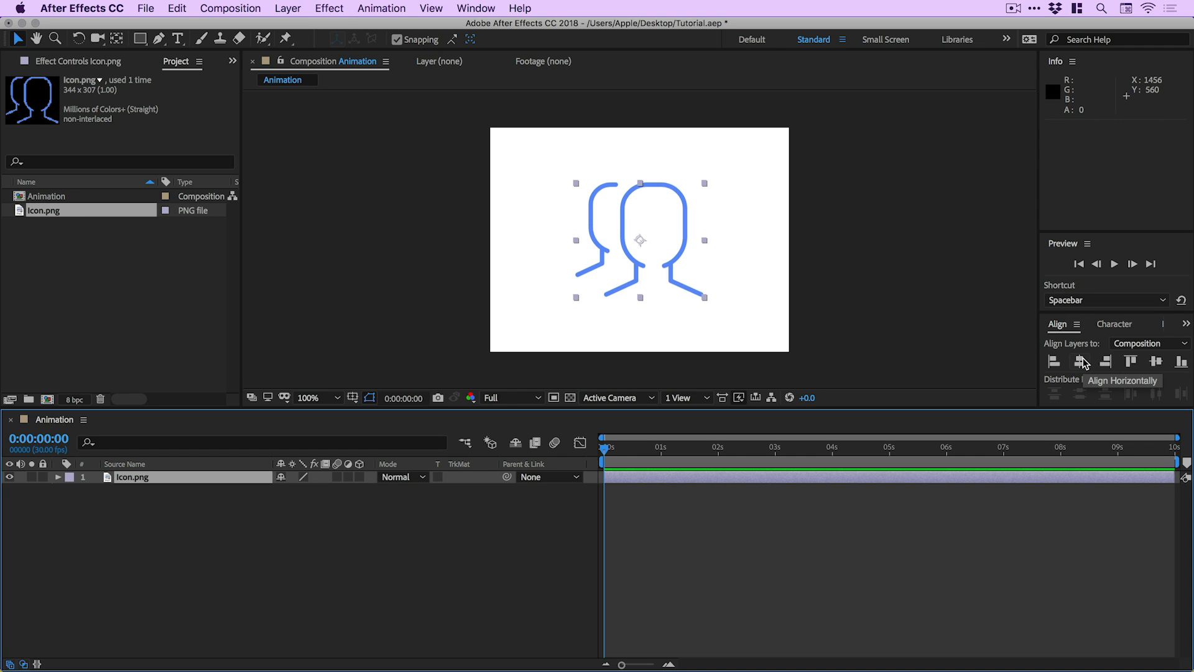
mouse_move(1157, 362)
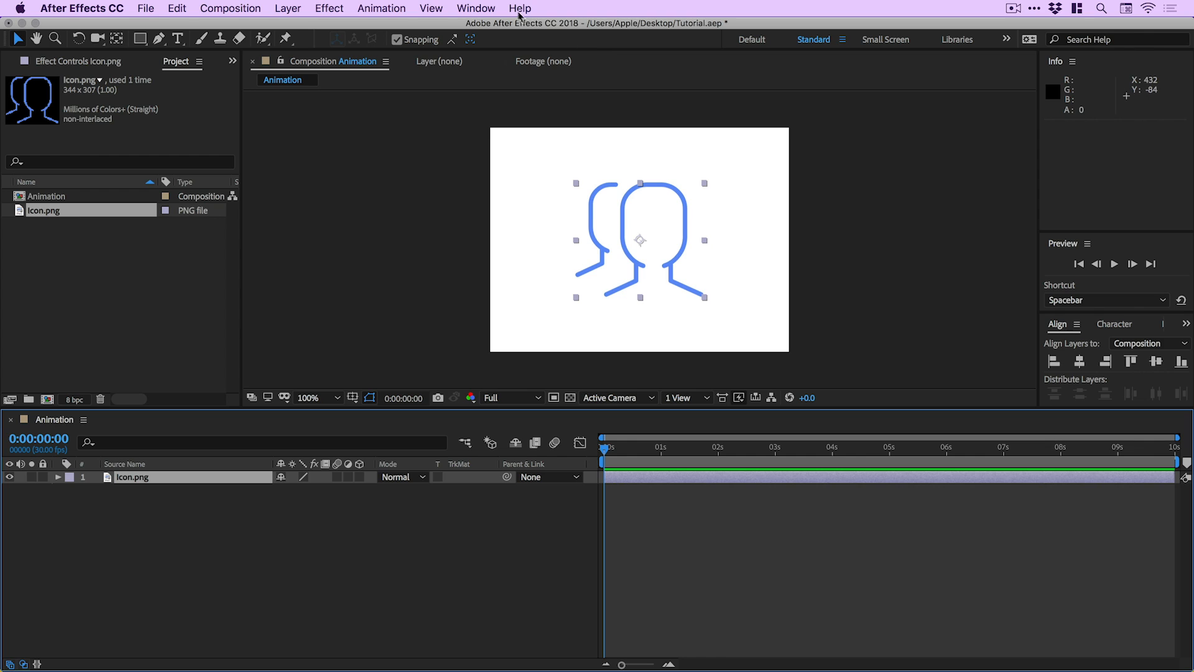
click(475, 8)
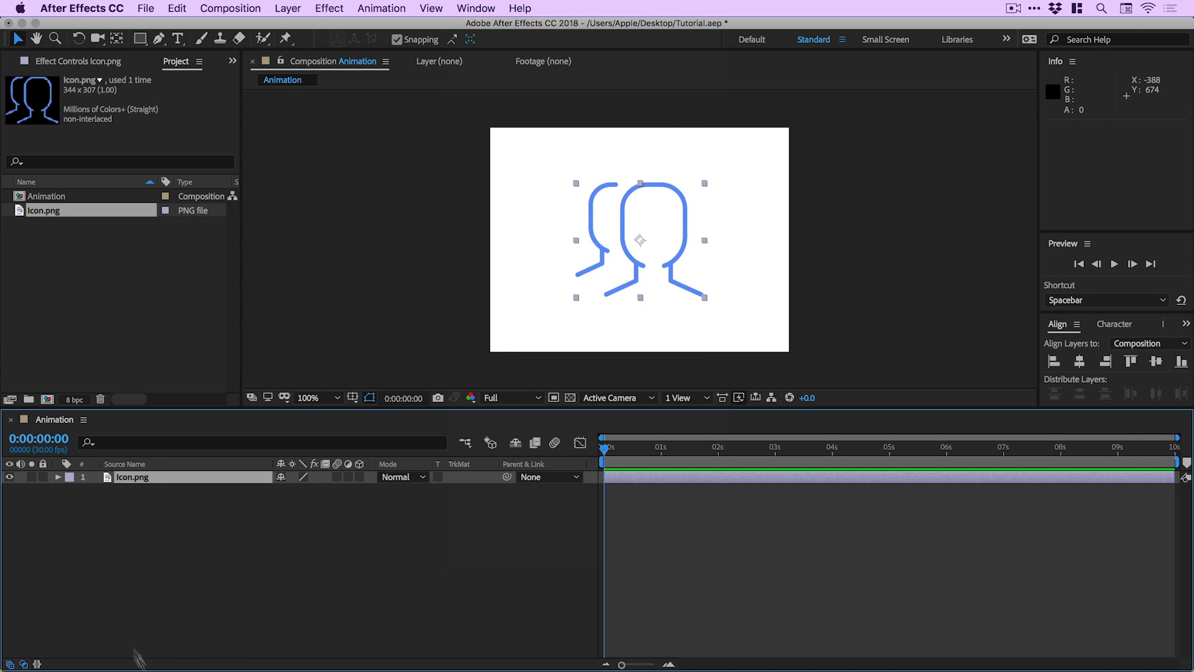
mouse_move(122, 502)
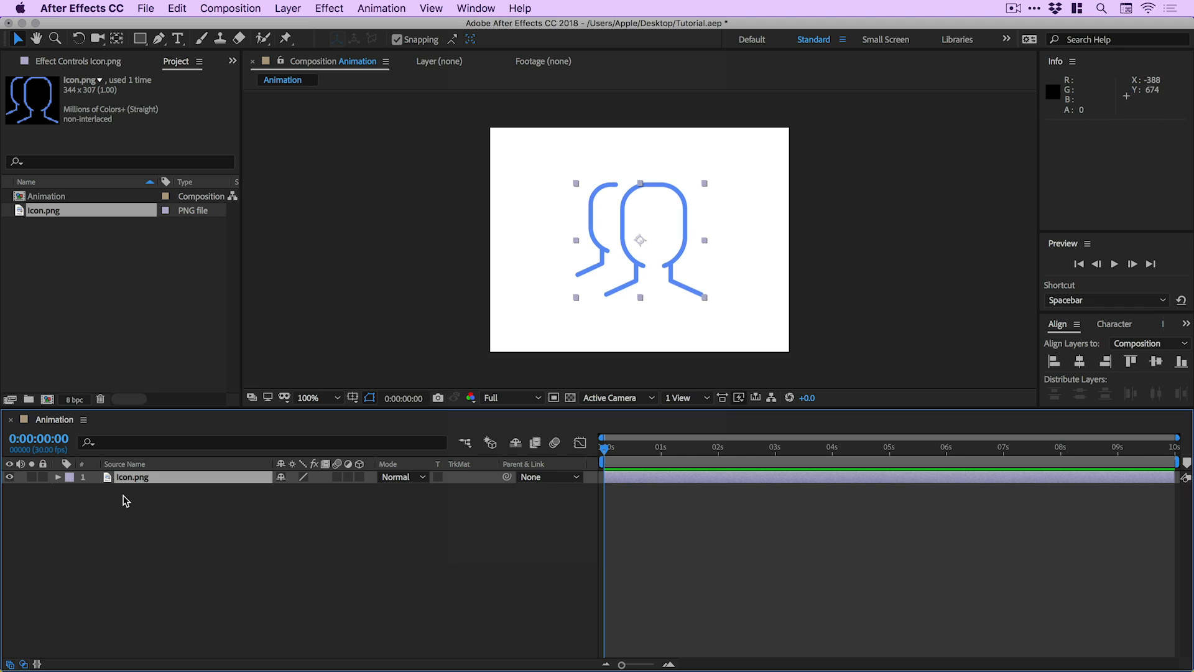
Reveal the Icon.png layer's Transform properties (anchor, position, scale, opacity).
click(58, 478)
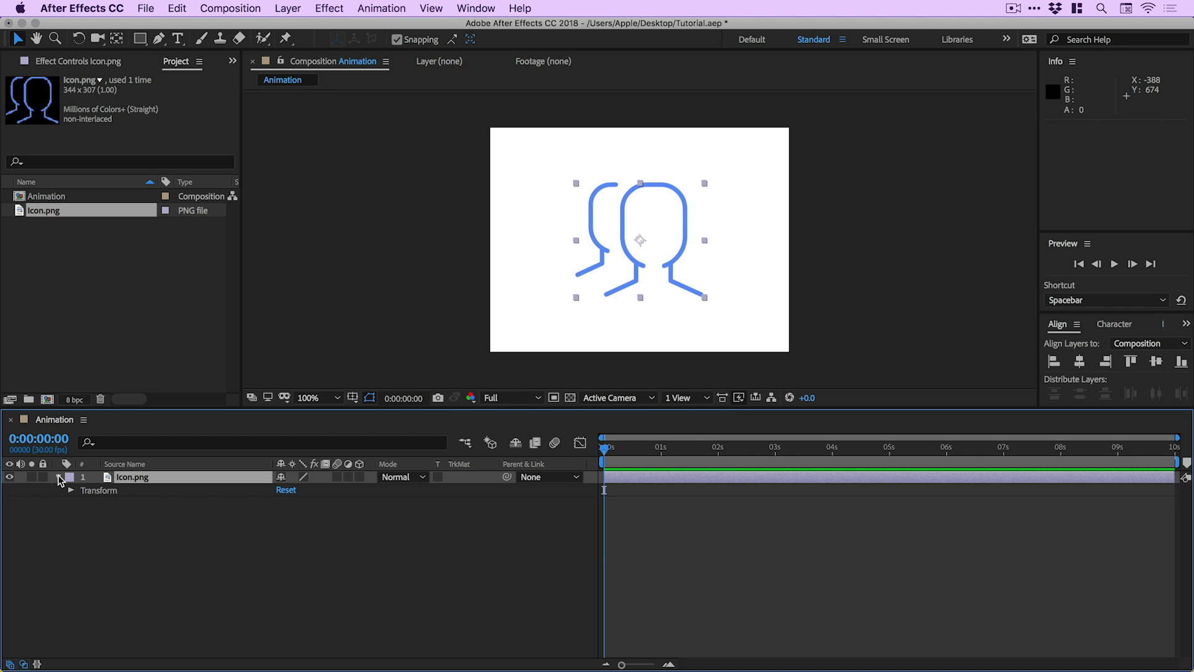
click(74, 492)
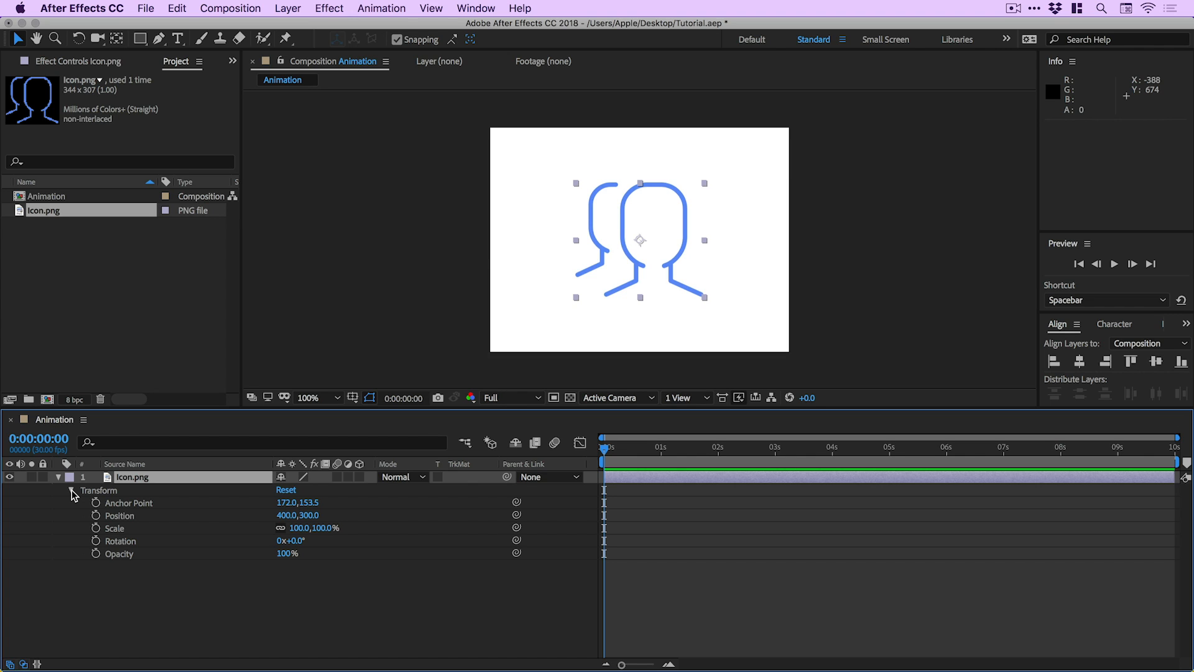
mouse_move(100, 533)
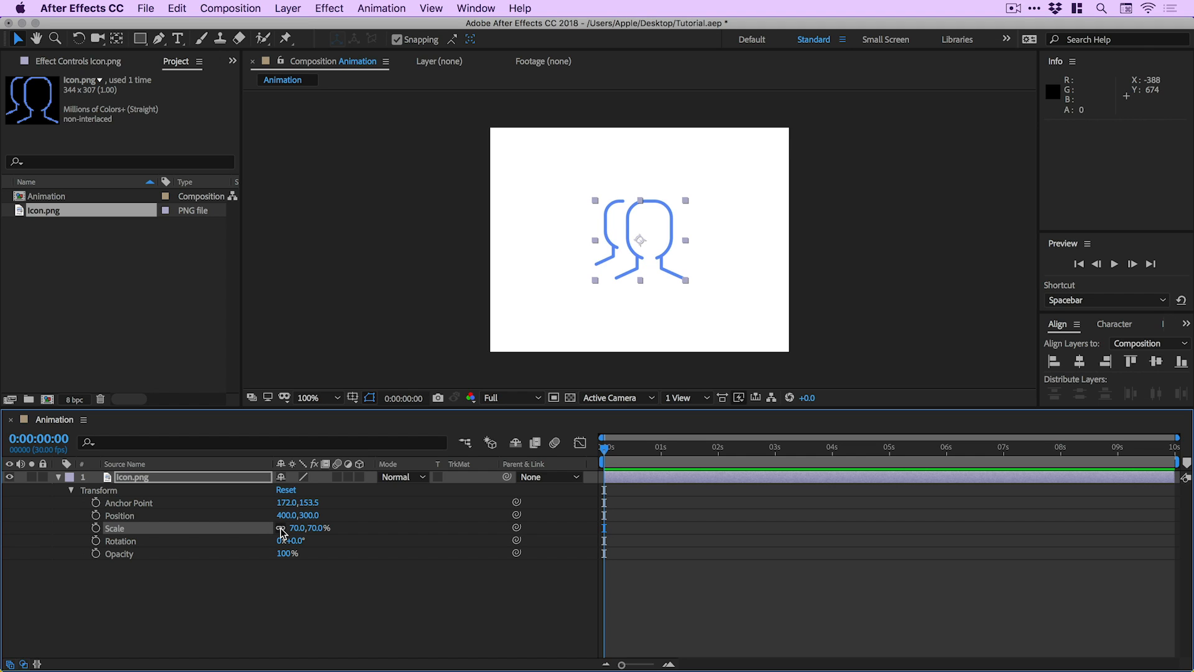
mouse_move(281, 531)
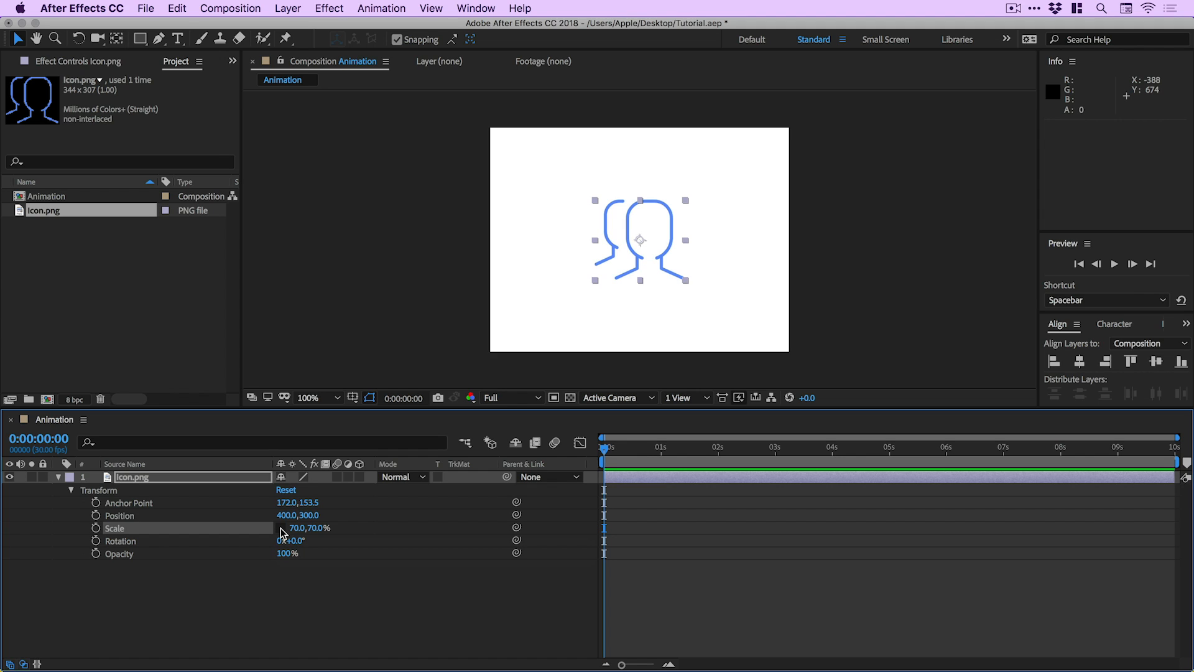
mouse_move(278, 530)
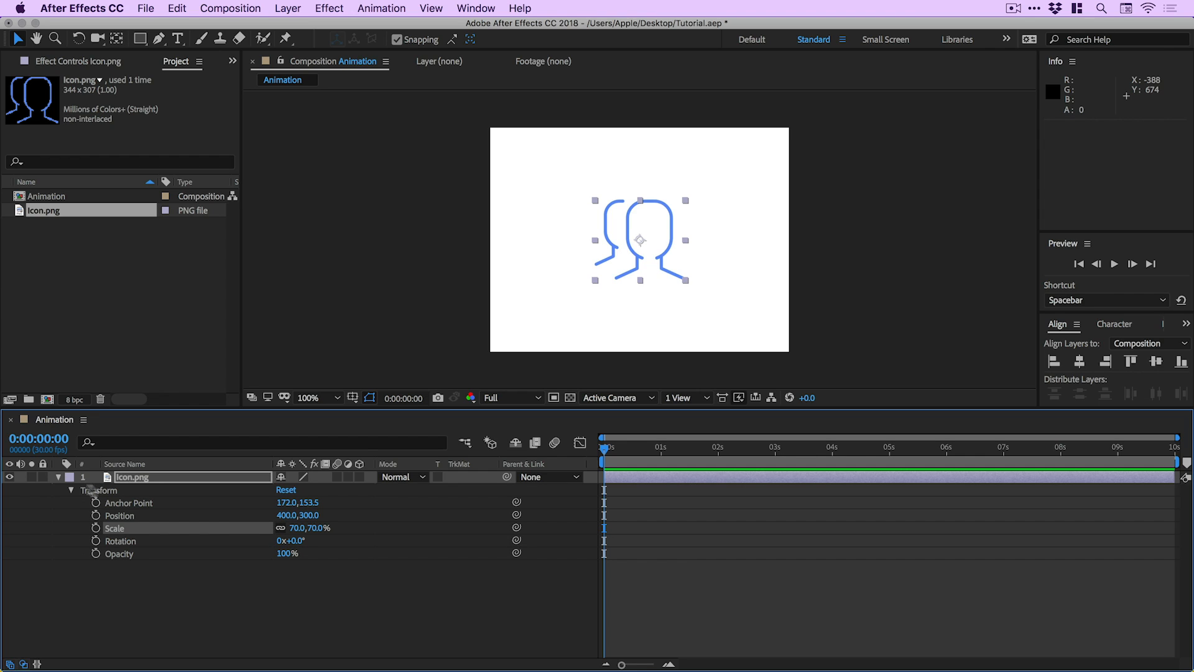
mouse_move(76, 495)
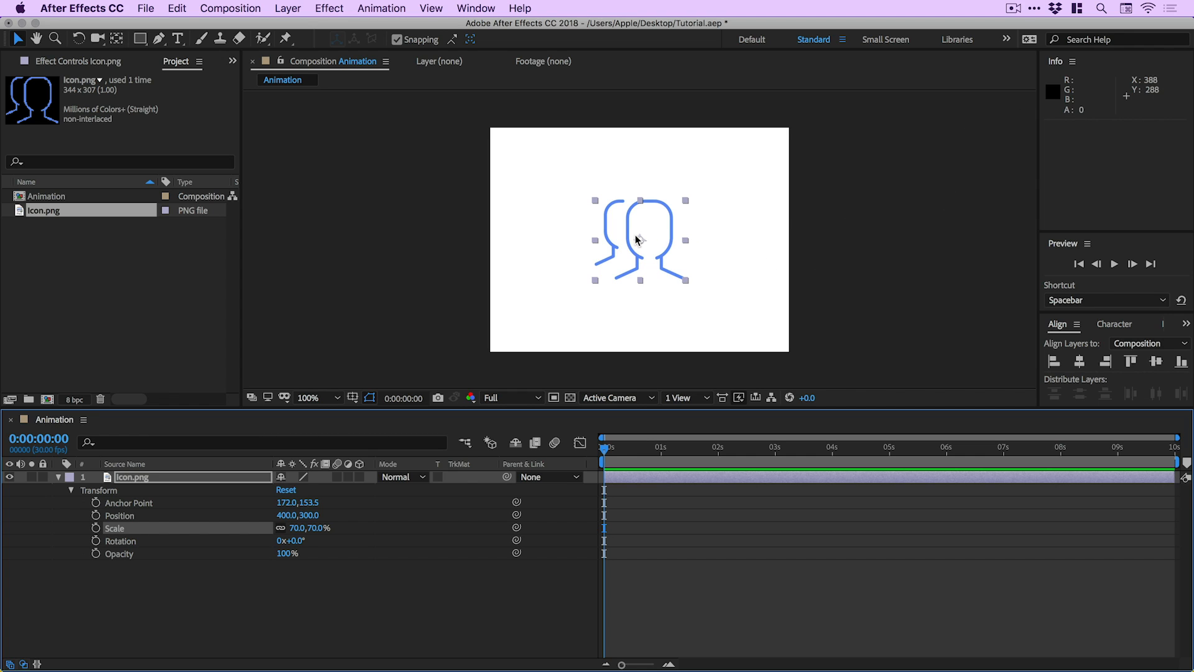
mouse_move(428, 264)
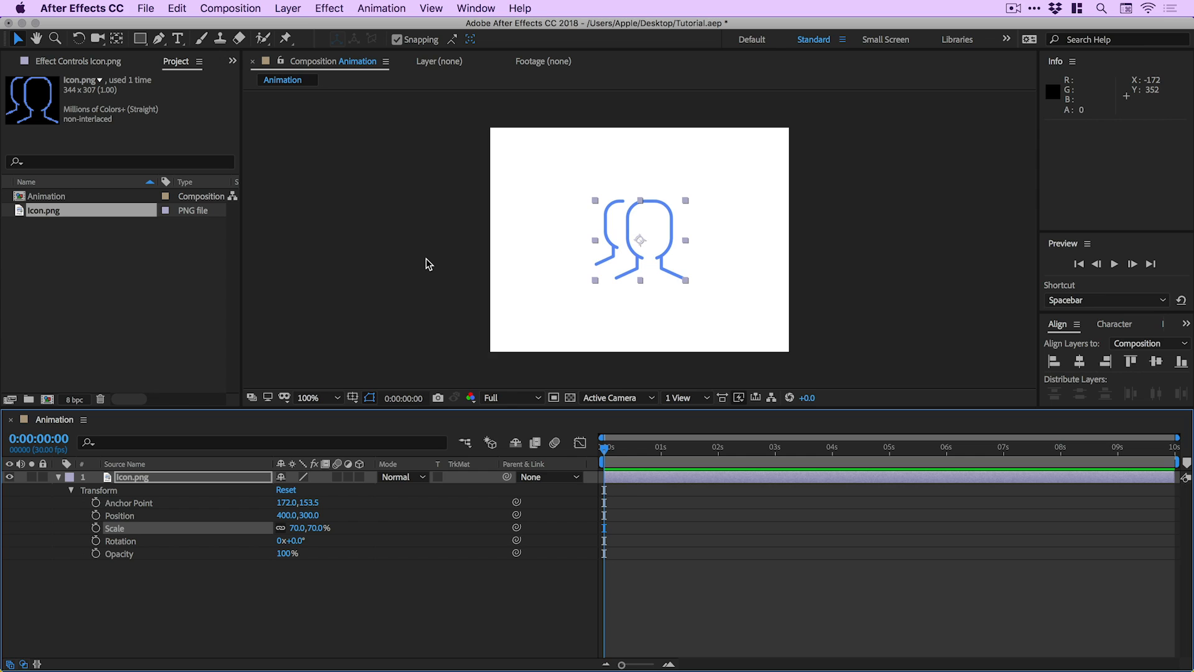
mouse_move(372, 299)
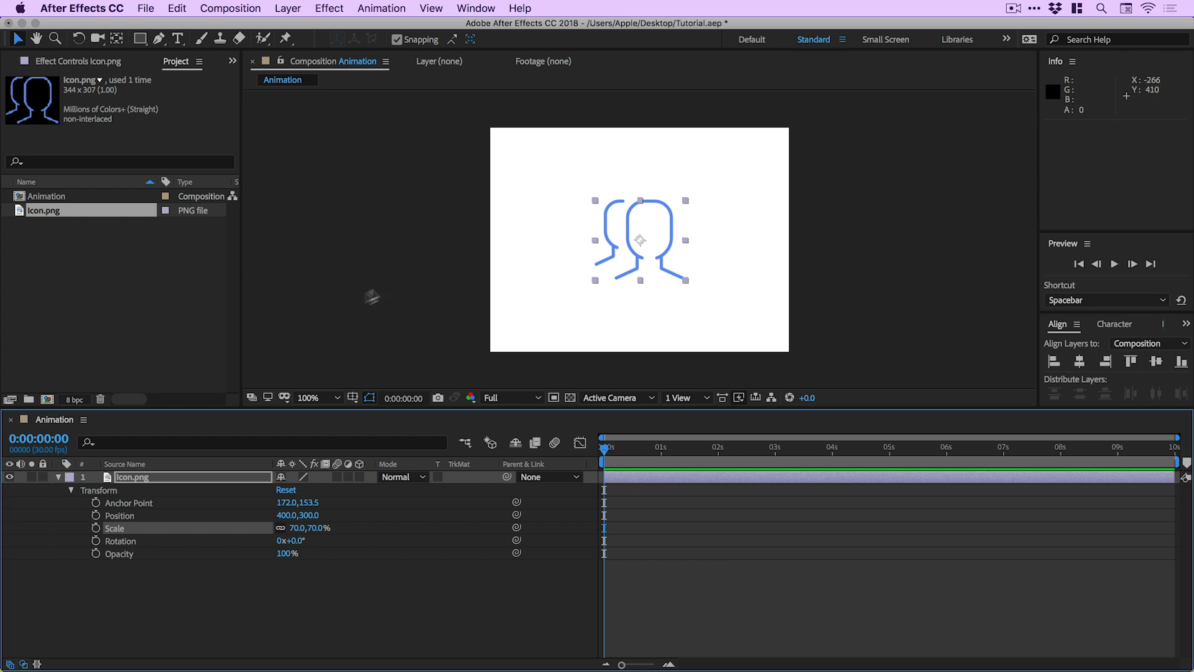
mouse_move(95, 516)
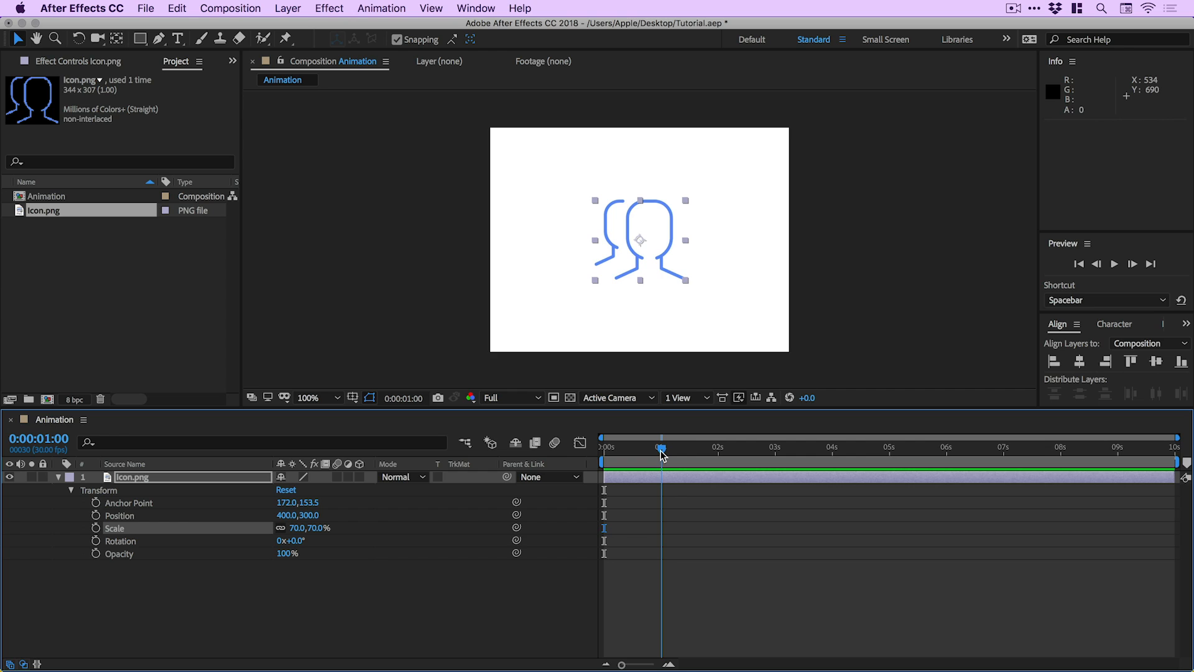
mouse_move(663, 451)
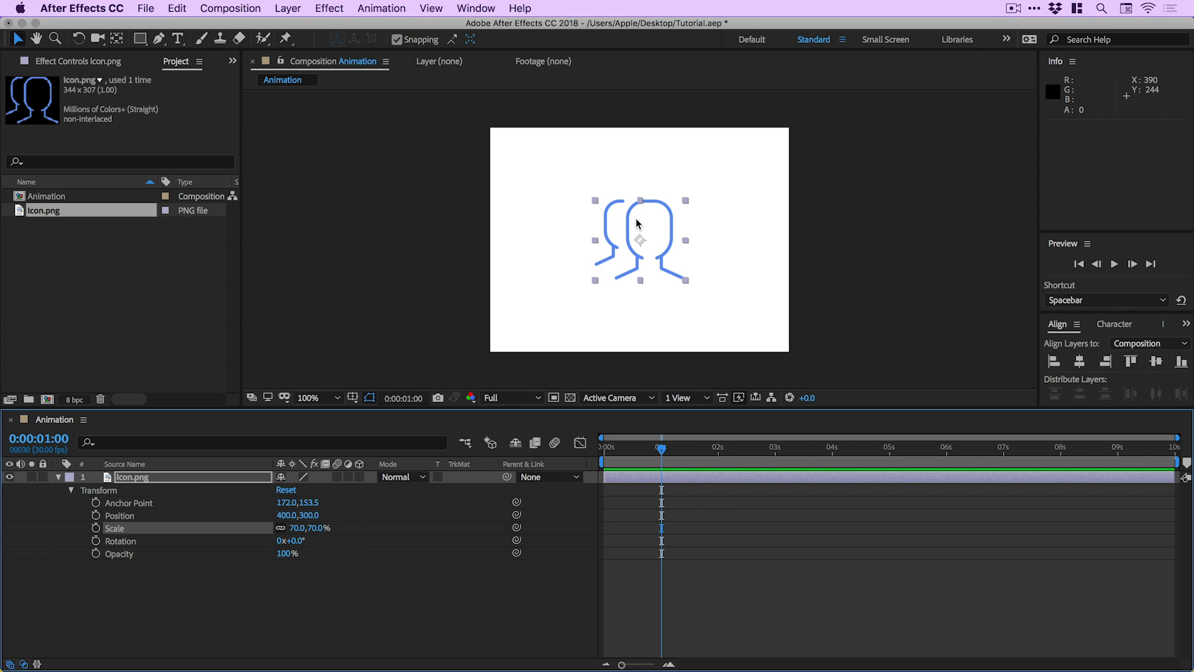
mouse_move(629, 225)
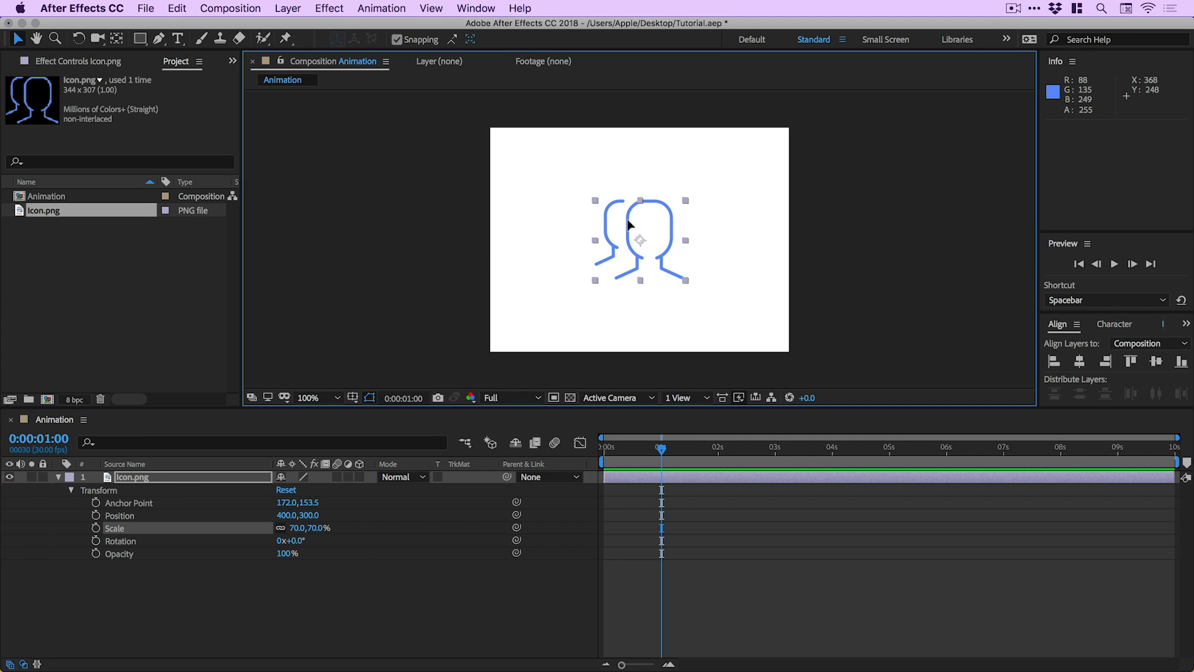
Drag the icon off the right edge of the frame to Position 932,300.
drag(640, 240, 789, 240)
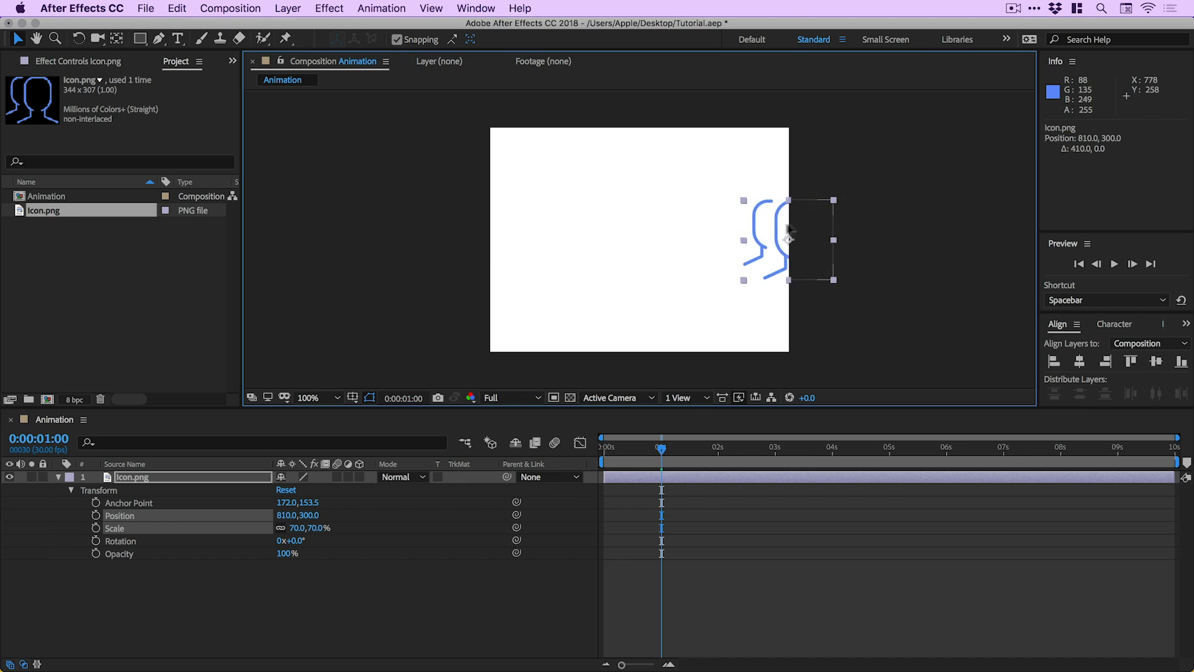
drag(789, 240, 837, 239)
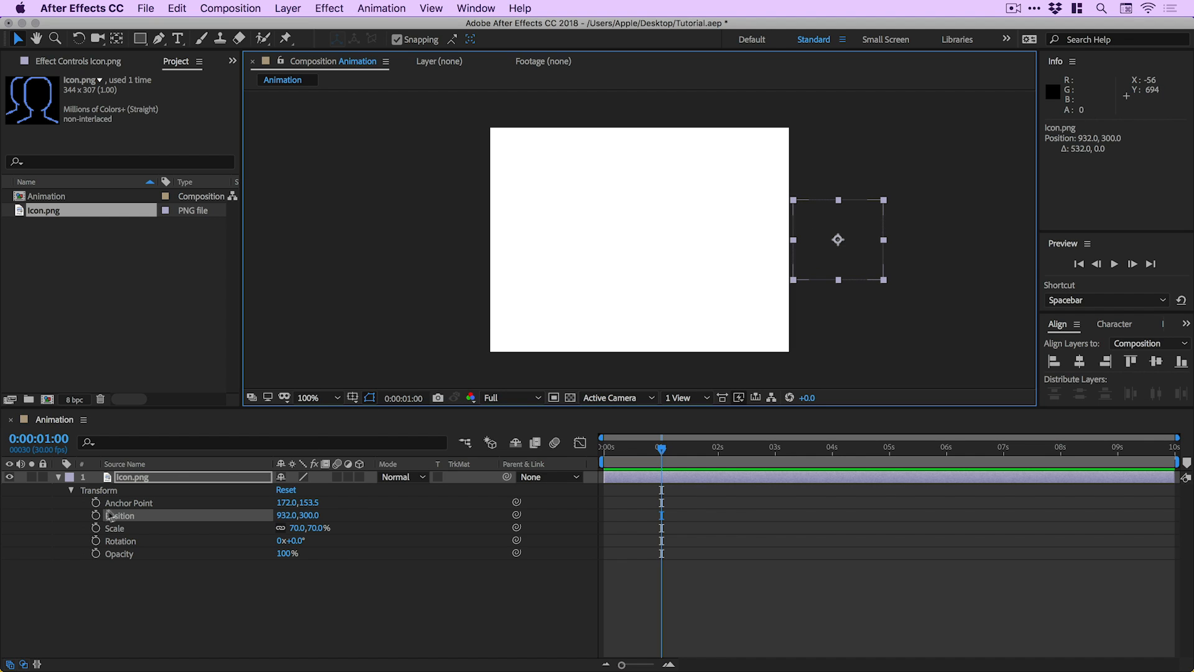
mouse_move(97, 516)
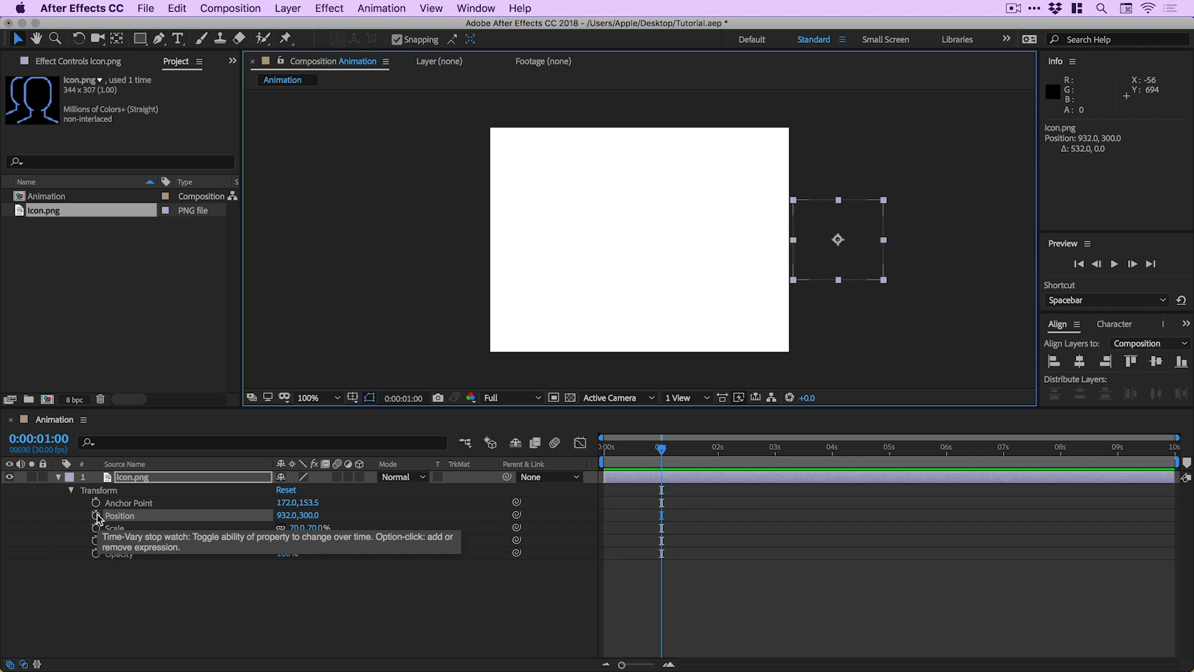
Keyframe Position at 932,300, then bring the icon back and centre it at 400,300.
click(96, 515)
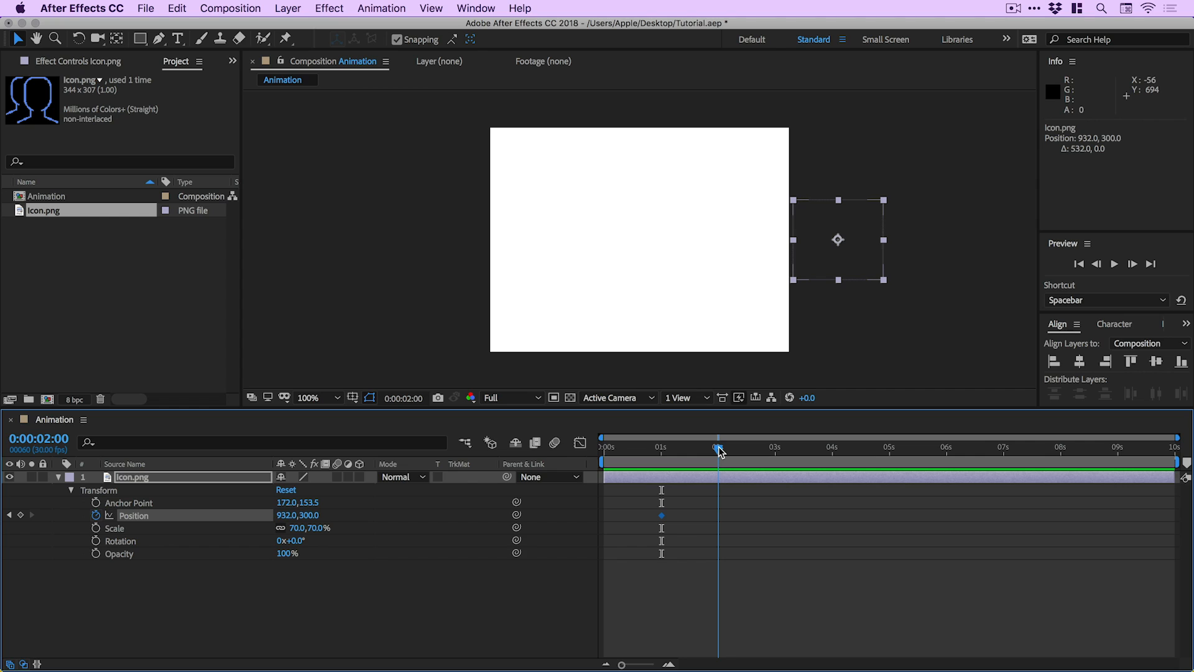
mouse_move(717, 451)
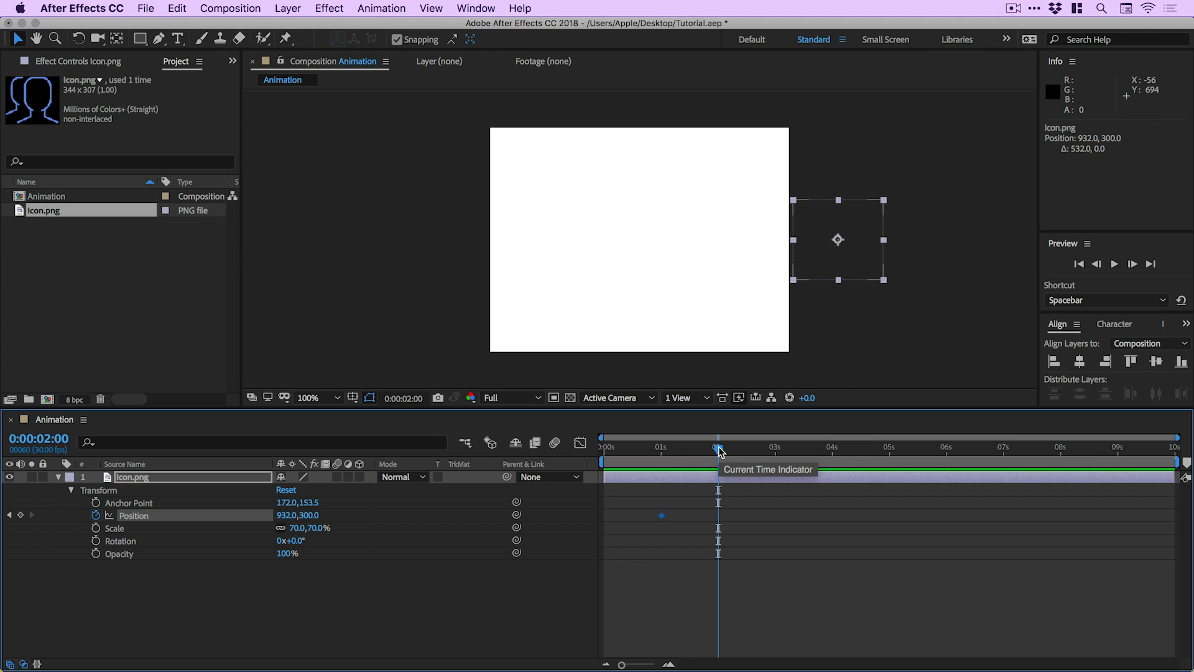
mouse_move(819, 231)
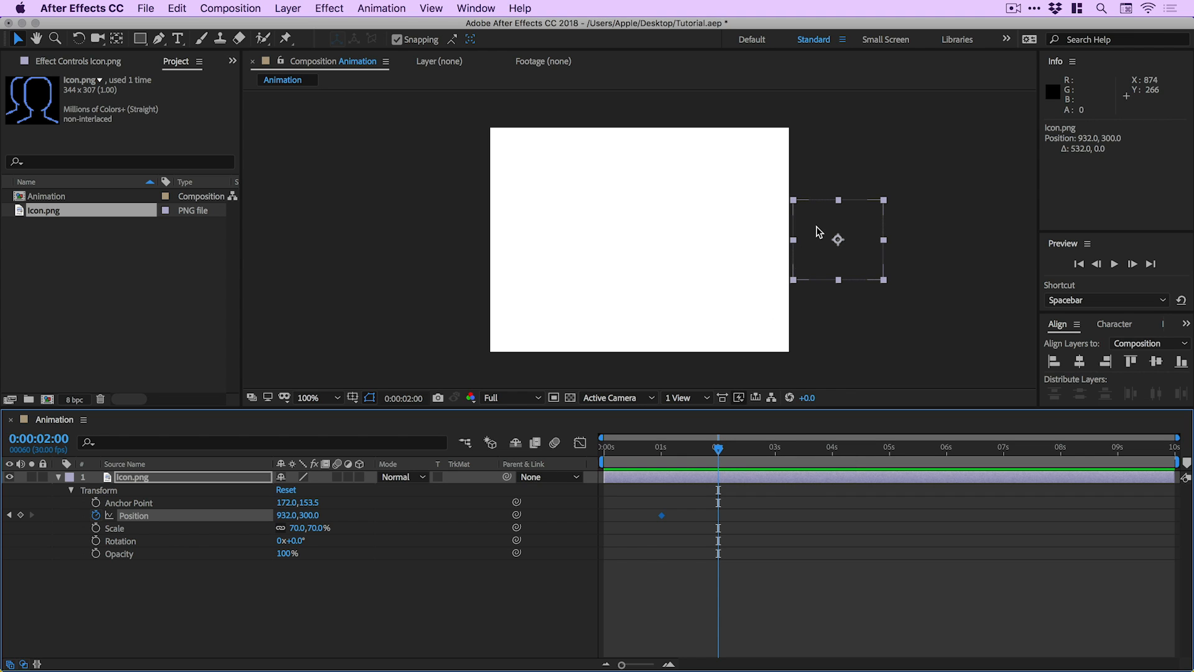
drag(837, 239, 800, 238)
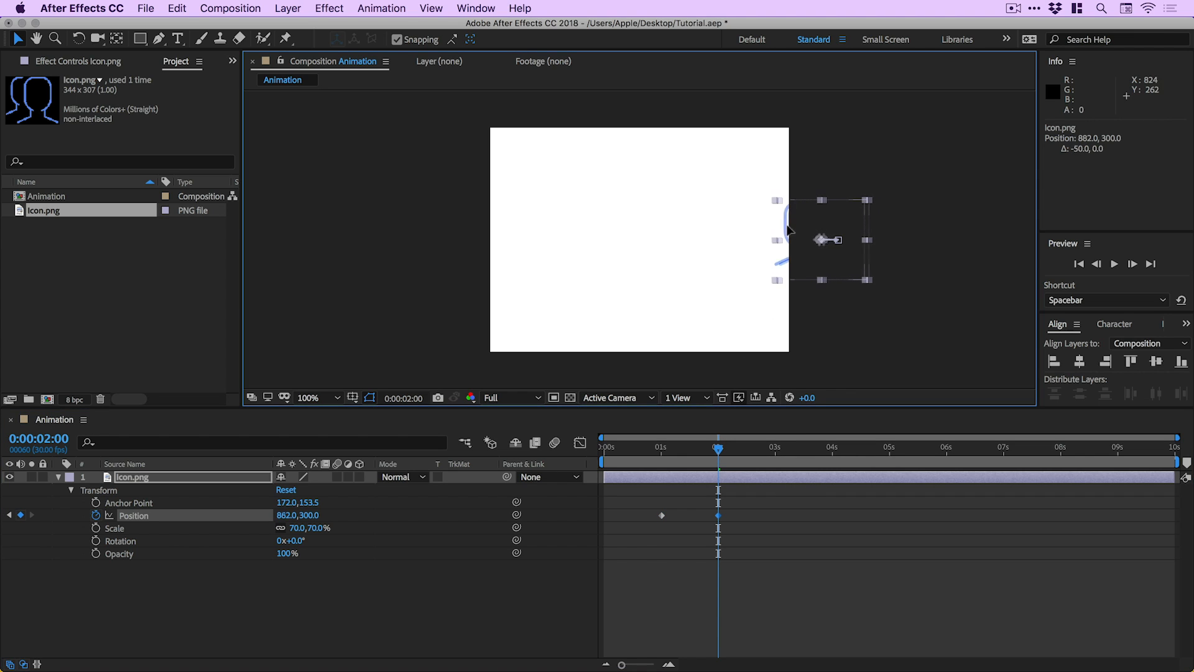
drag(822, 241, 651, 240)
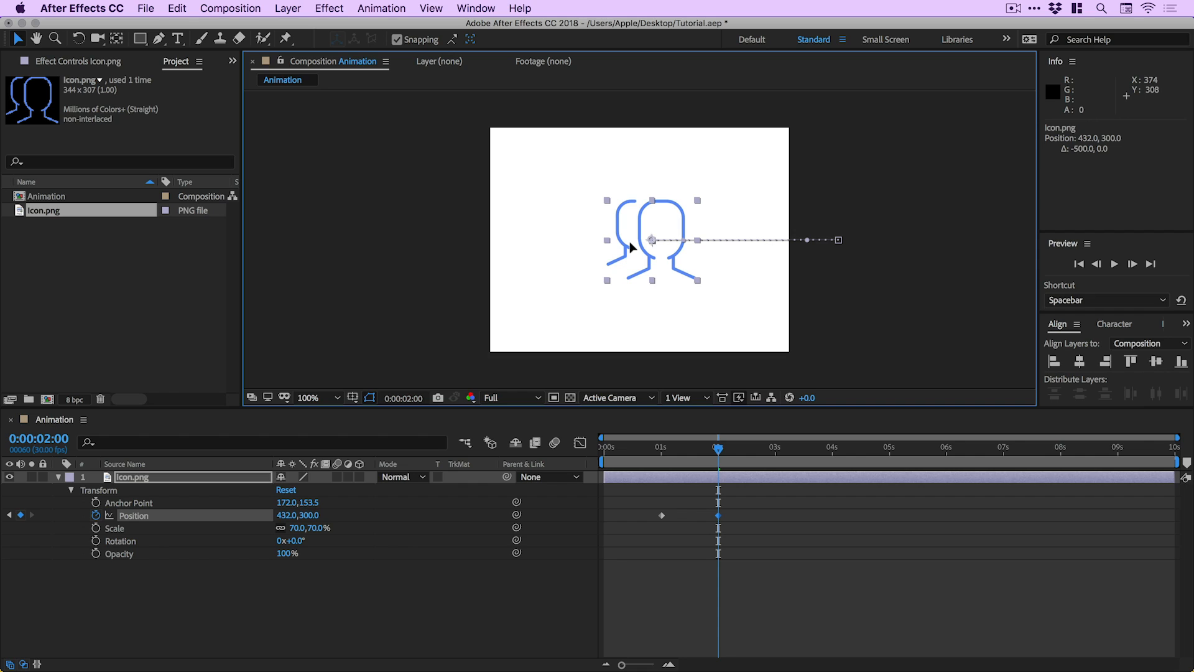
click(1079, 361)
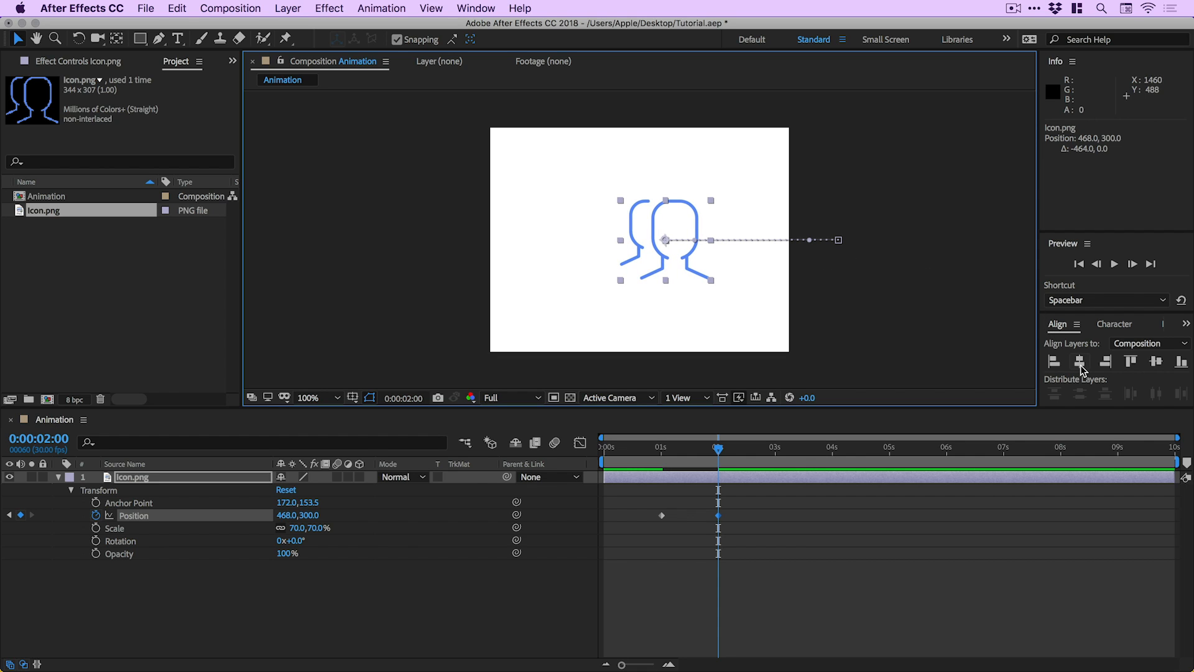
click(1082, 362)
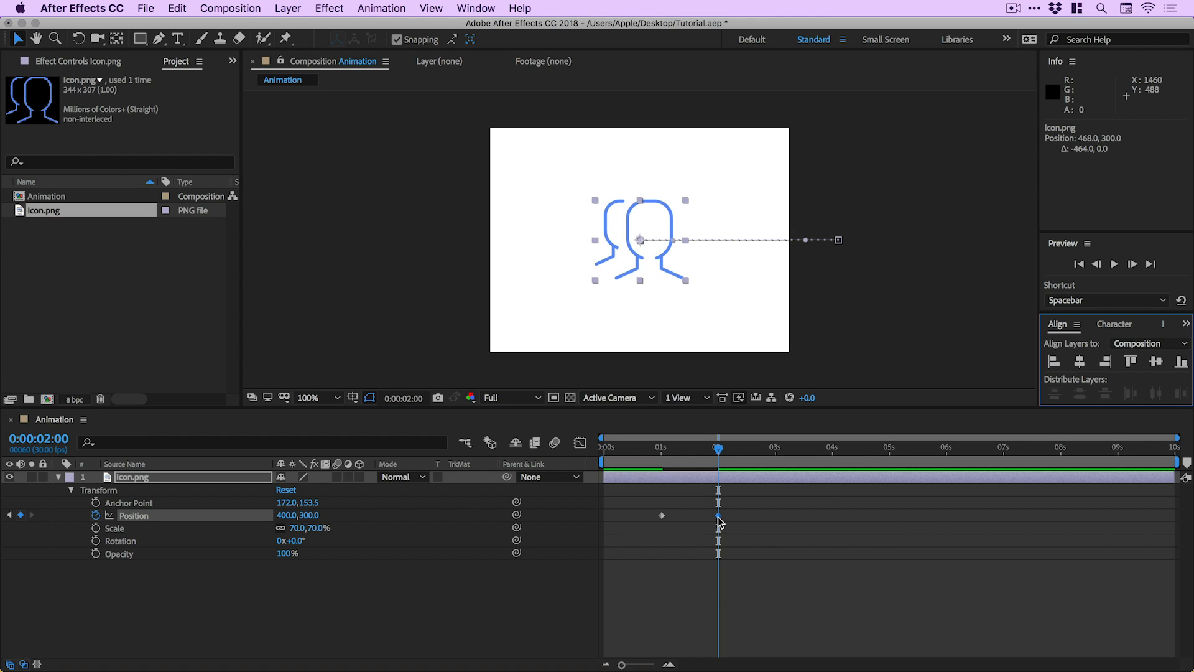
mouse_move(721, 520)
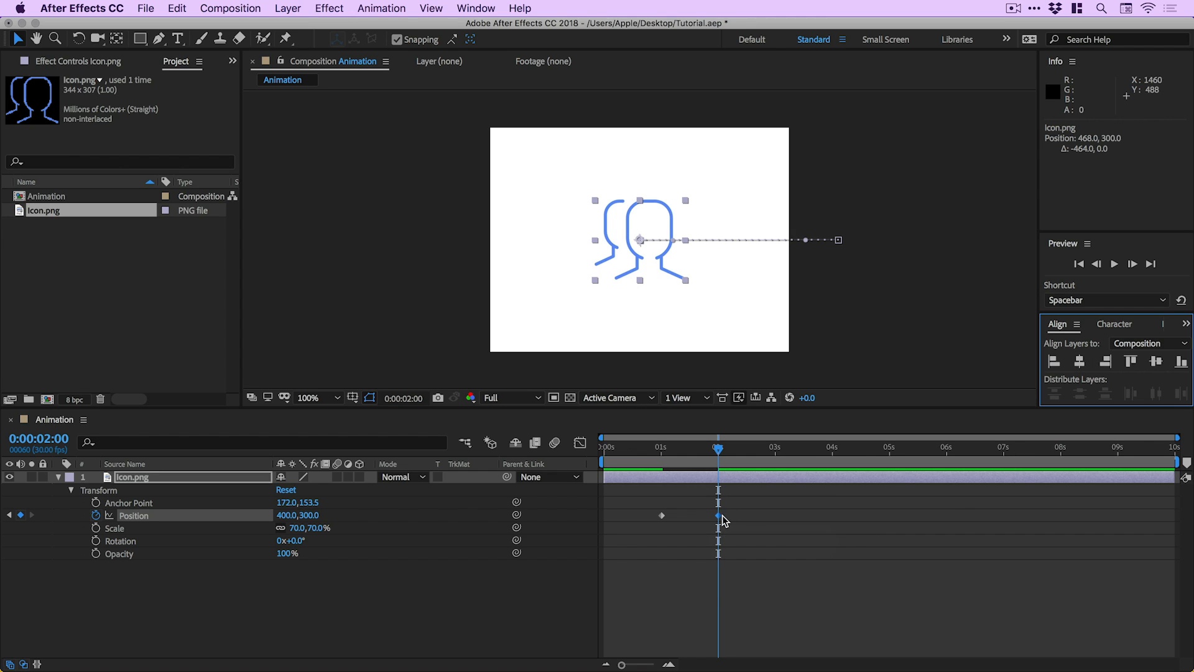
mouse_move(96, 520)
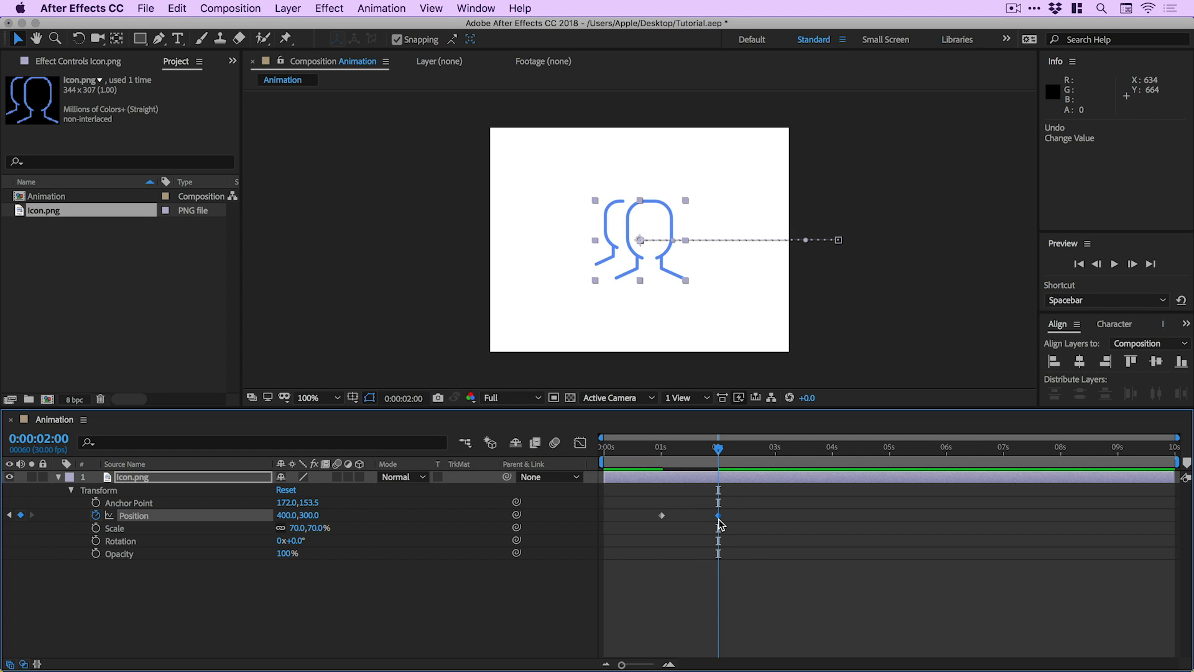
Move to 4 seconds and step through the Position keyframes to check the centred hold.
drag(640, 239, 561, 209)
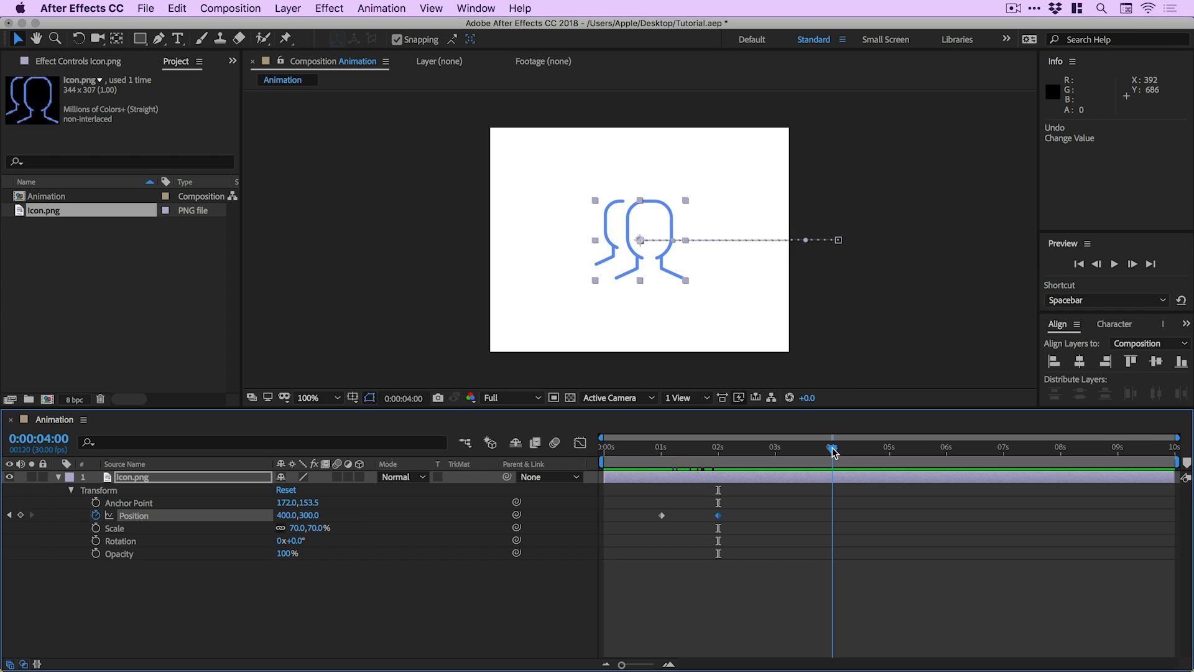
mouse_move(832, 453)
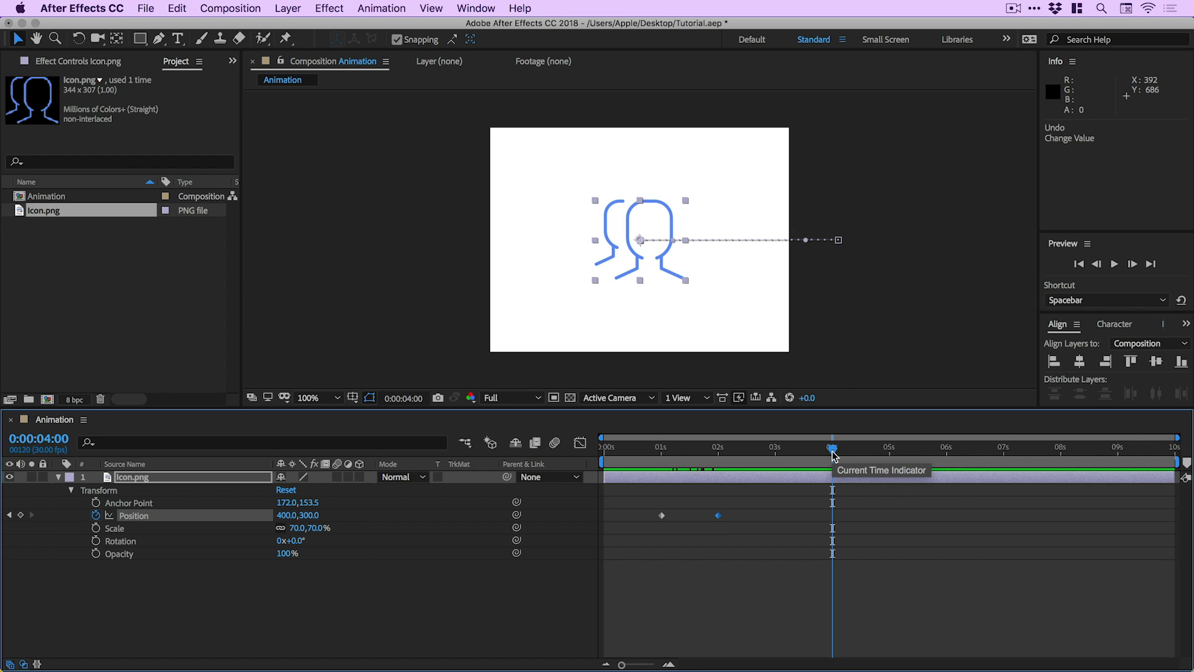
mouse_move(766, 522)
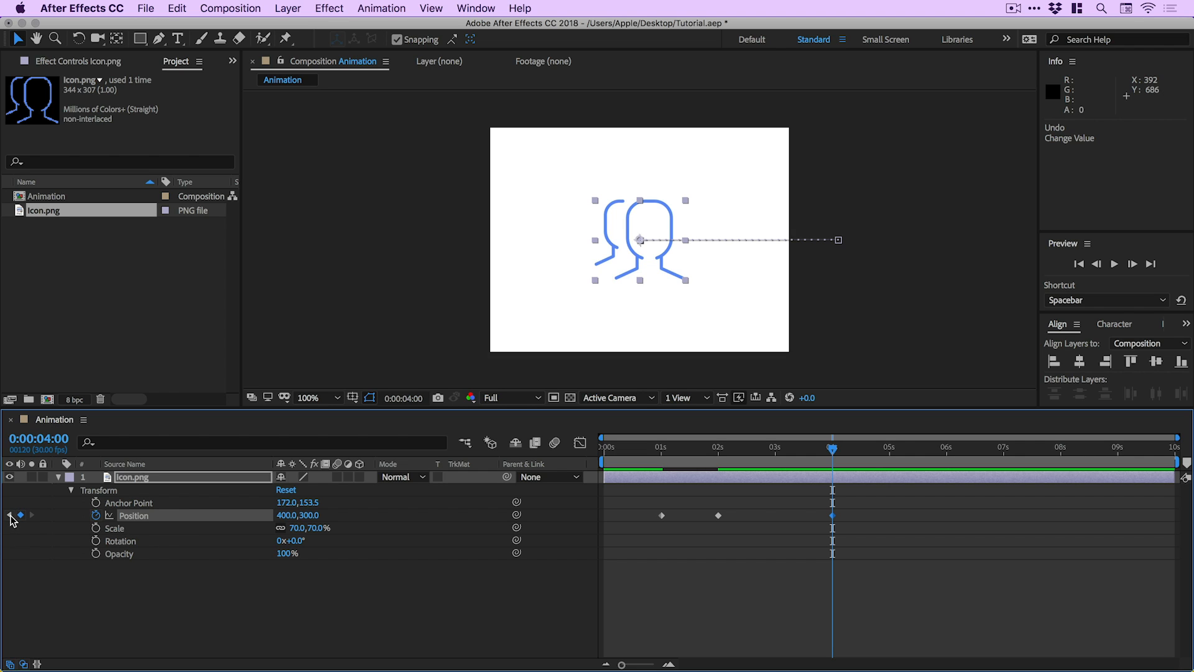
click(36, 515)
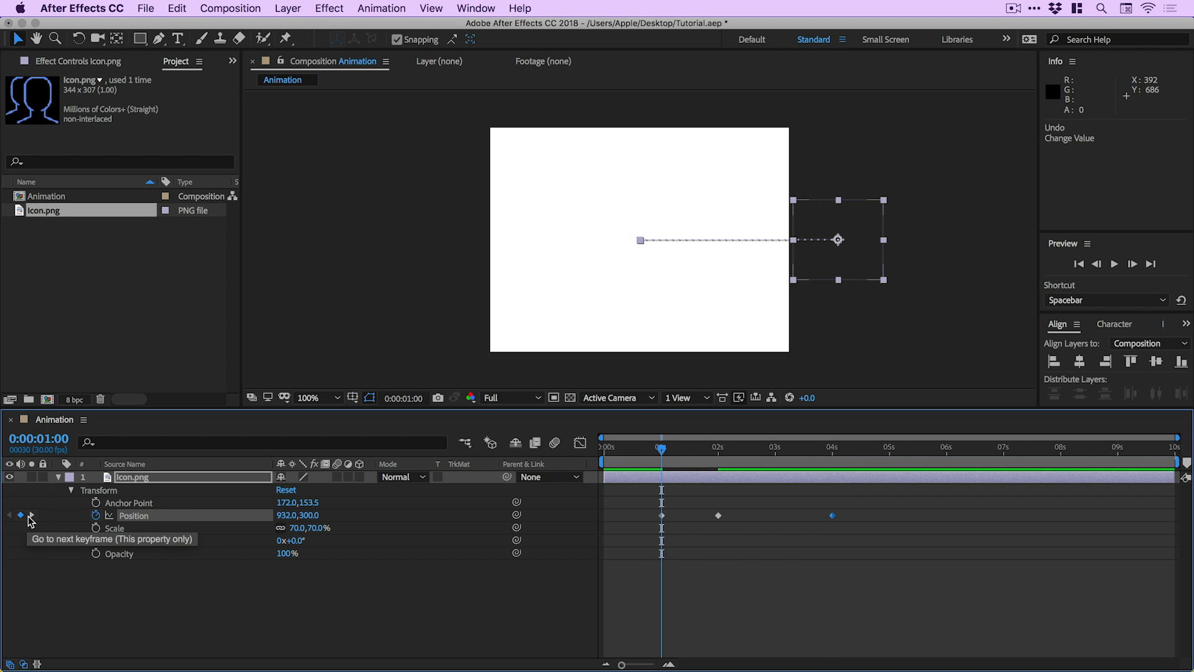
click(36, 515)
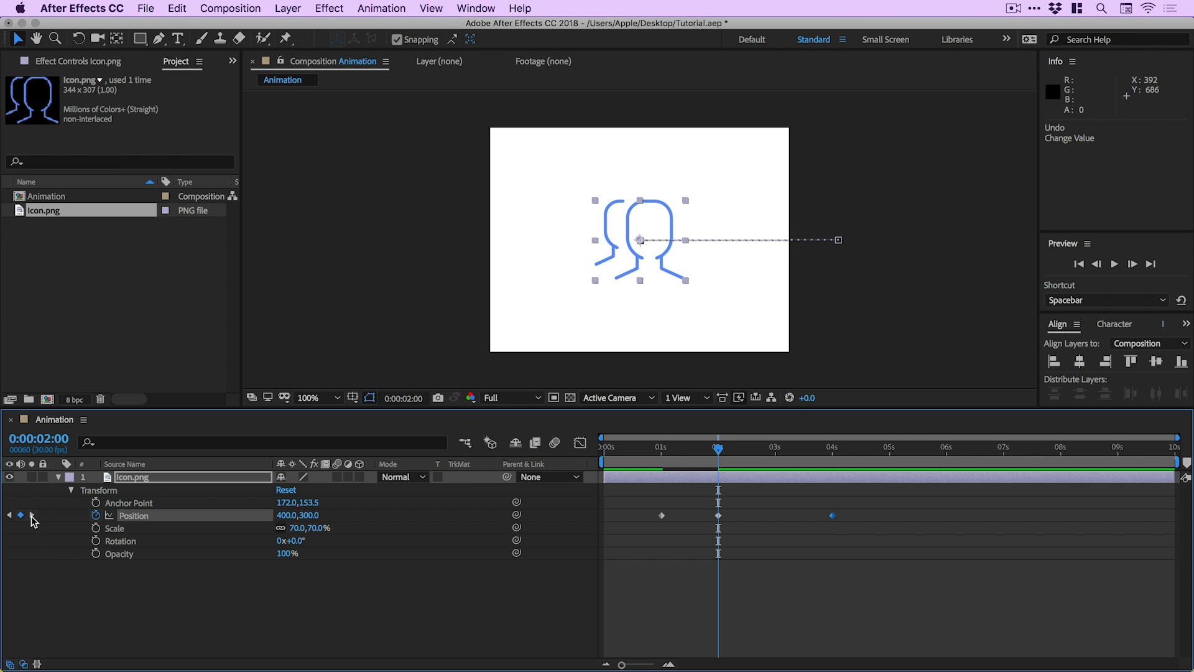
click(832, 448)
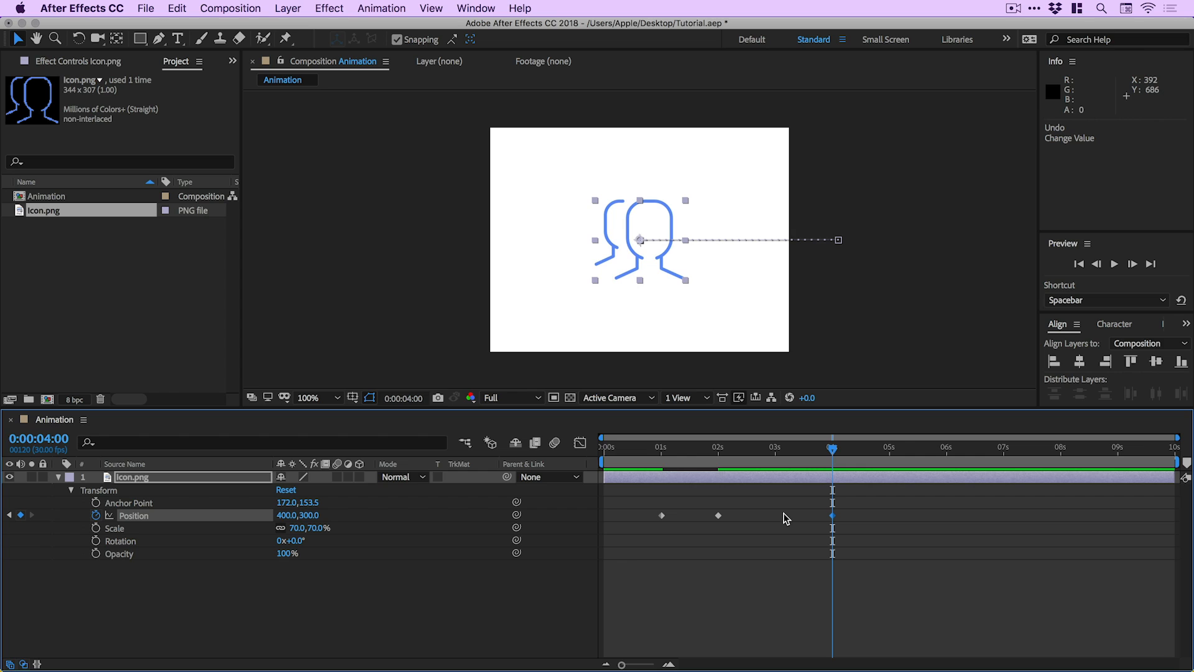
Step forward in time toward 5 seconds for the icon's exit keyframe.
click(889, 448)
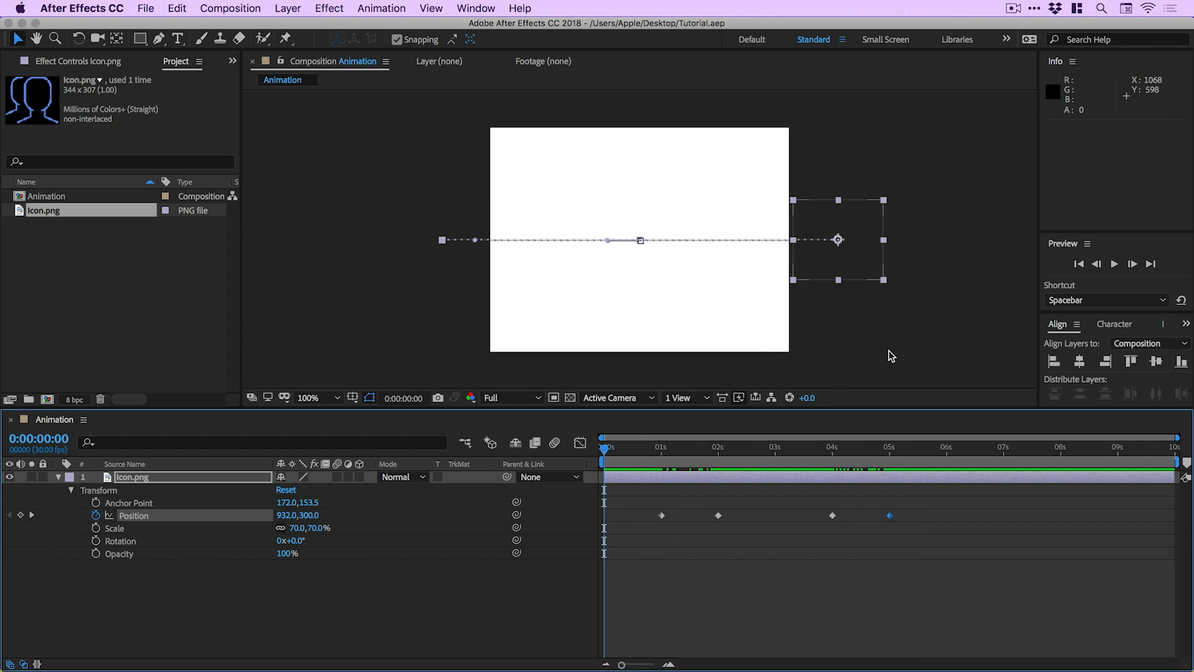
mouse_move(916, 332)
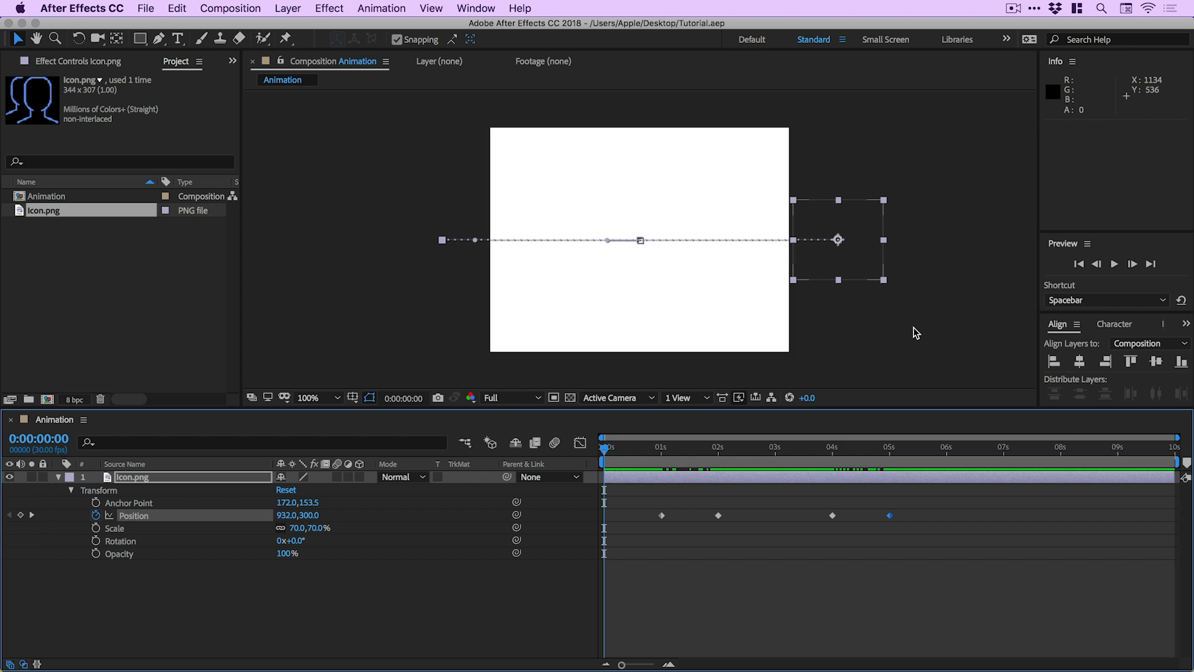
RAM preview the slide-in, hold and exit animation from the start, then stop playback.
key(Space)
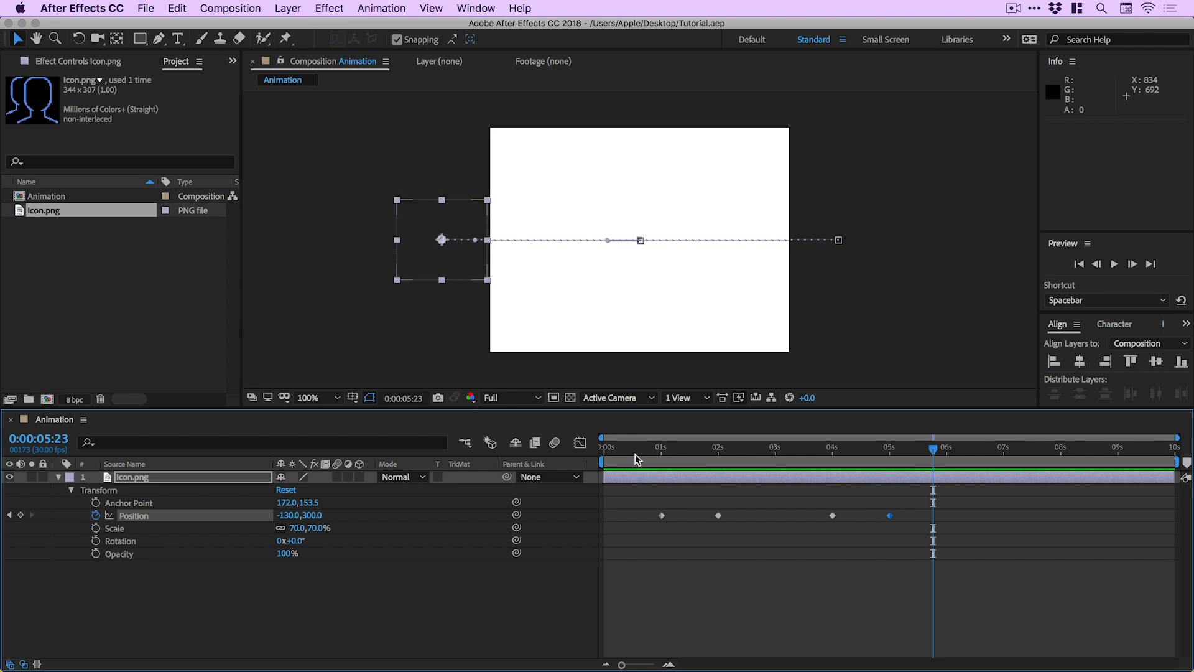
click(604, 447)
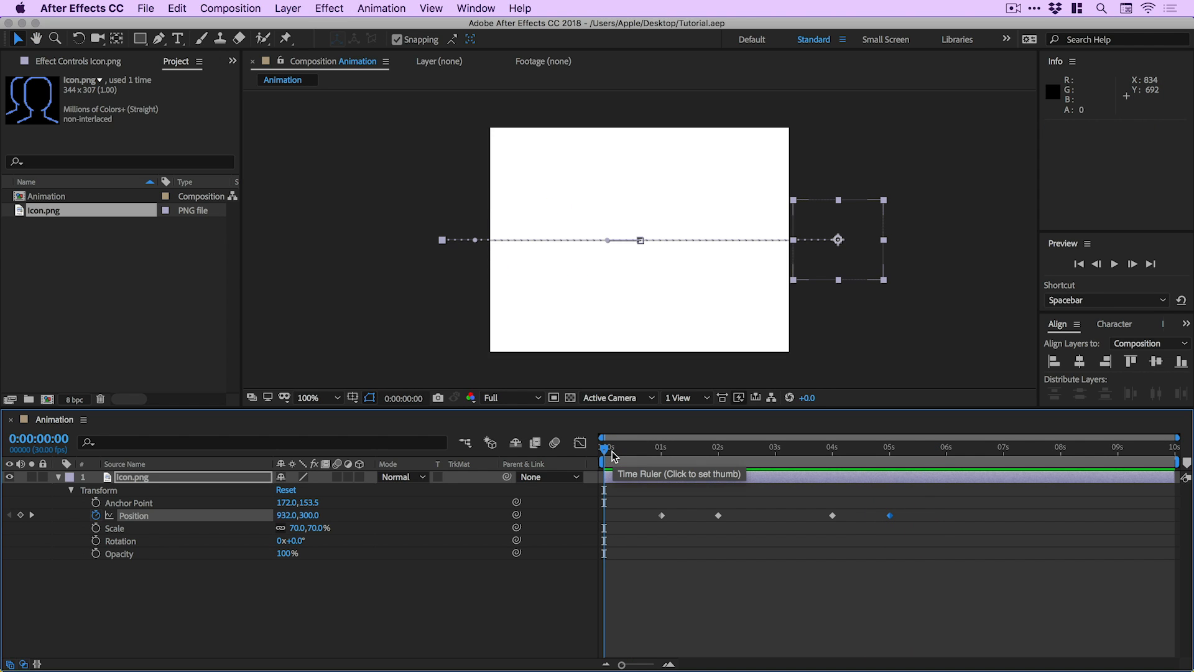
mouse_move(662, 455)
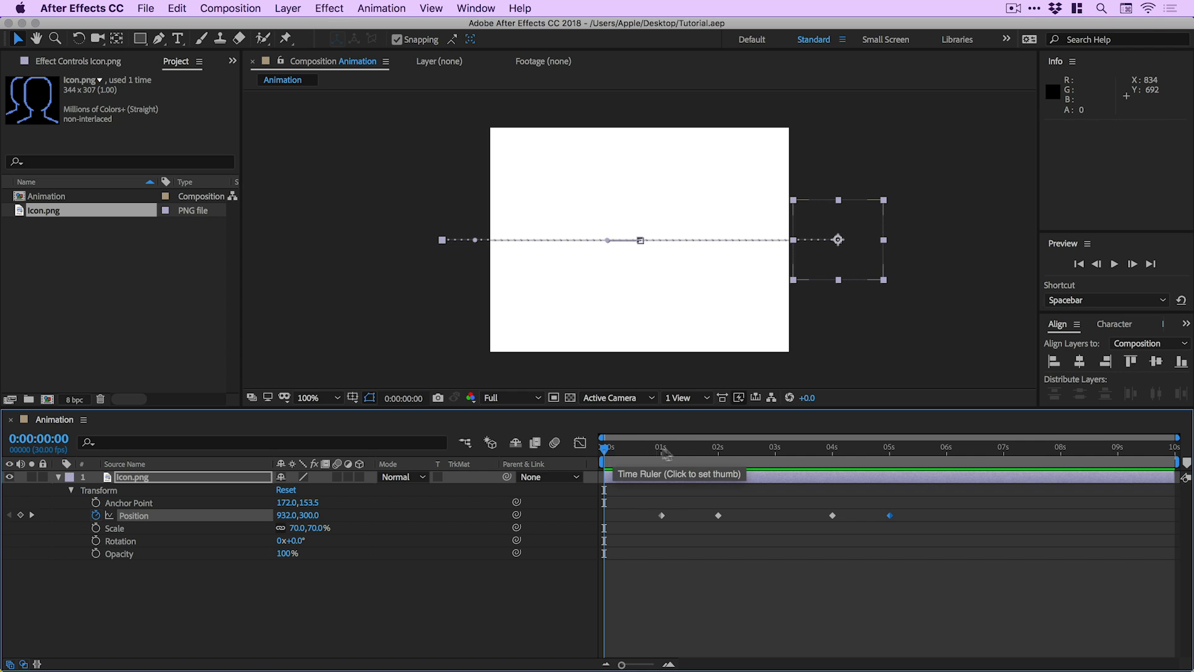
click(670, 447)
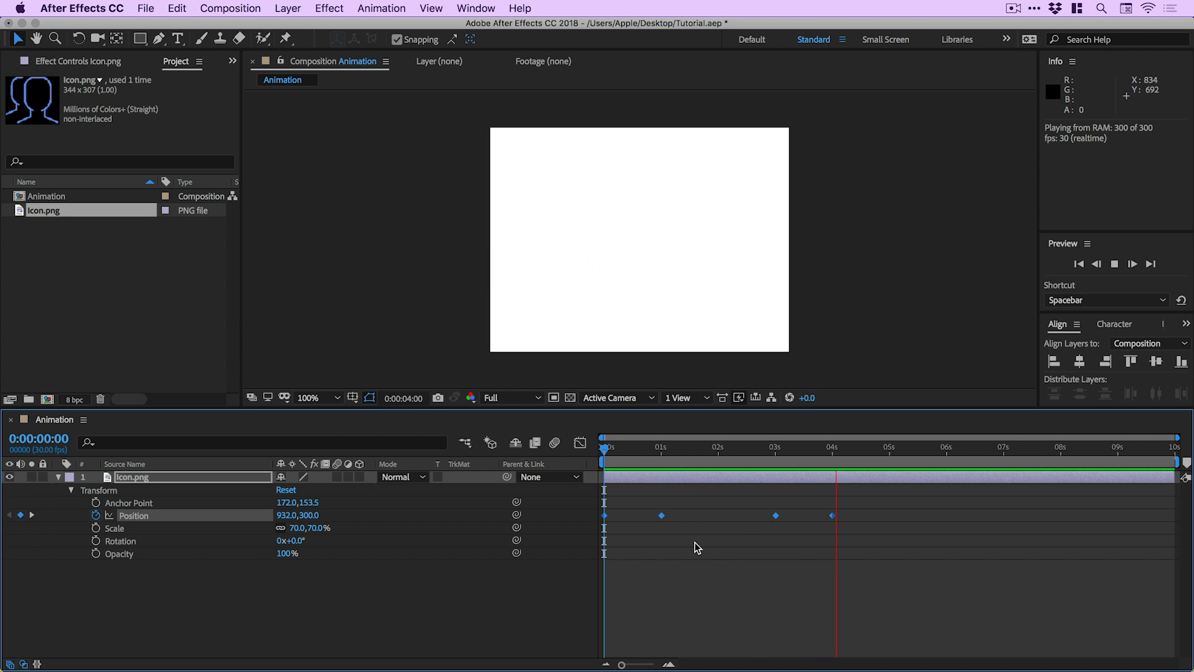
click(874, 447)
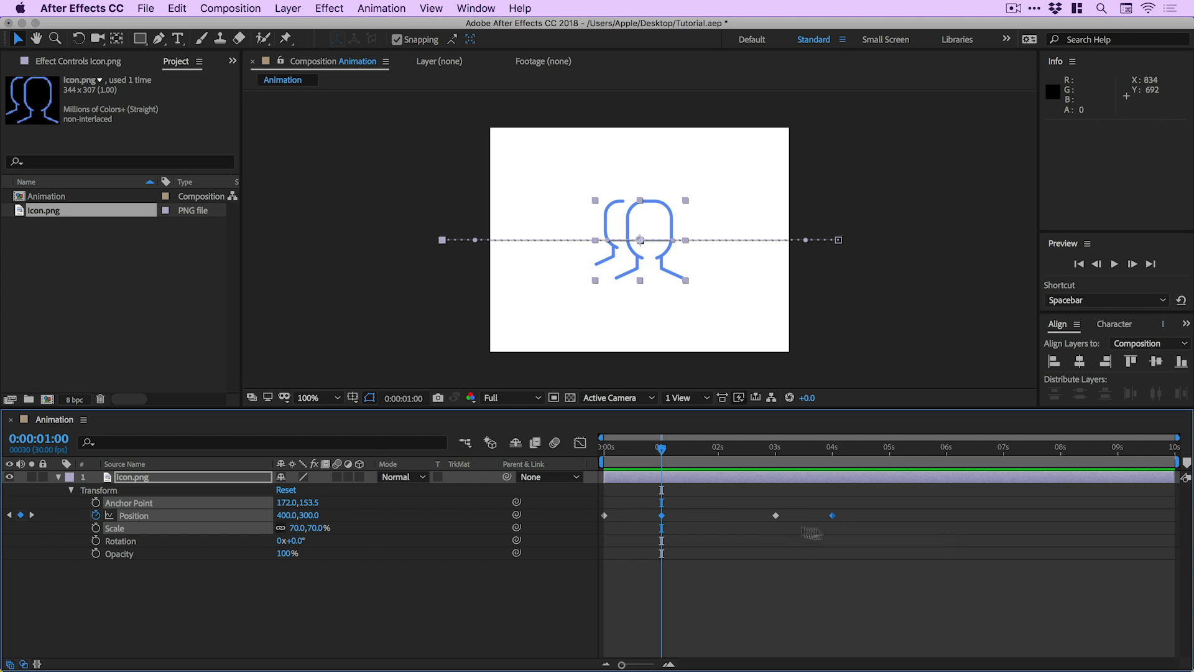
mouse_move(580, 443)
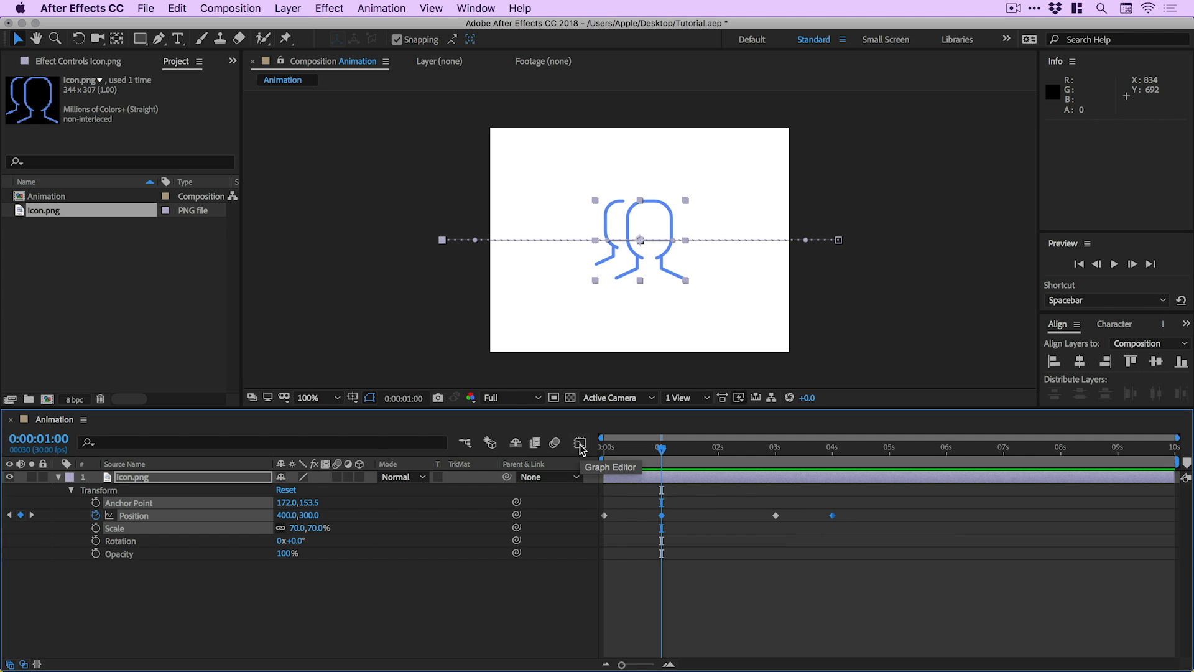
Switch the timeline to the Graph Editor to view the Position value curves.
click(580, 443)
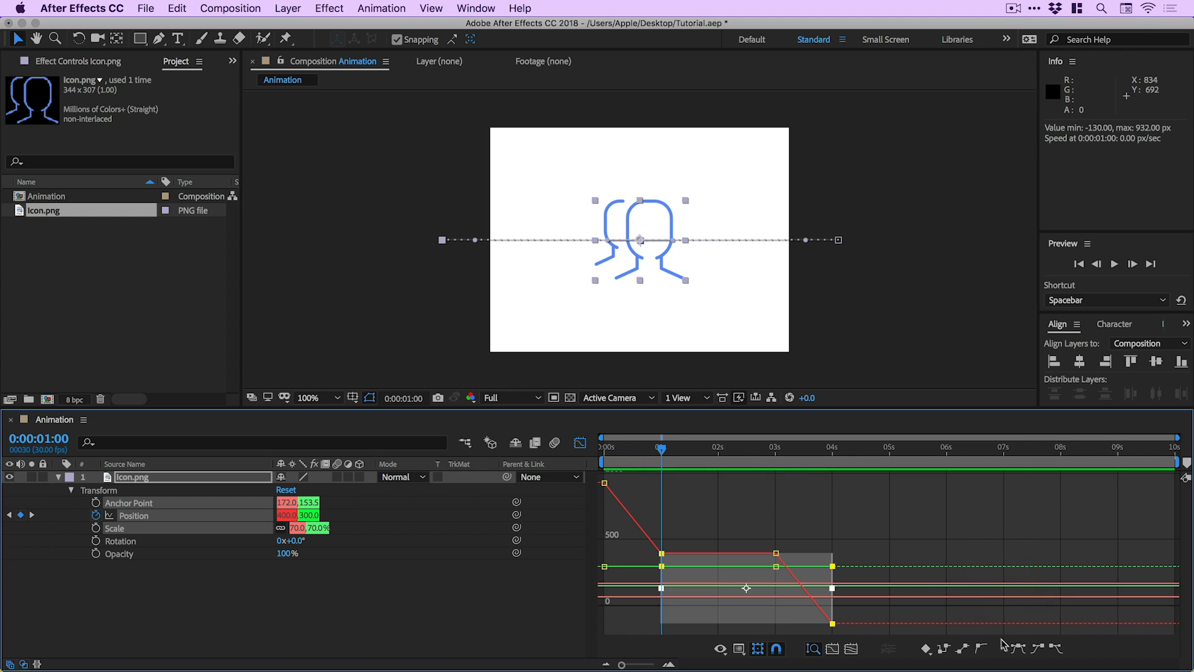
mouse_move(1017, 650)
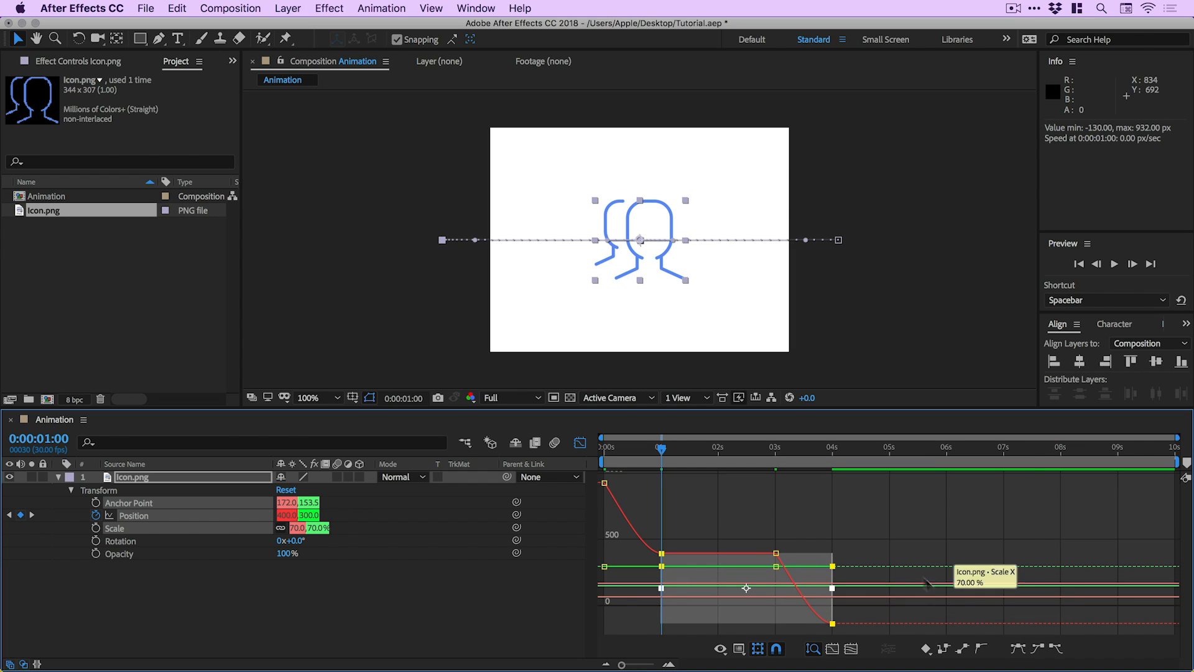
mouse_move(888, 547)
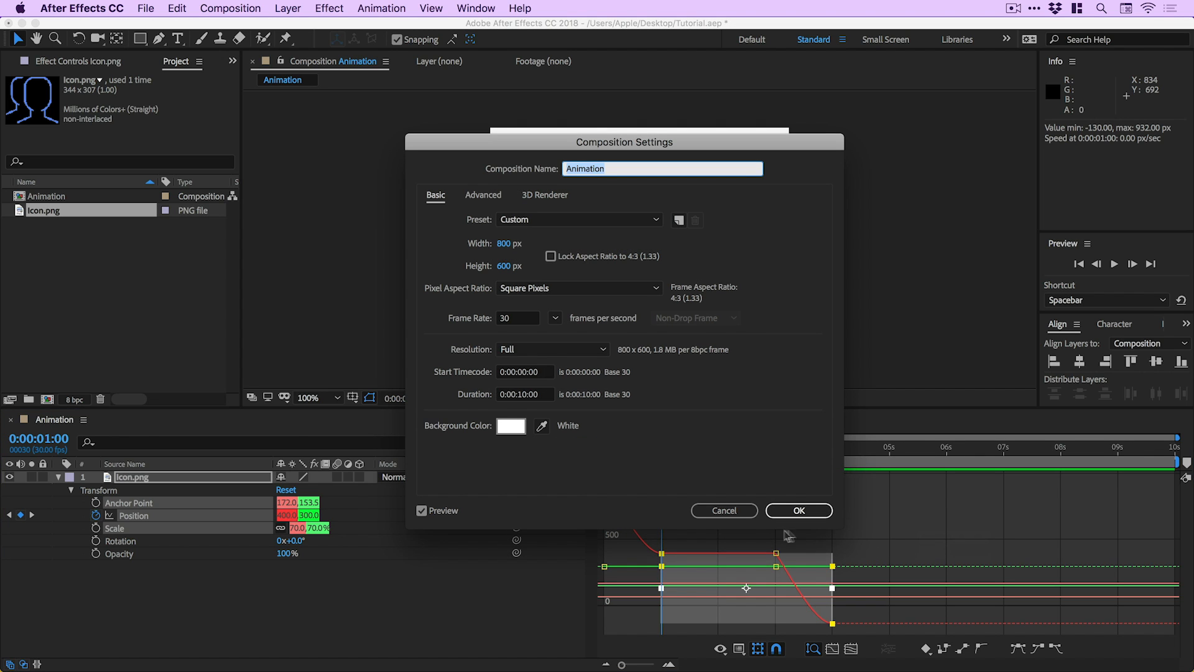
Dismiss the stray Composition Settings and give the eased Position keyframes 90% incoming influence via Keyframe Velocity.
click(799, 510)
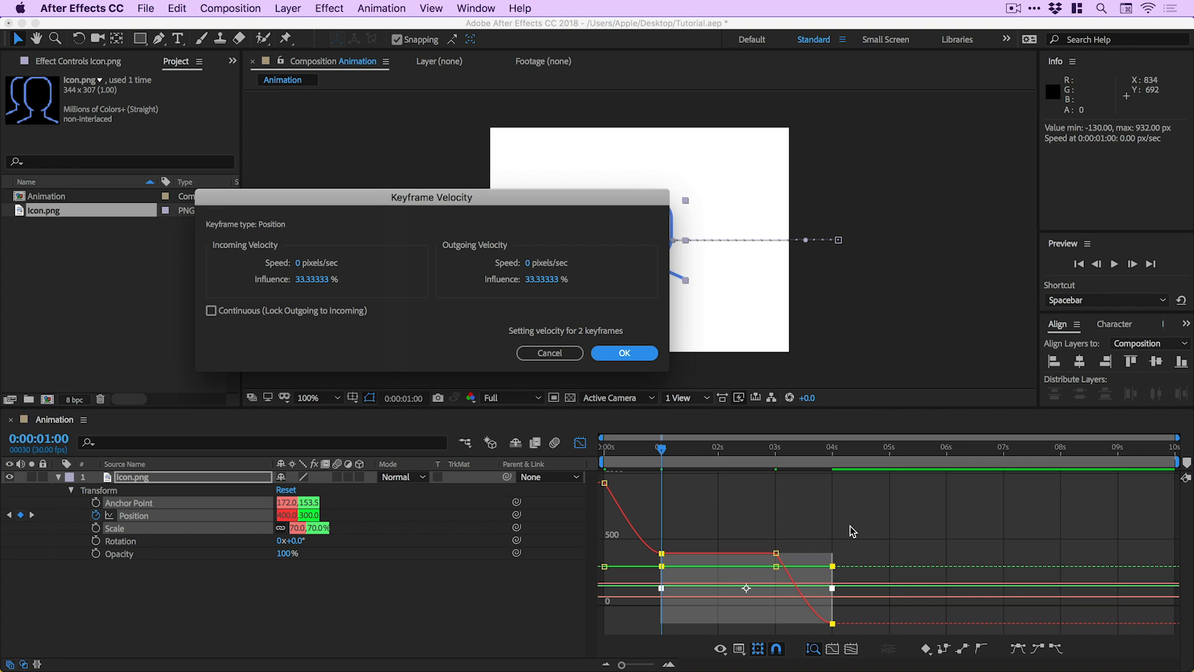
mouse_move(546, 199)
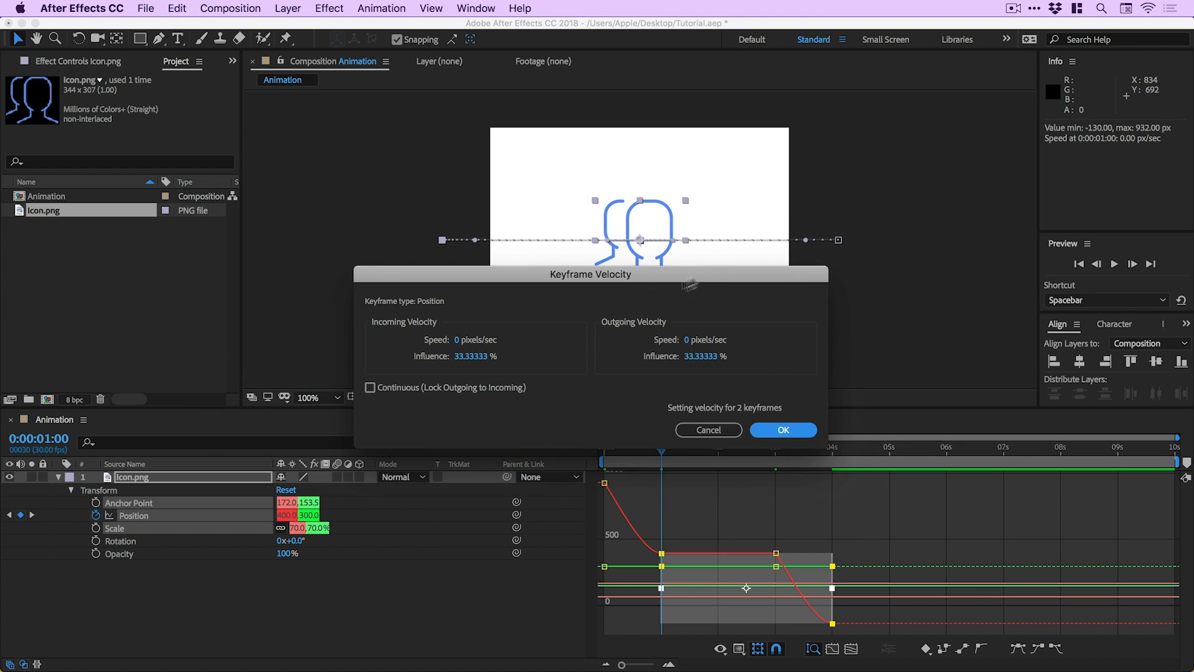
mouse_move(443, 326)
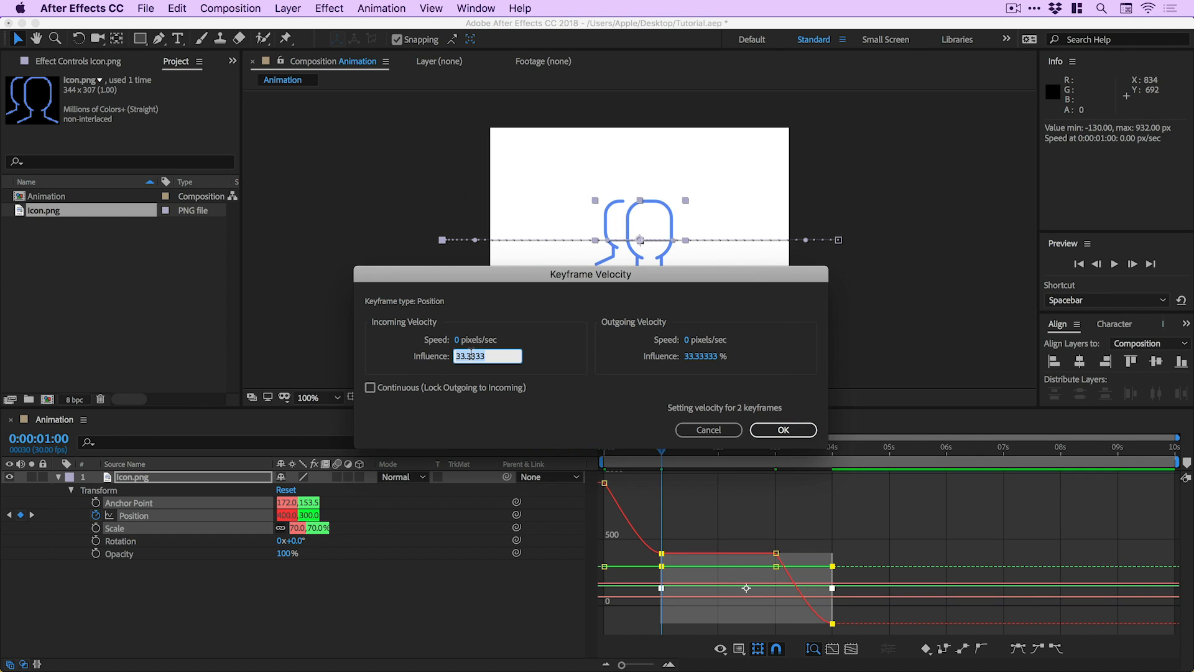
text(90)
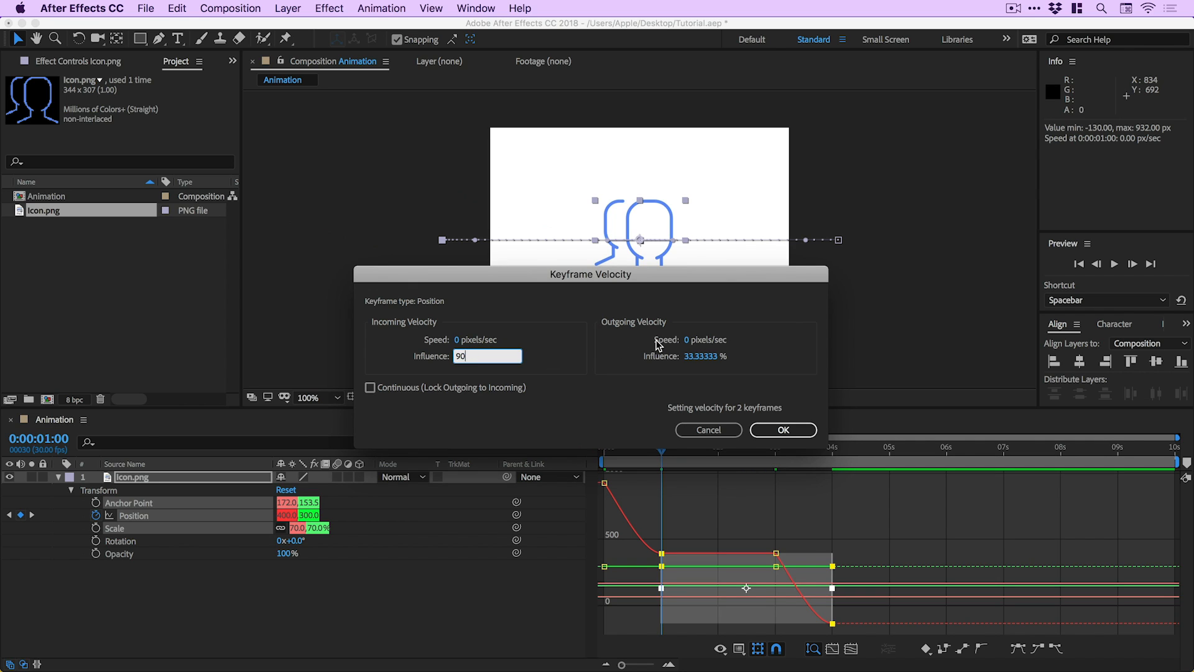
mouse_move(724, 356)
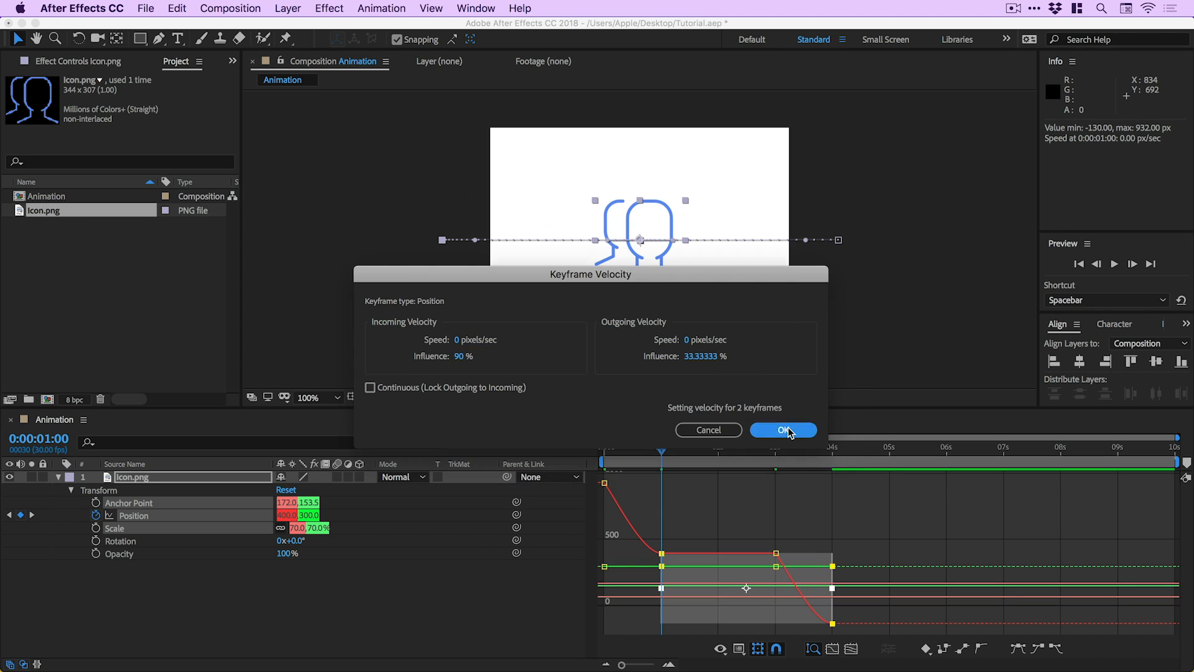
click(784, 429)
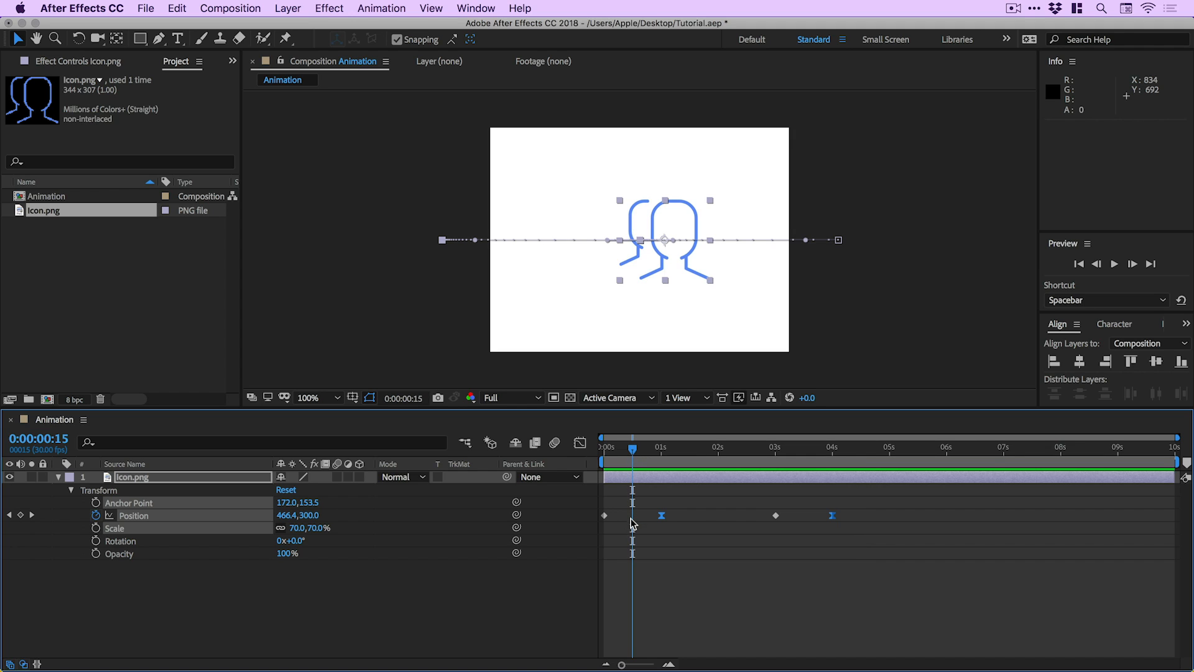
Drag the arrival Position keyframe to 15 frames and pull the exit keyframes earlier to 2 and 2.5 s.
drag(661, 515, 639, 516)
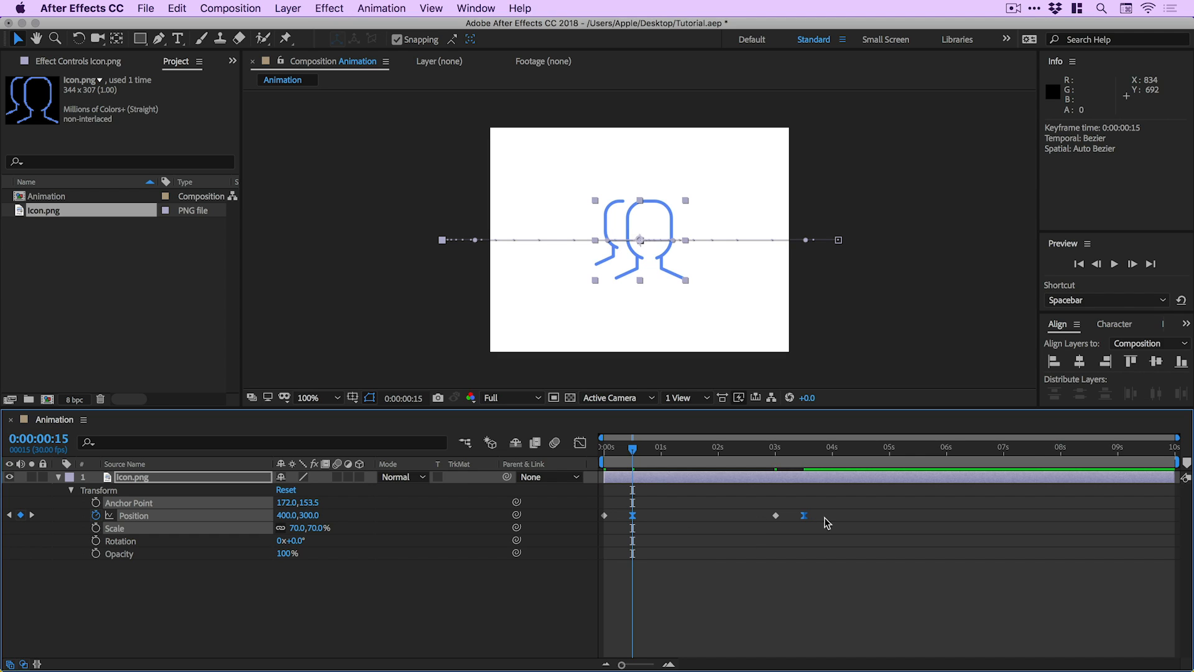
mouse_move(719, 457)
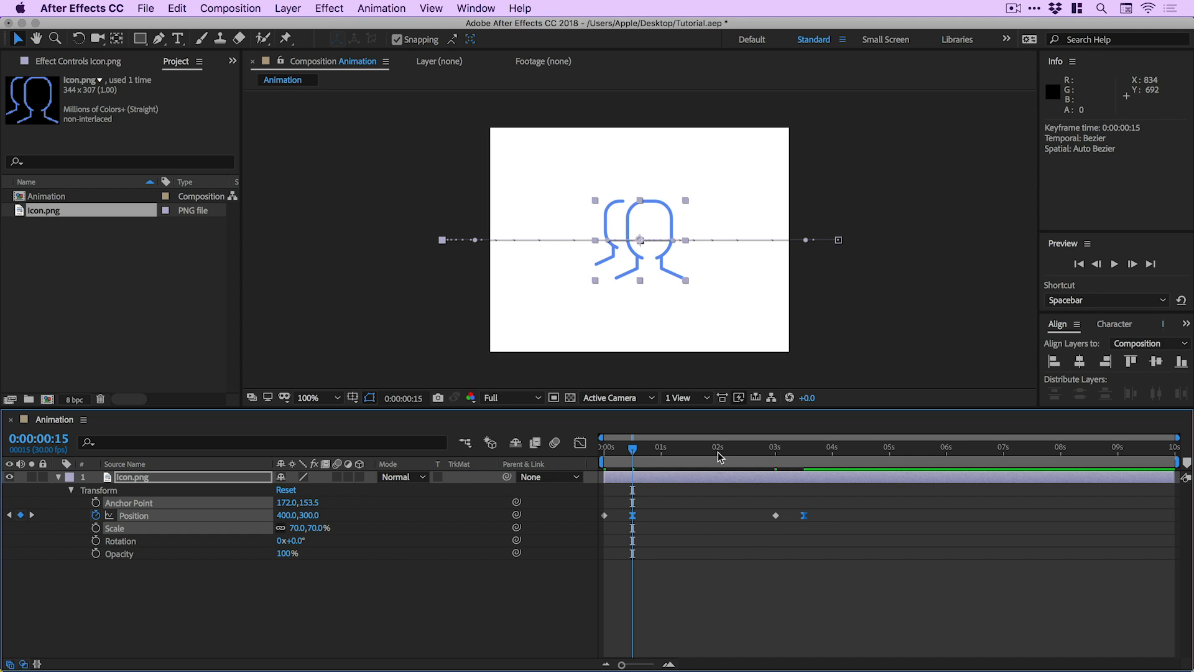
click(720, 447)
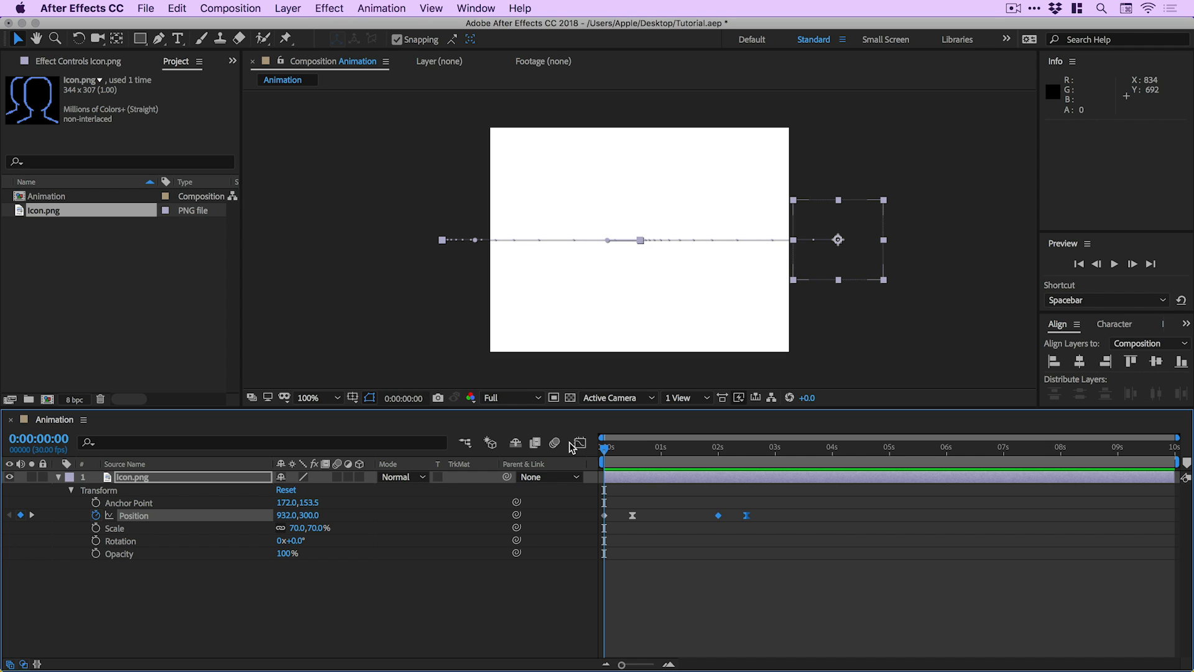
mouse_move(555, 443)
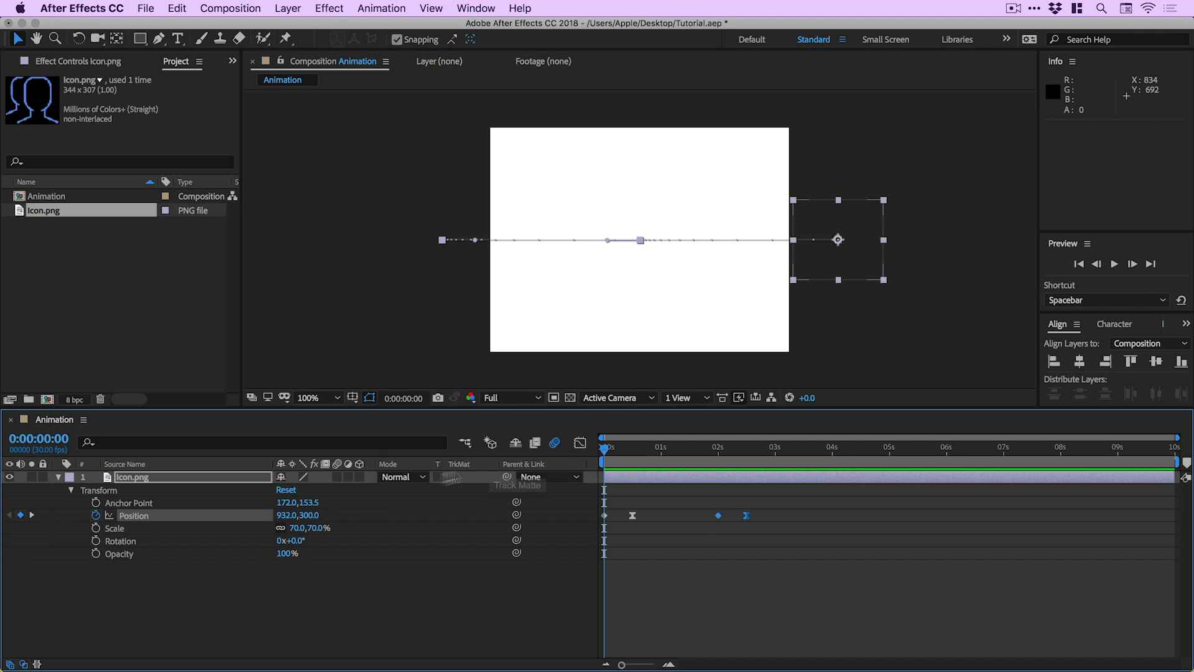
mouse_move(336, 481)
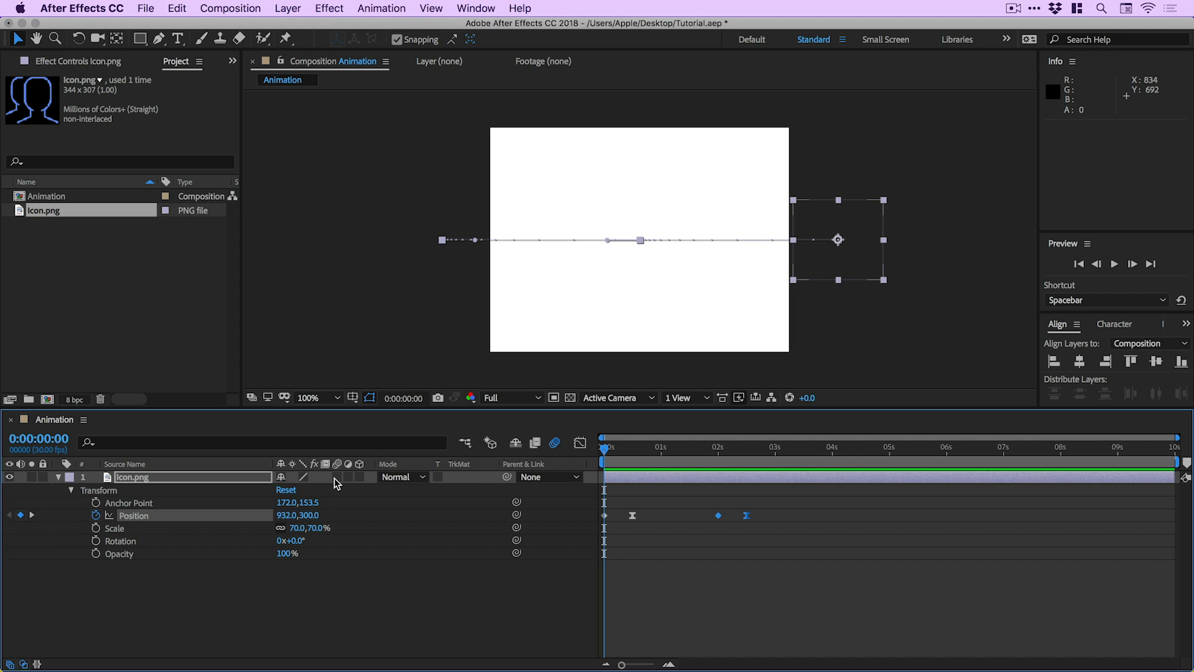
mouse_move(555, 443)
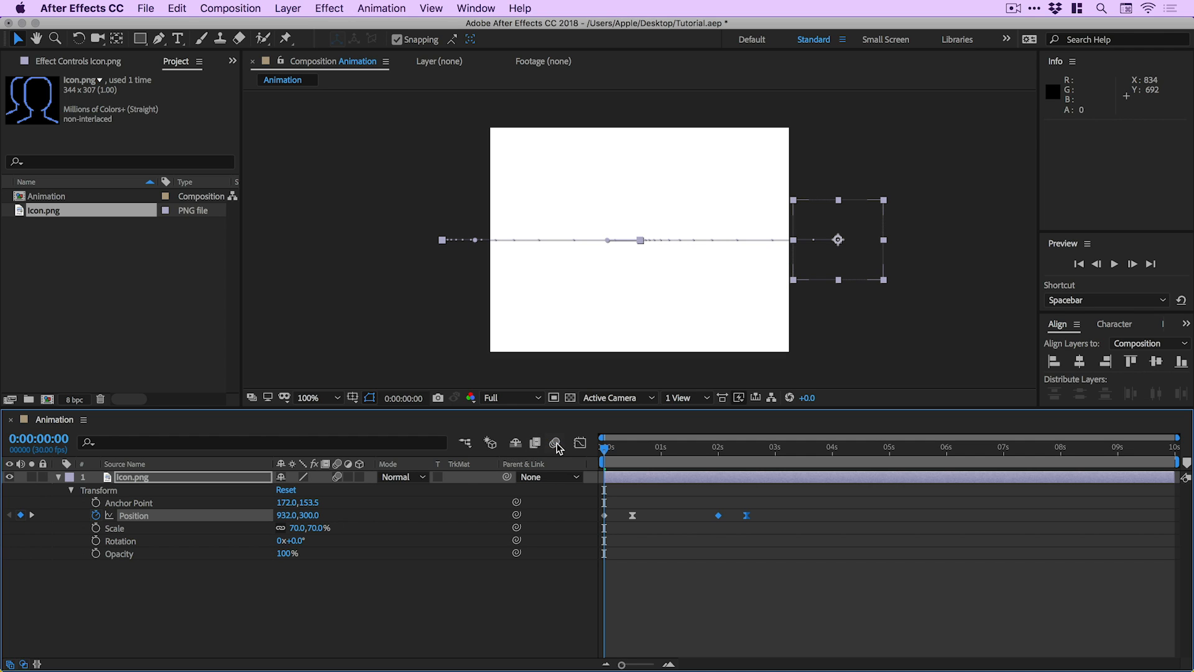
mouse_move(556, 443)
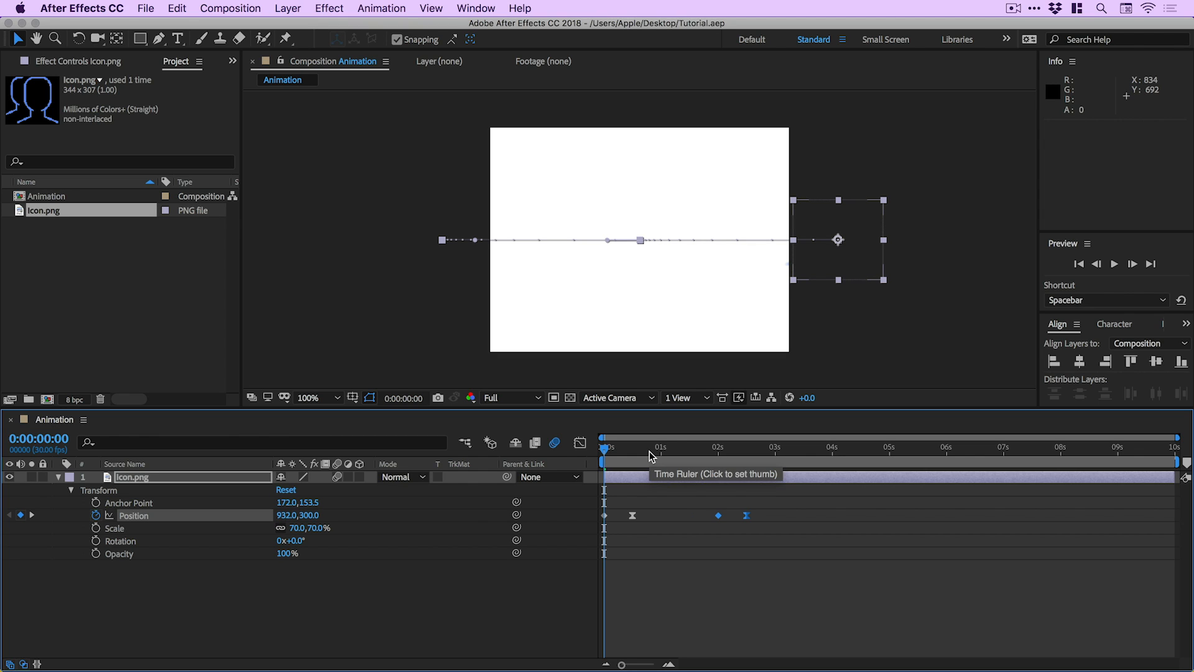
mouse_move(607, 454)
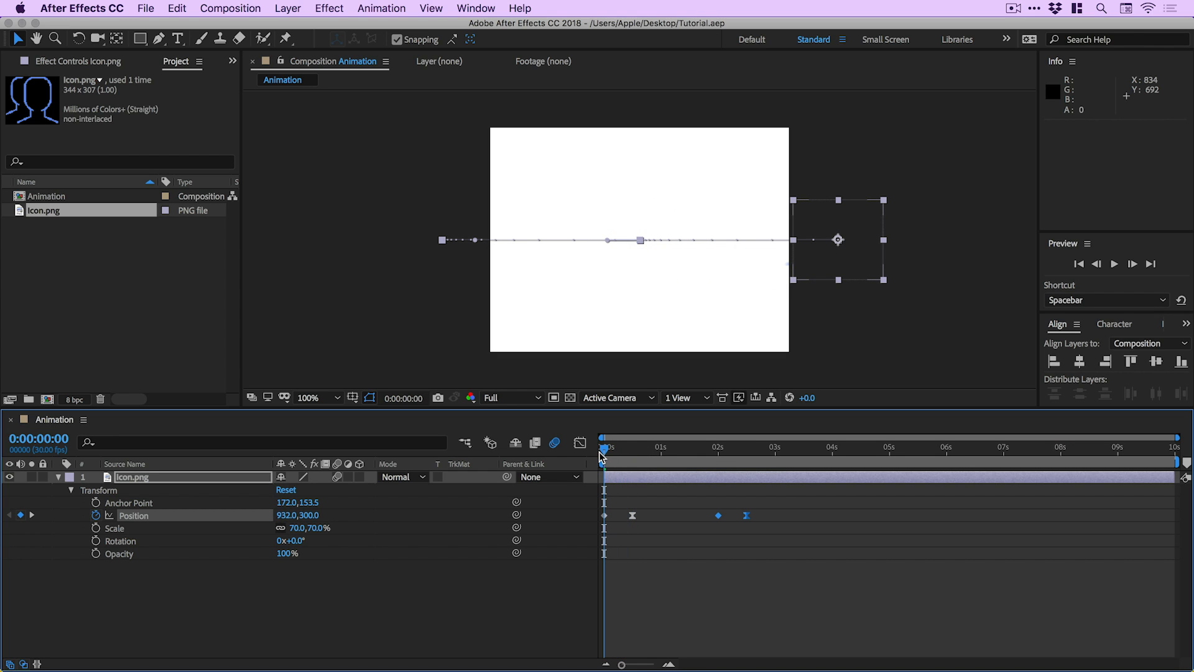
mouse_move(92, 560)
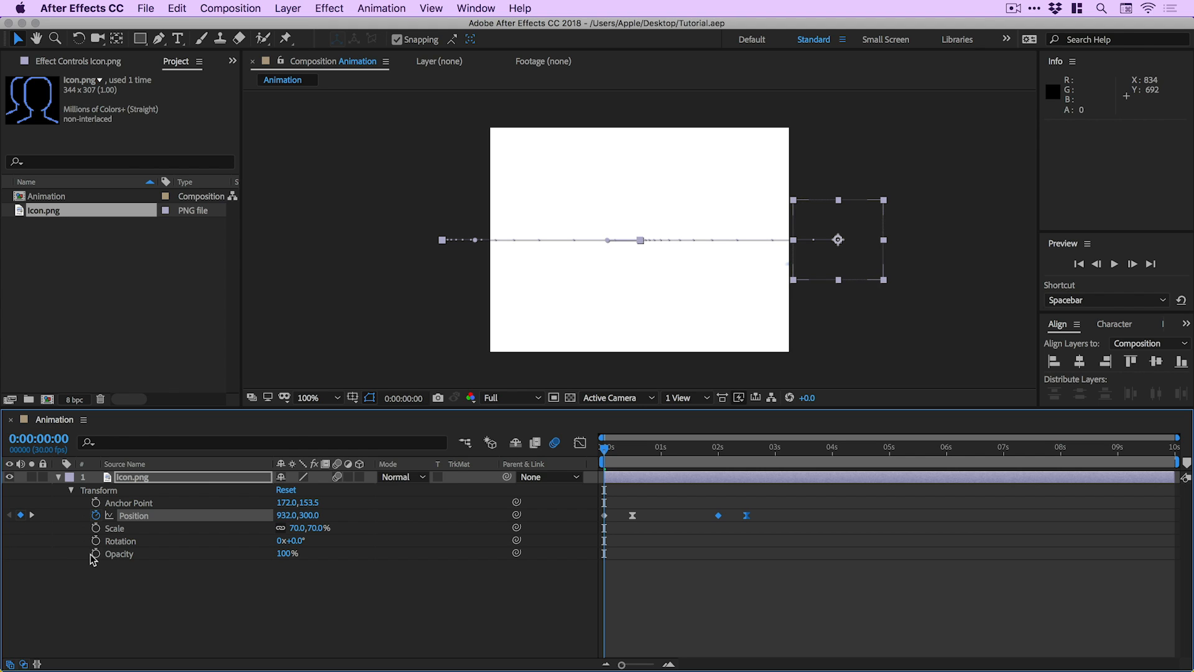
mouse_move(96, 560)
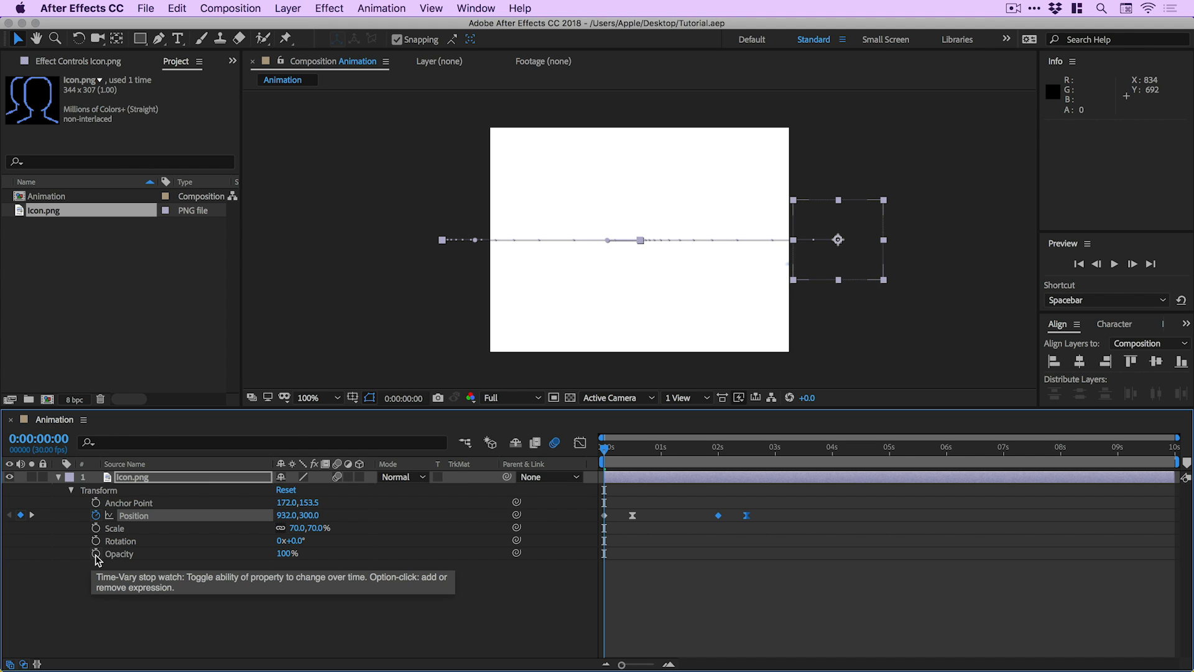
mouse_move(605, 453)
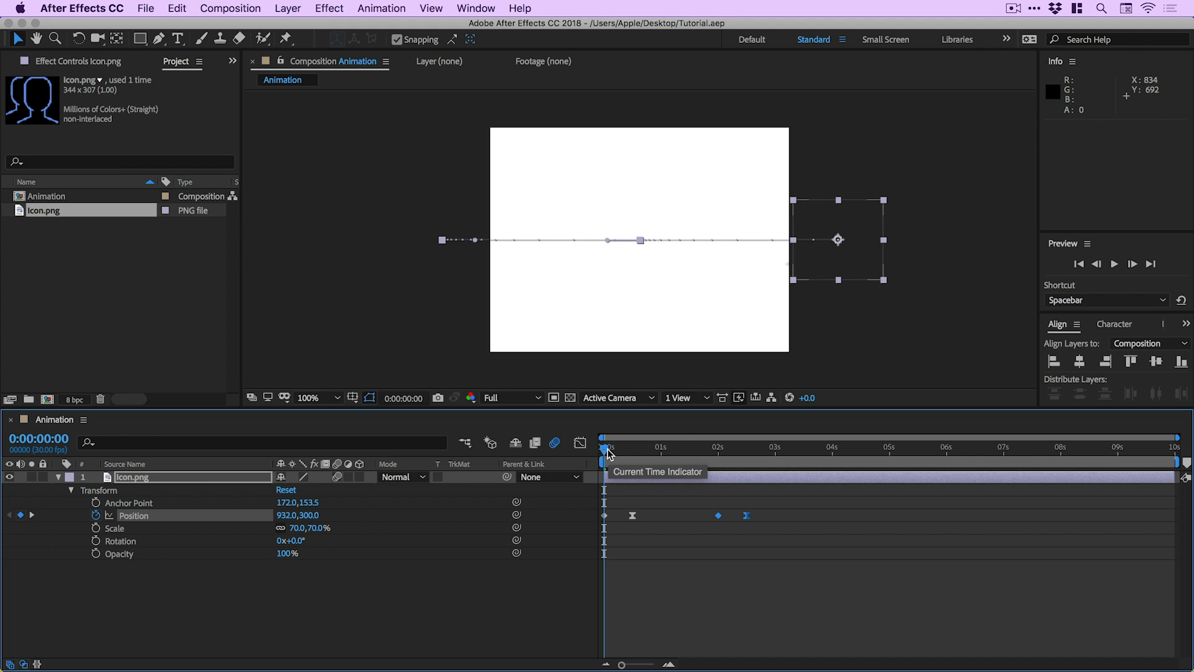
mouse_move(96, 557)
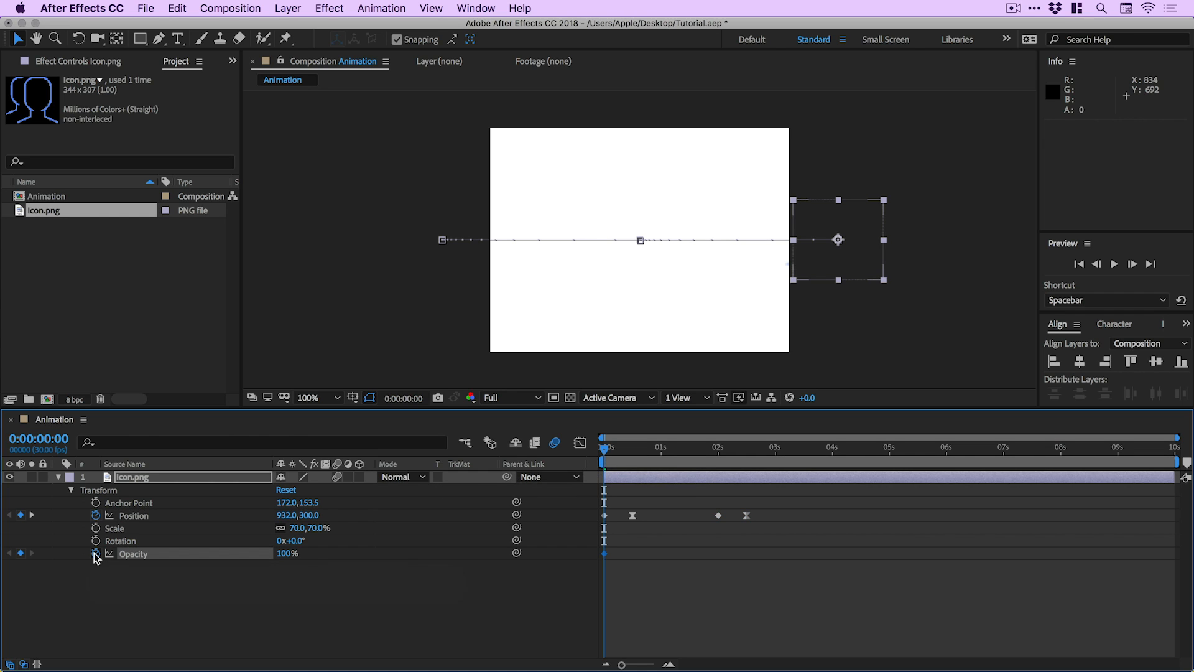
Enable Opacity keyframing for a 0% to 100% fade-in over 15 frames and move to 2 s for the fade-out.
click(628, 449)
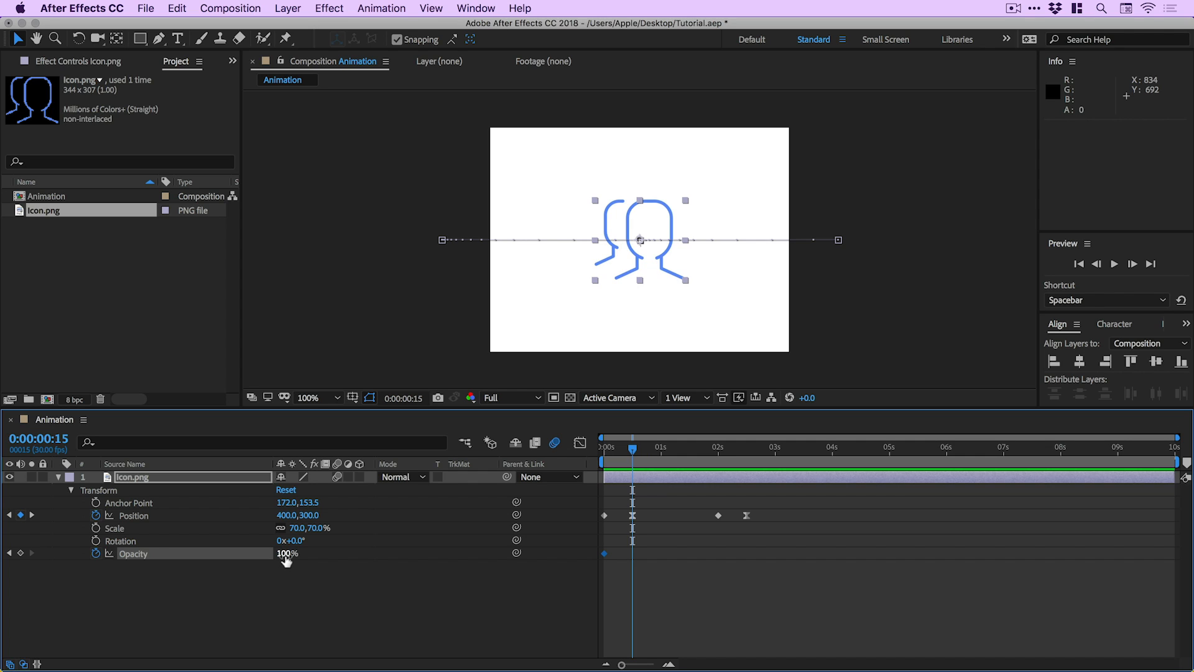
mouse_move(20, 570)
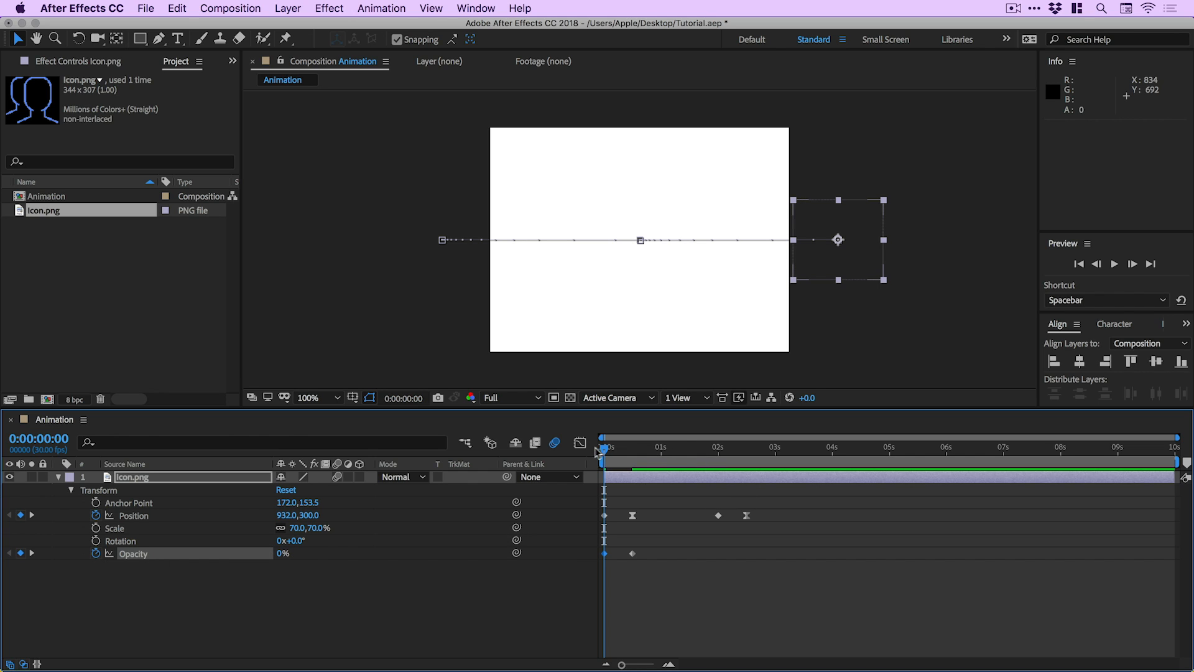
mouse_move(606, 453)
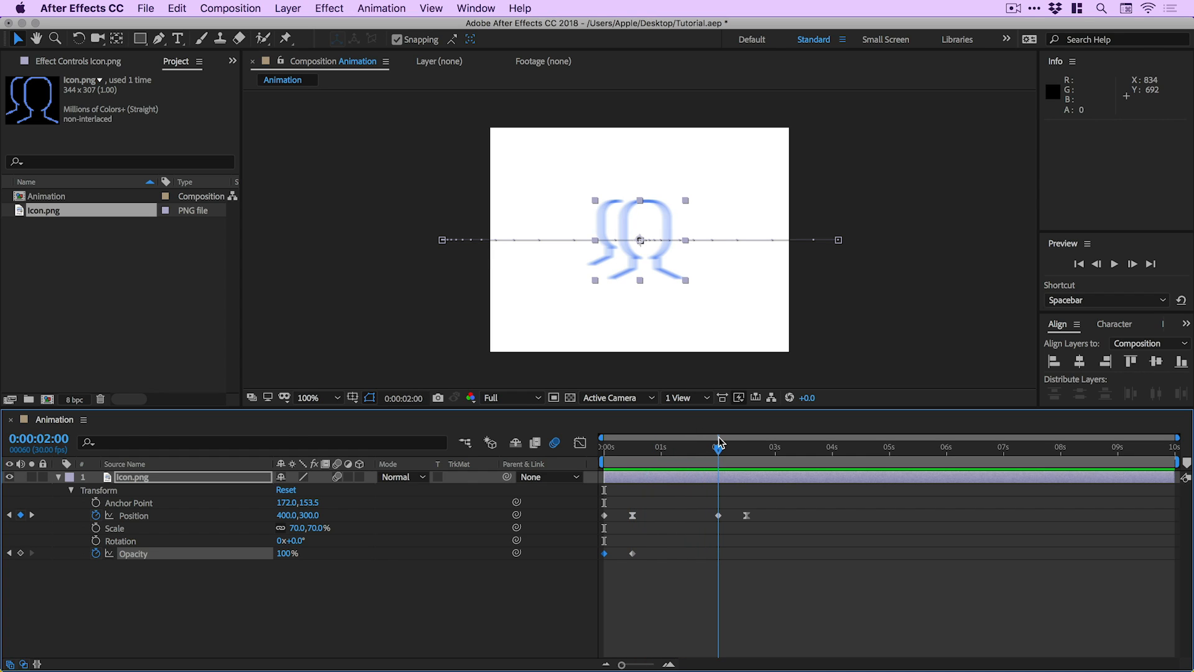
mouse_move(720, 444)
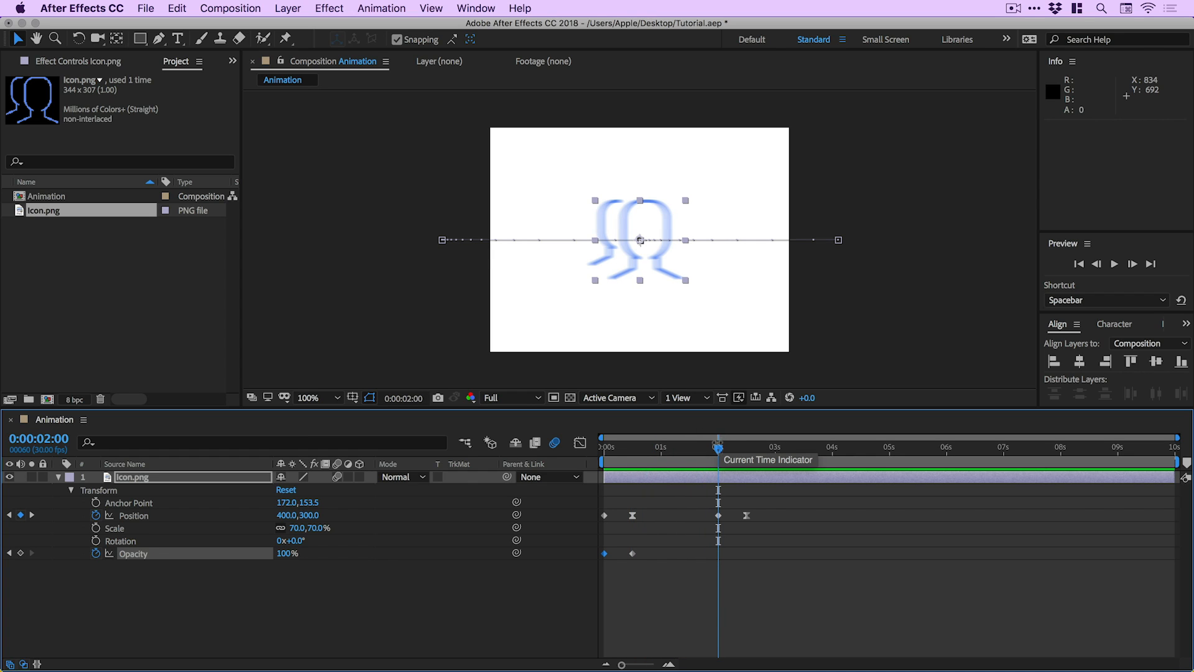
mouse_move(23, 553)
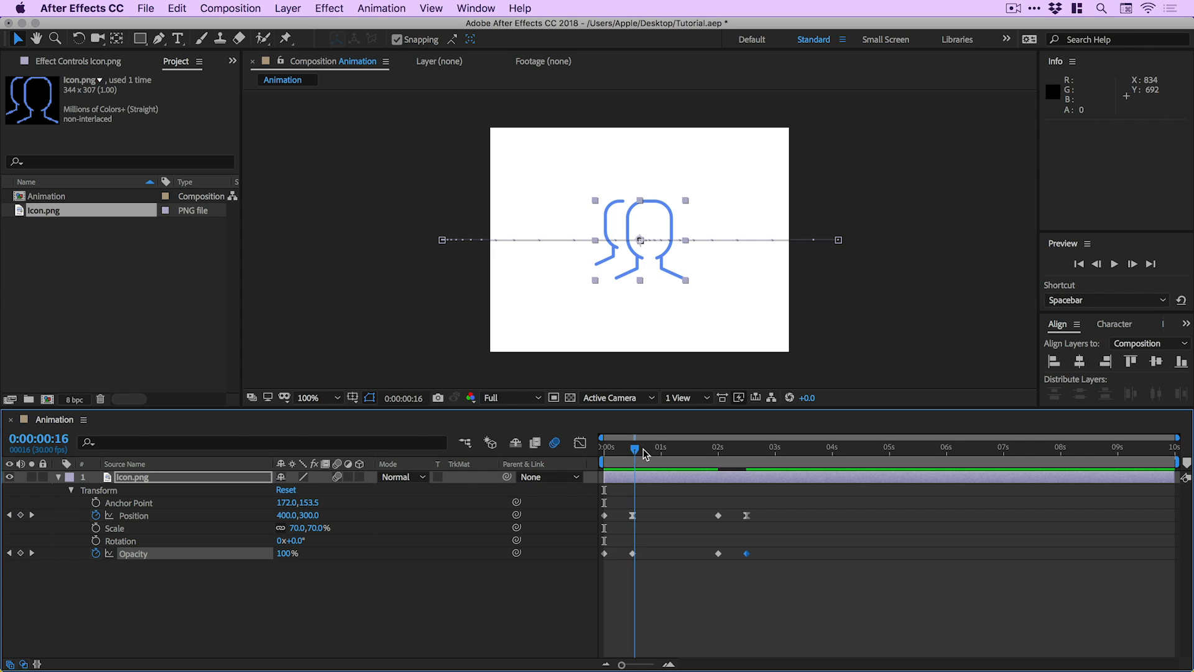
click(718, 448)
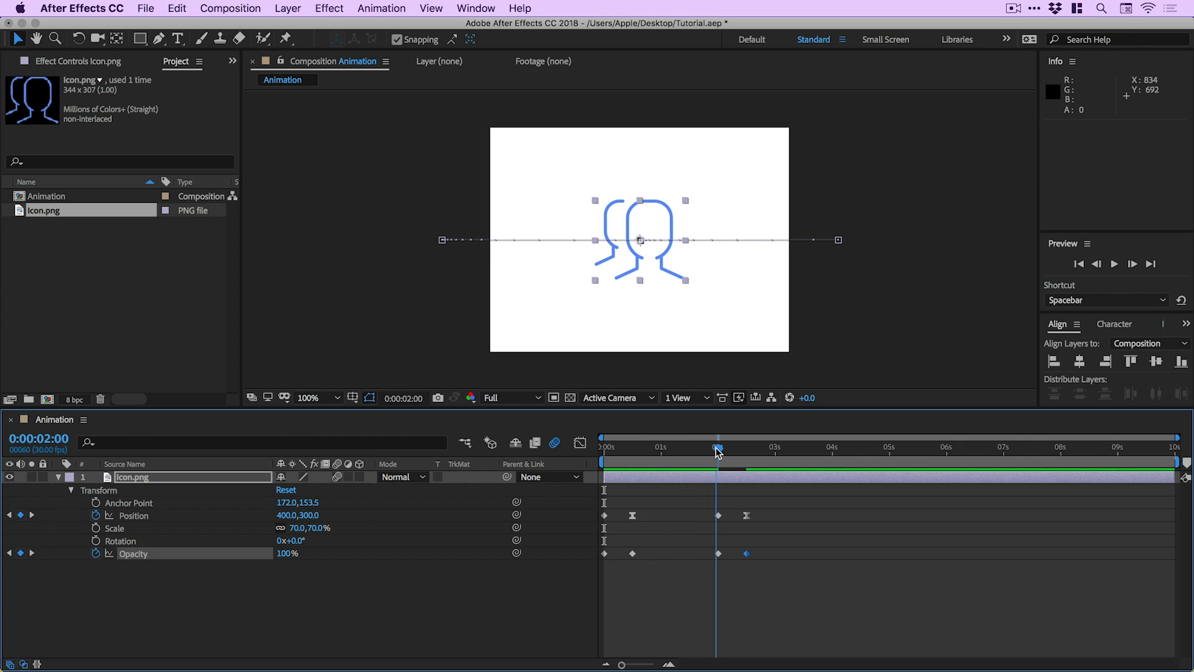